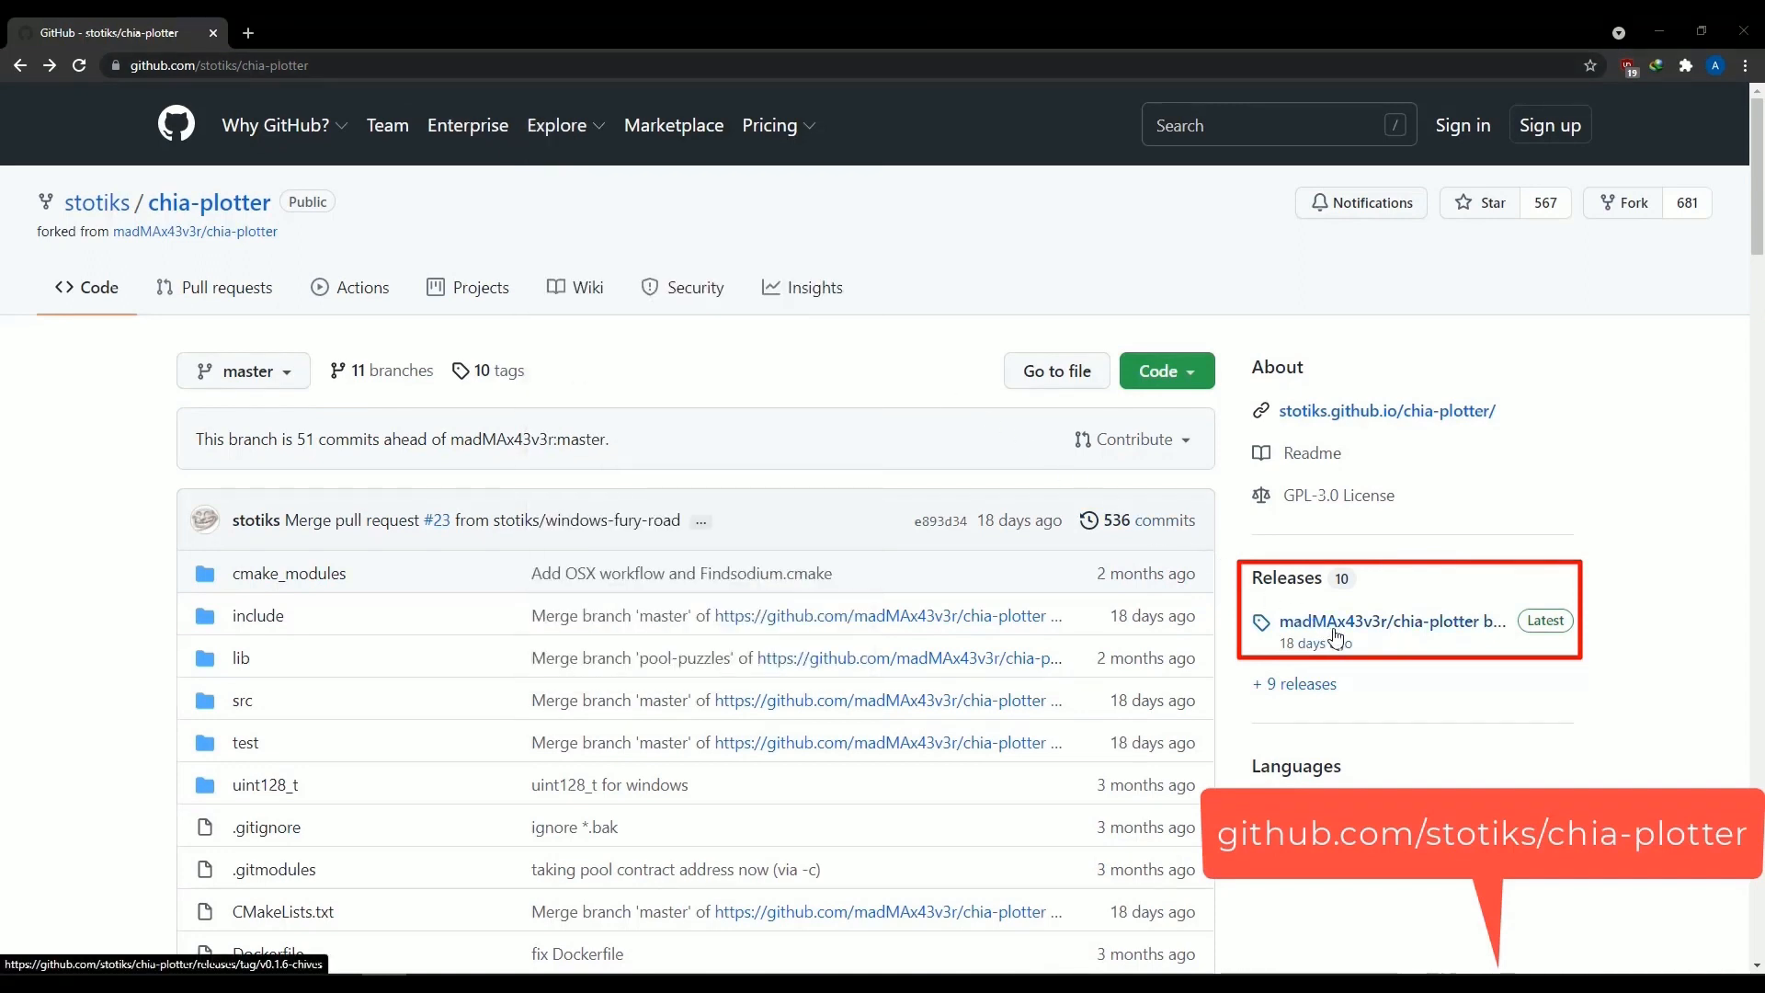
View the latest chia-plotter release (Windows v0.1.6-chives) and its release notes.
left_click(1389, 621)
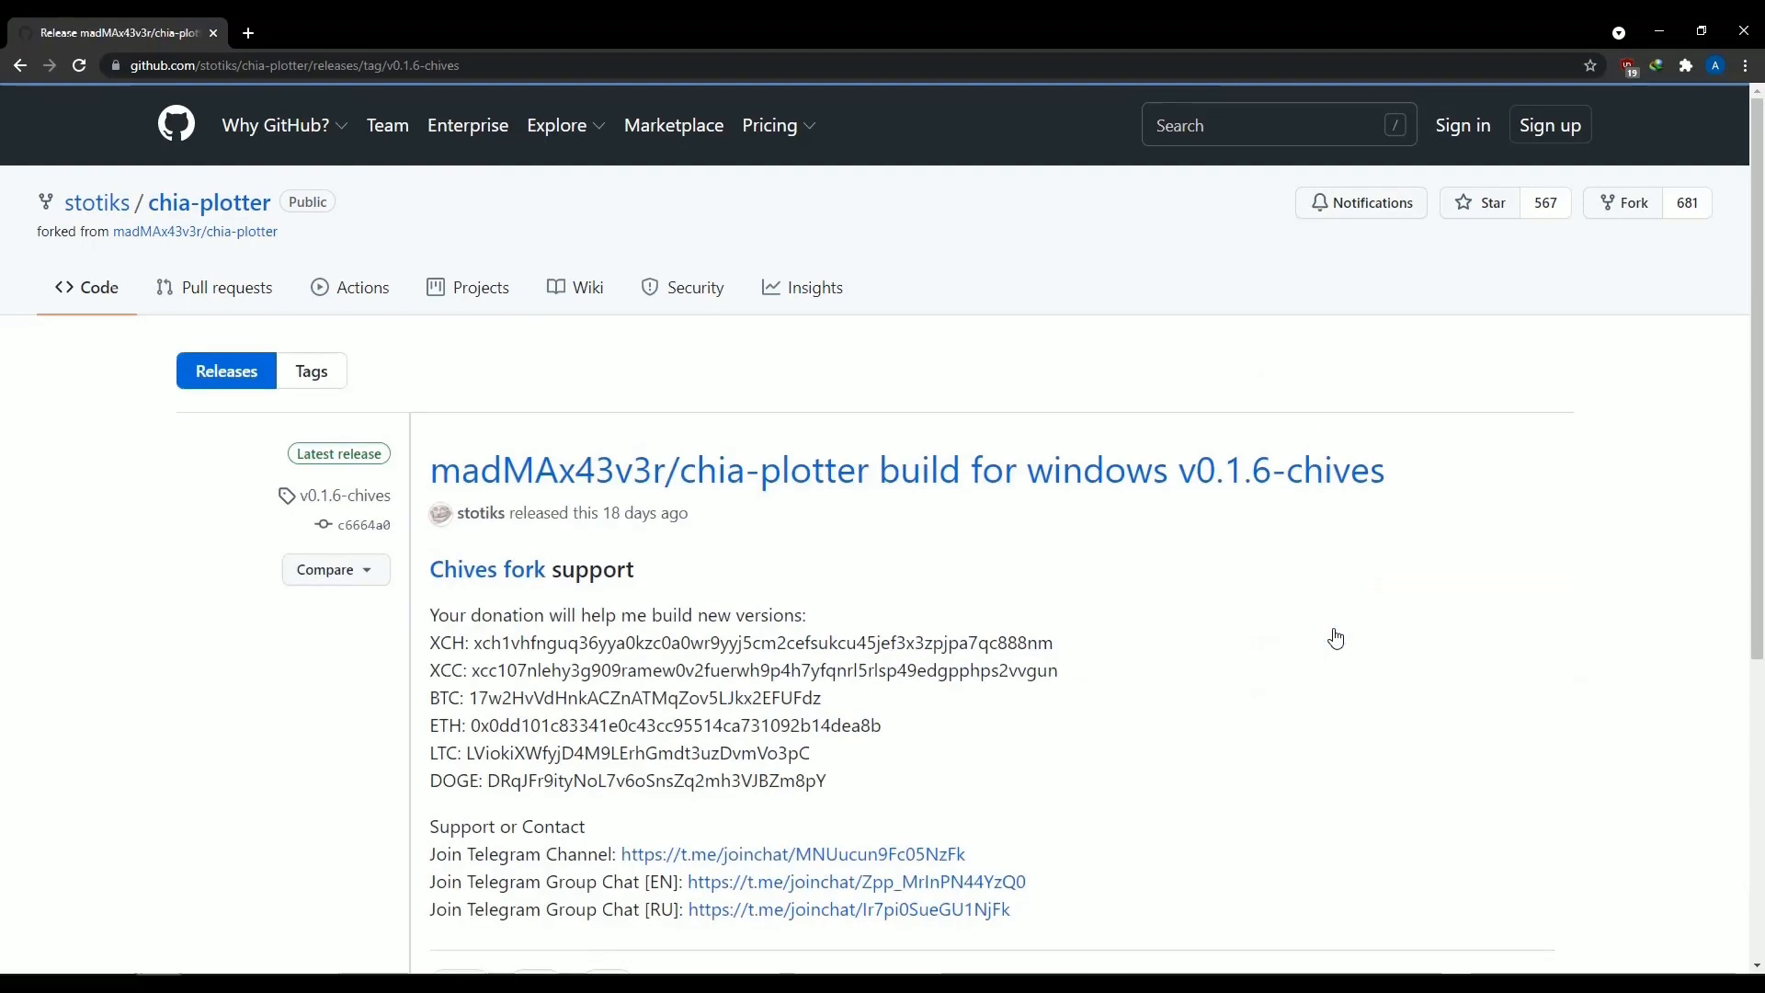
scroll("down", 3)
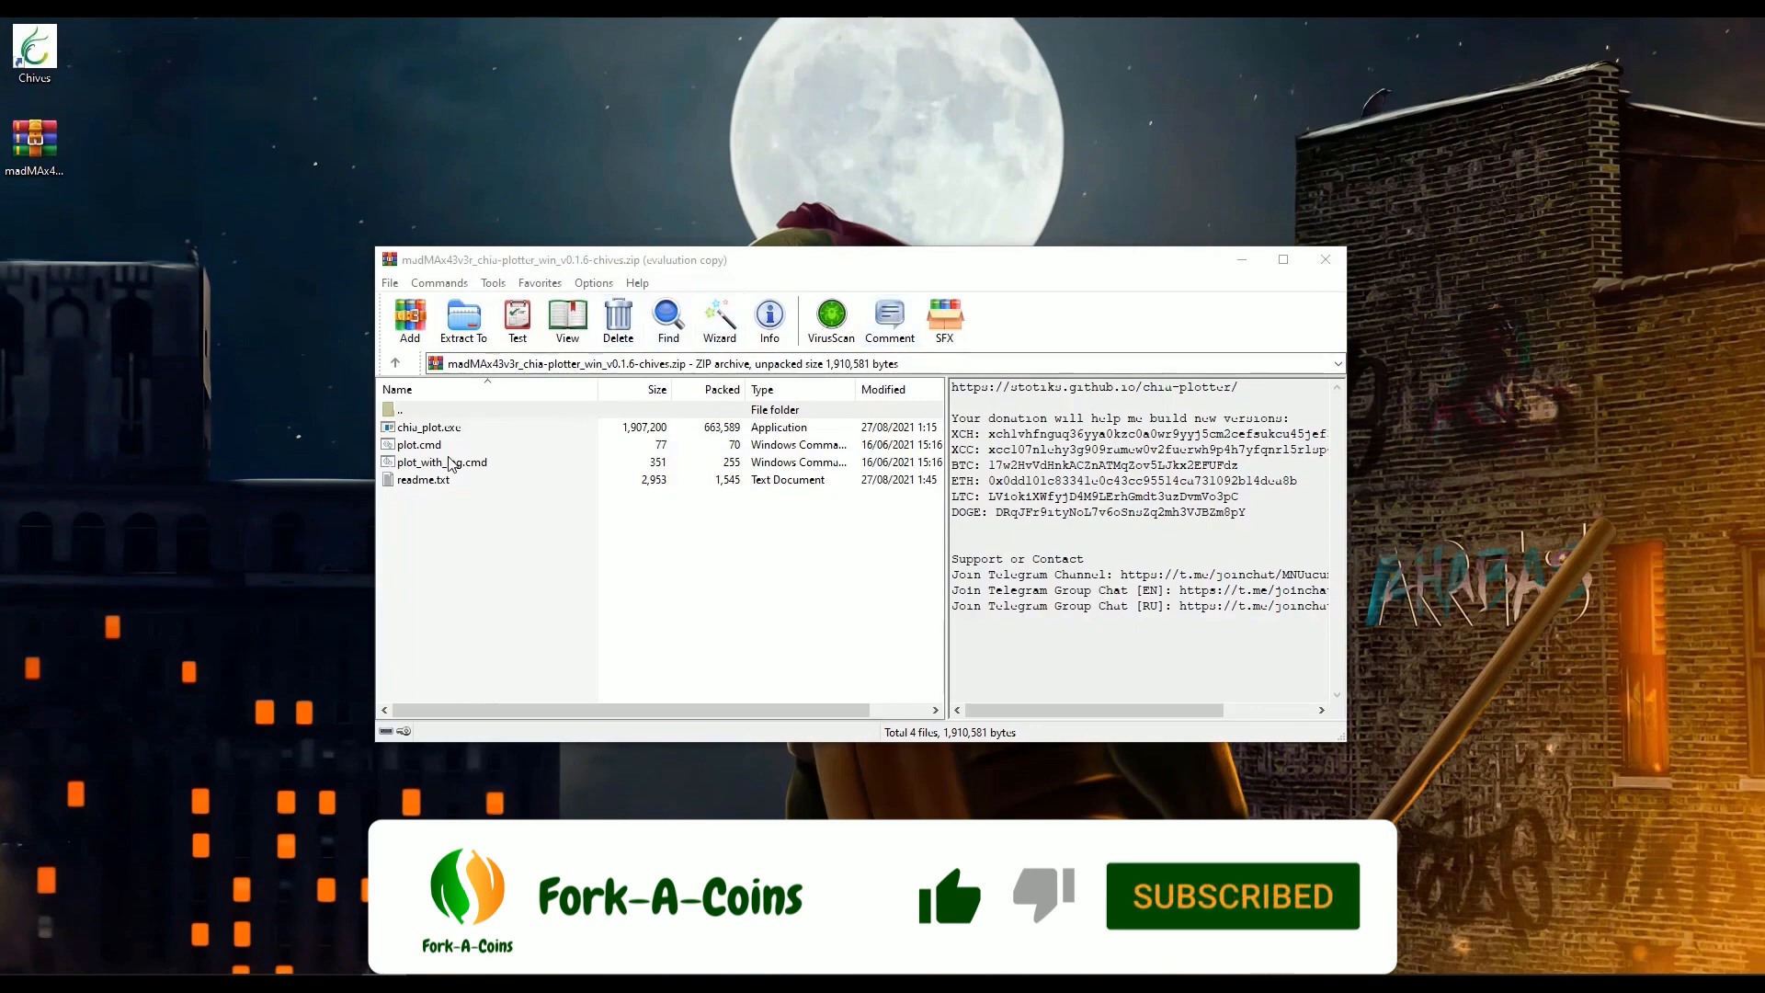
Extract the v0.1.6-chives plotter archive to a same-named folder on the Desktop.
left_click(463, 320)
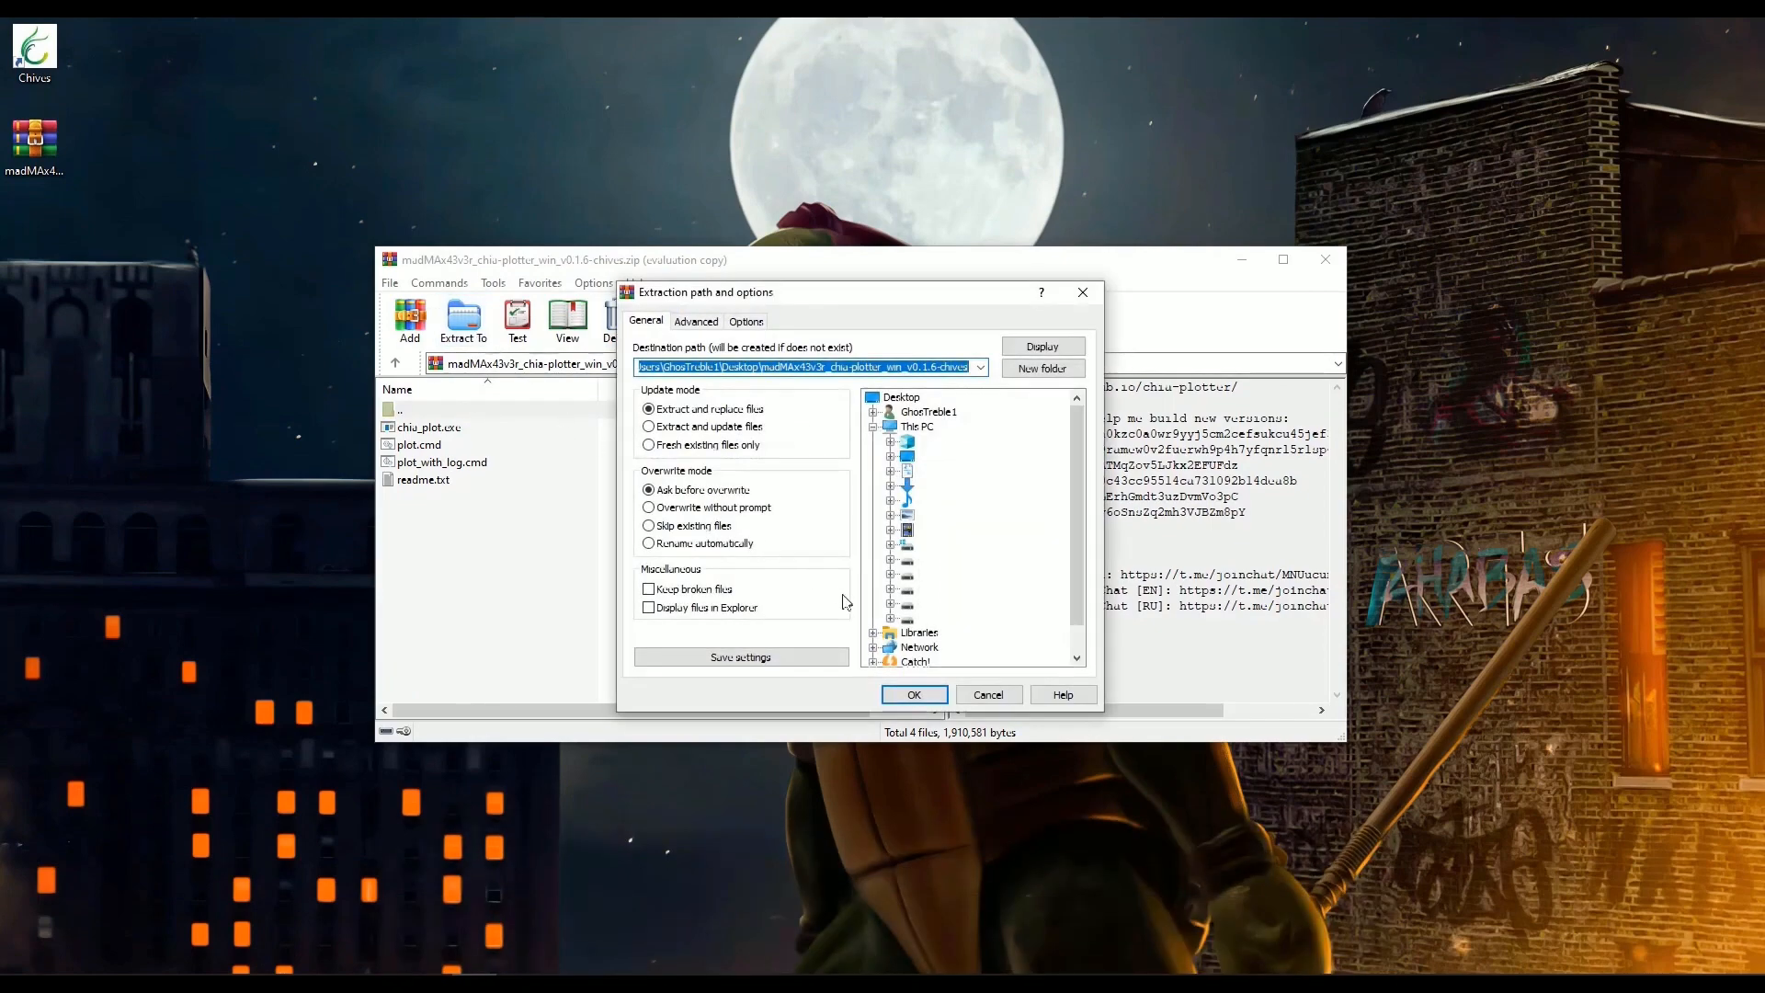
left_click(913, 693)
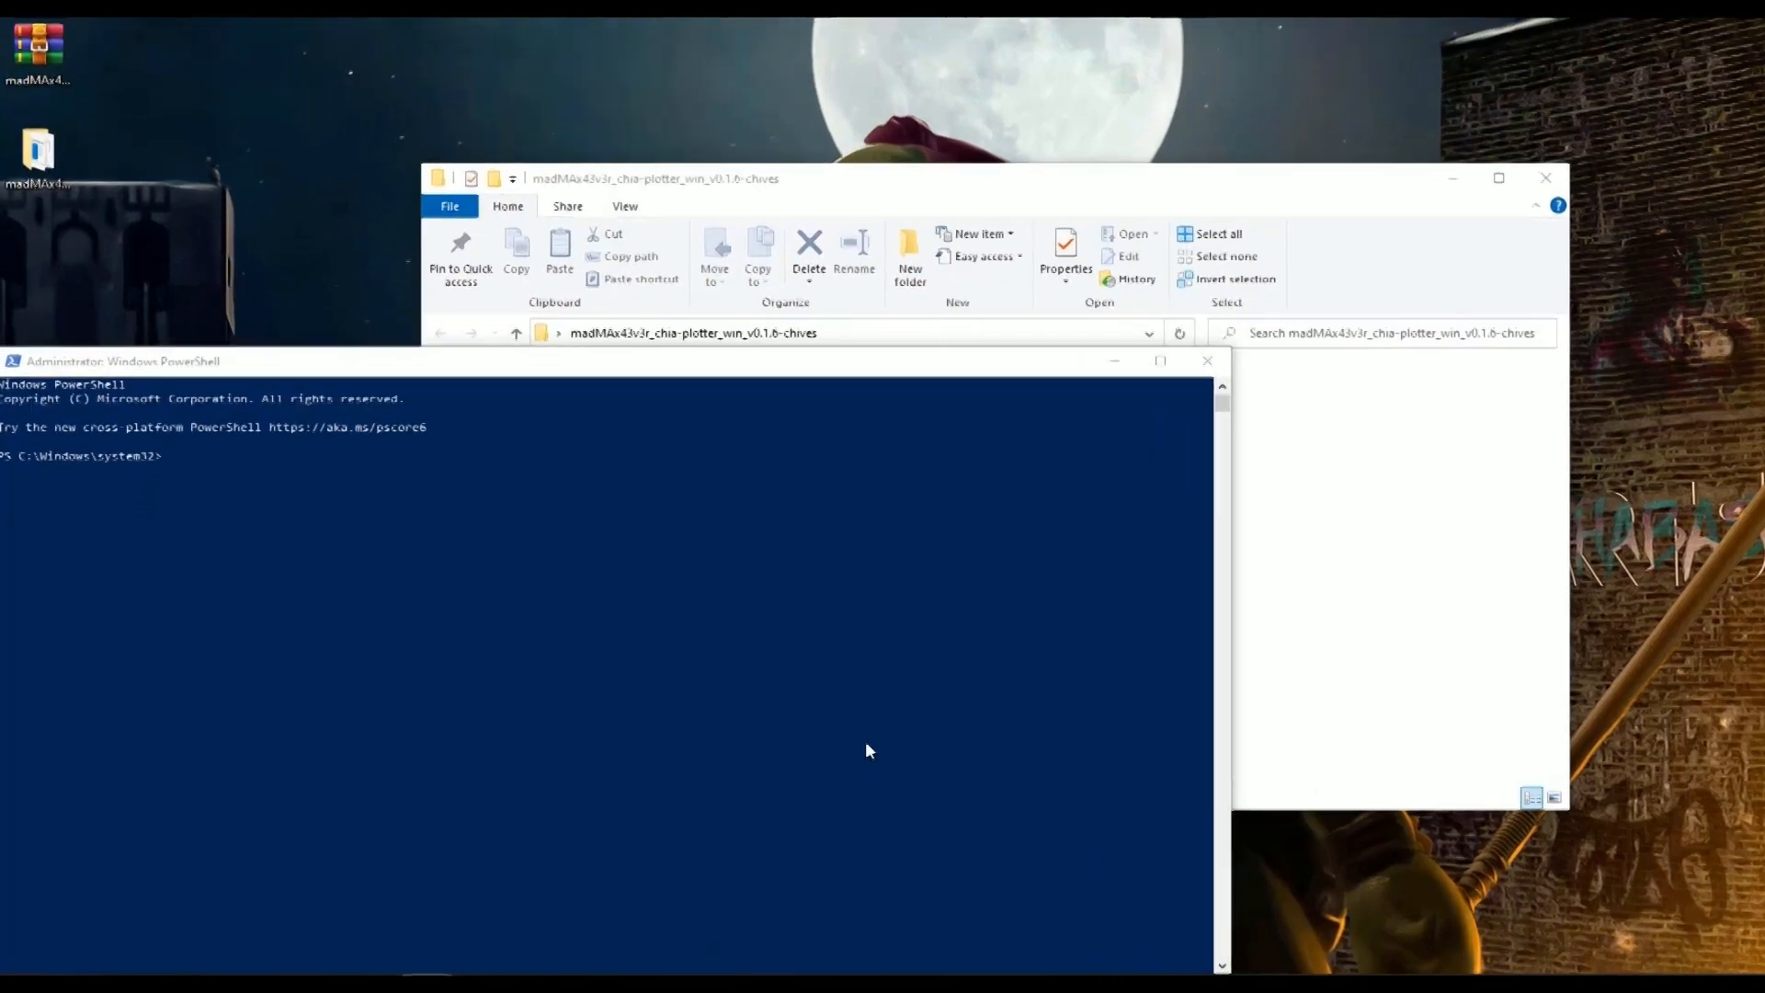
Run Set-ExecutionPolicy Unrestricted -force in the administrator PowerShell.
type("Set")
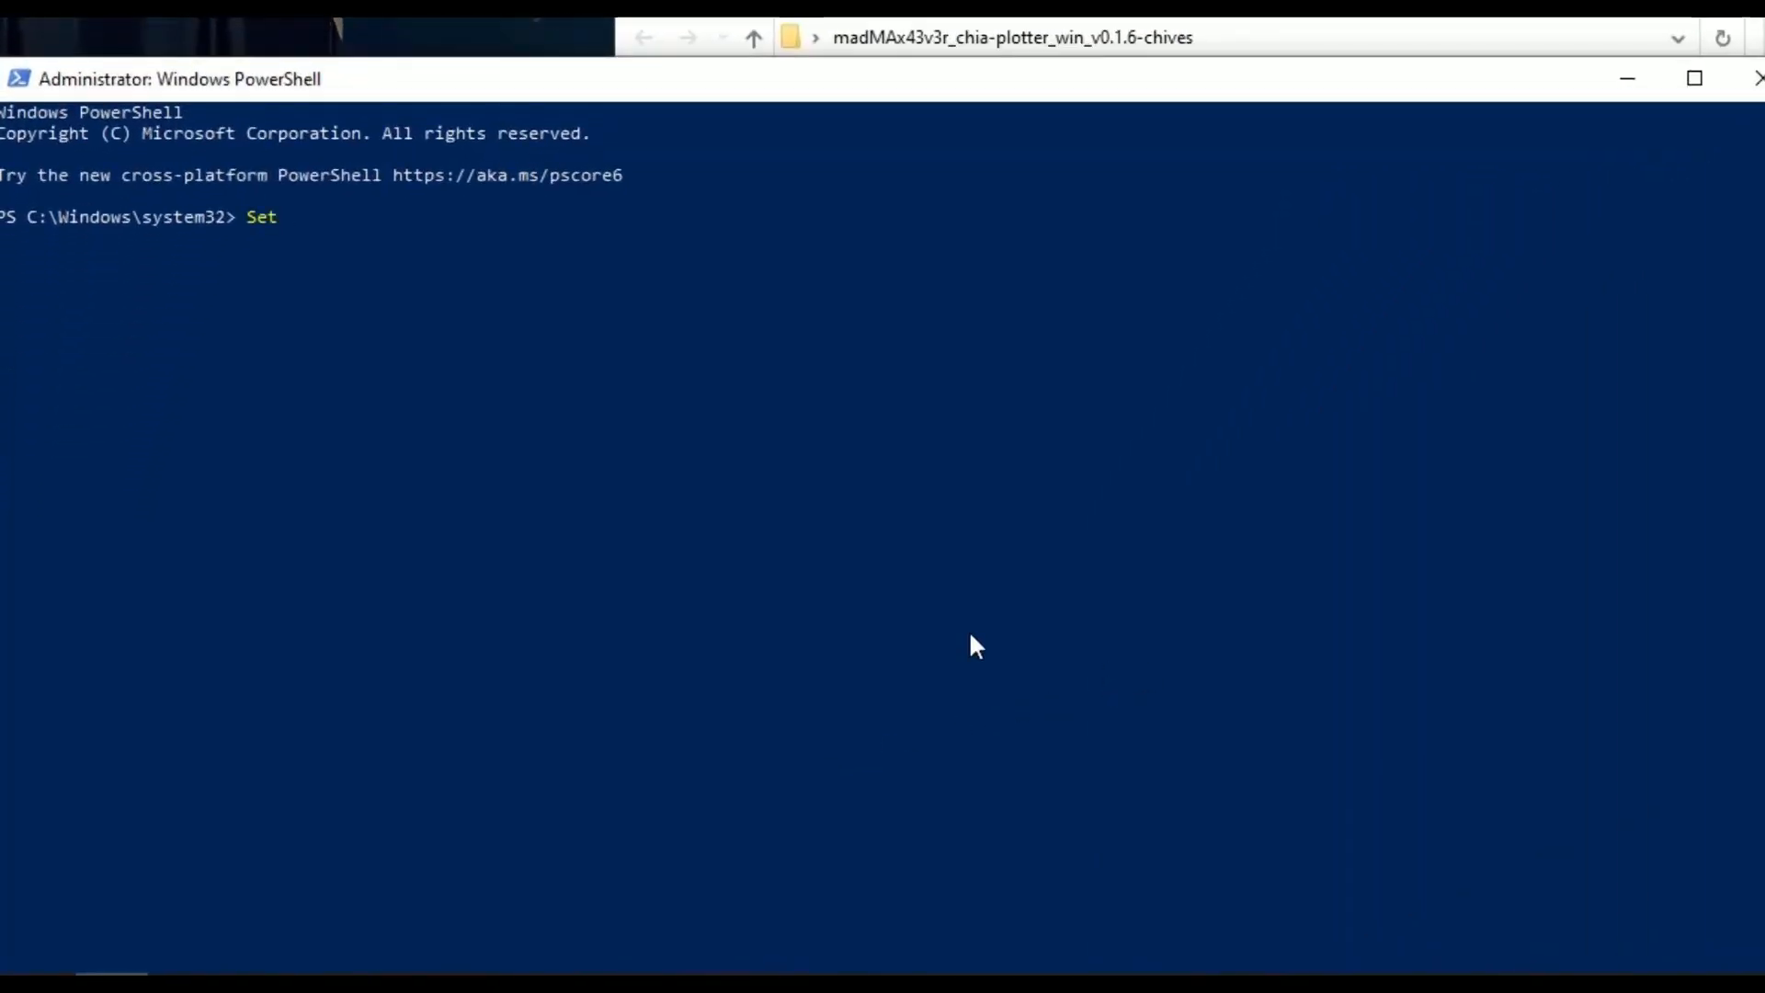
type("-ExecutionPoli")
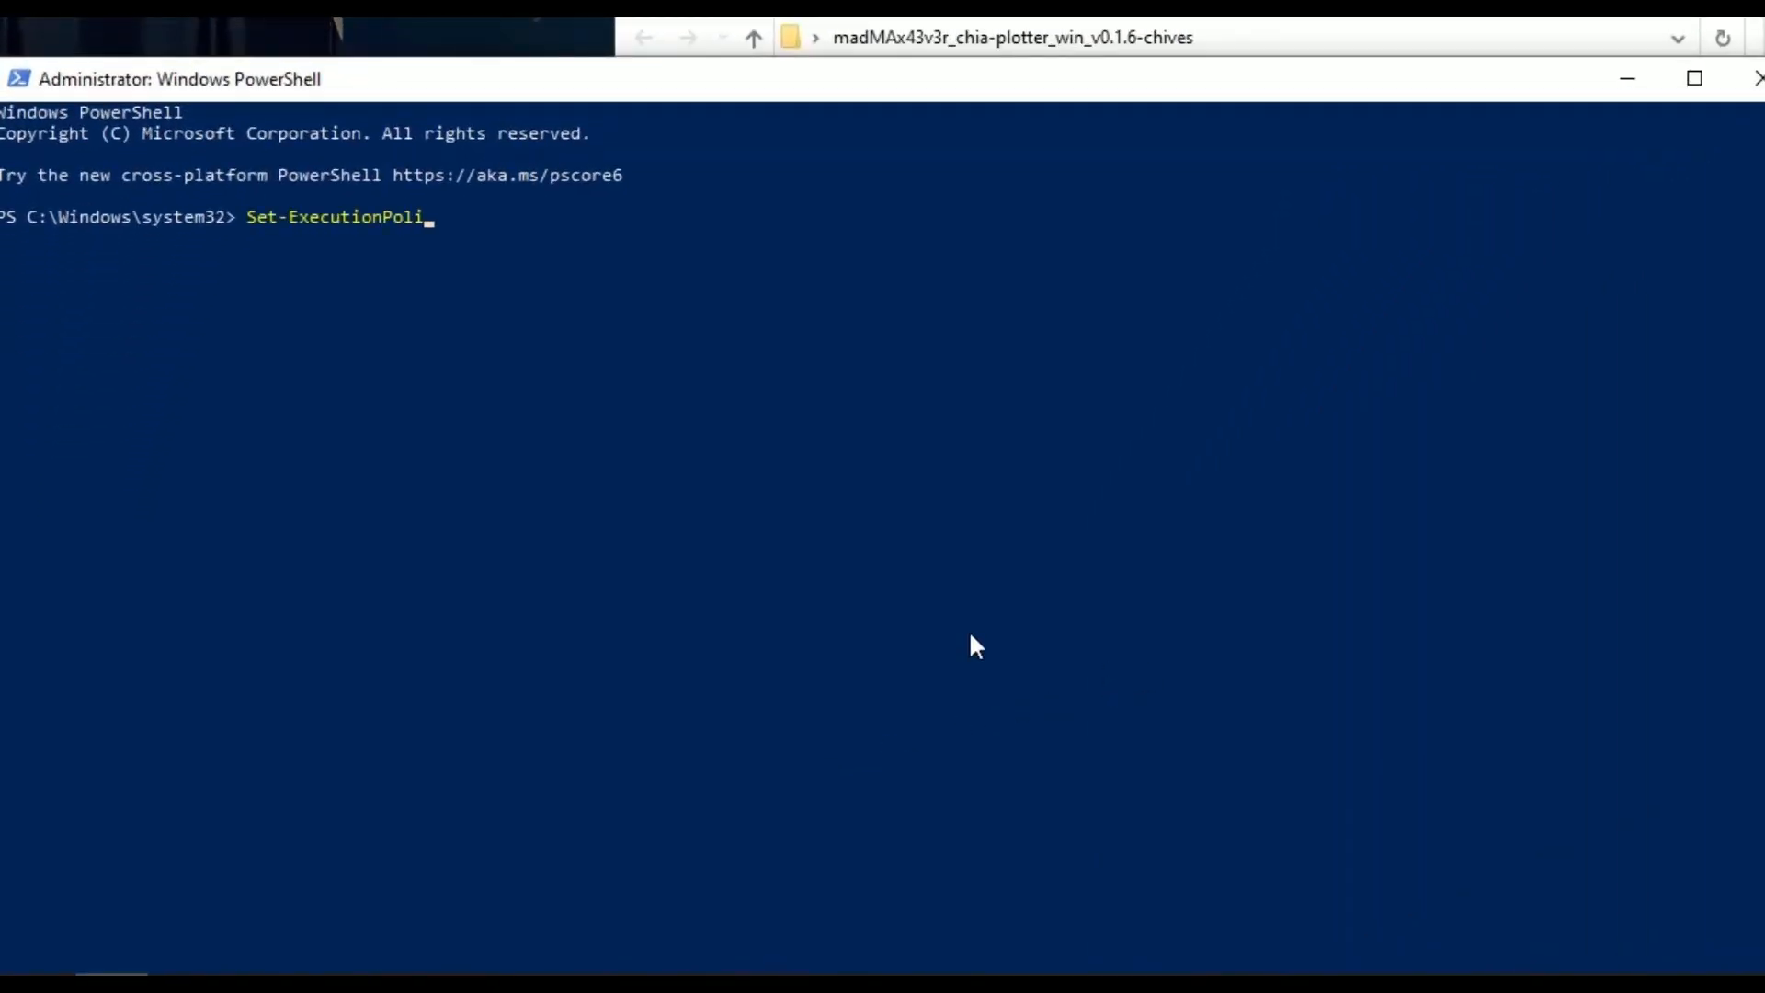
type("cy U")
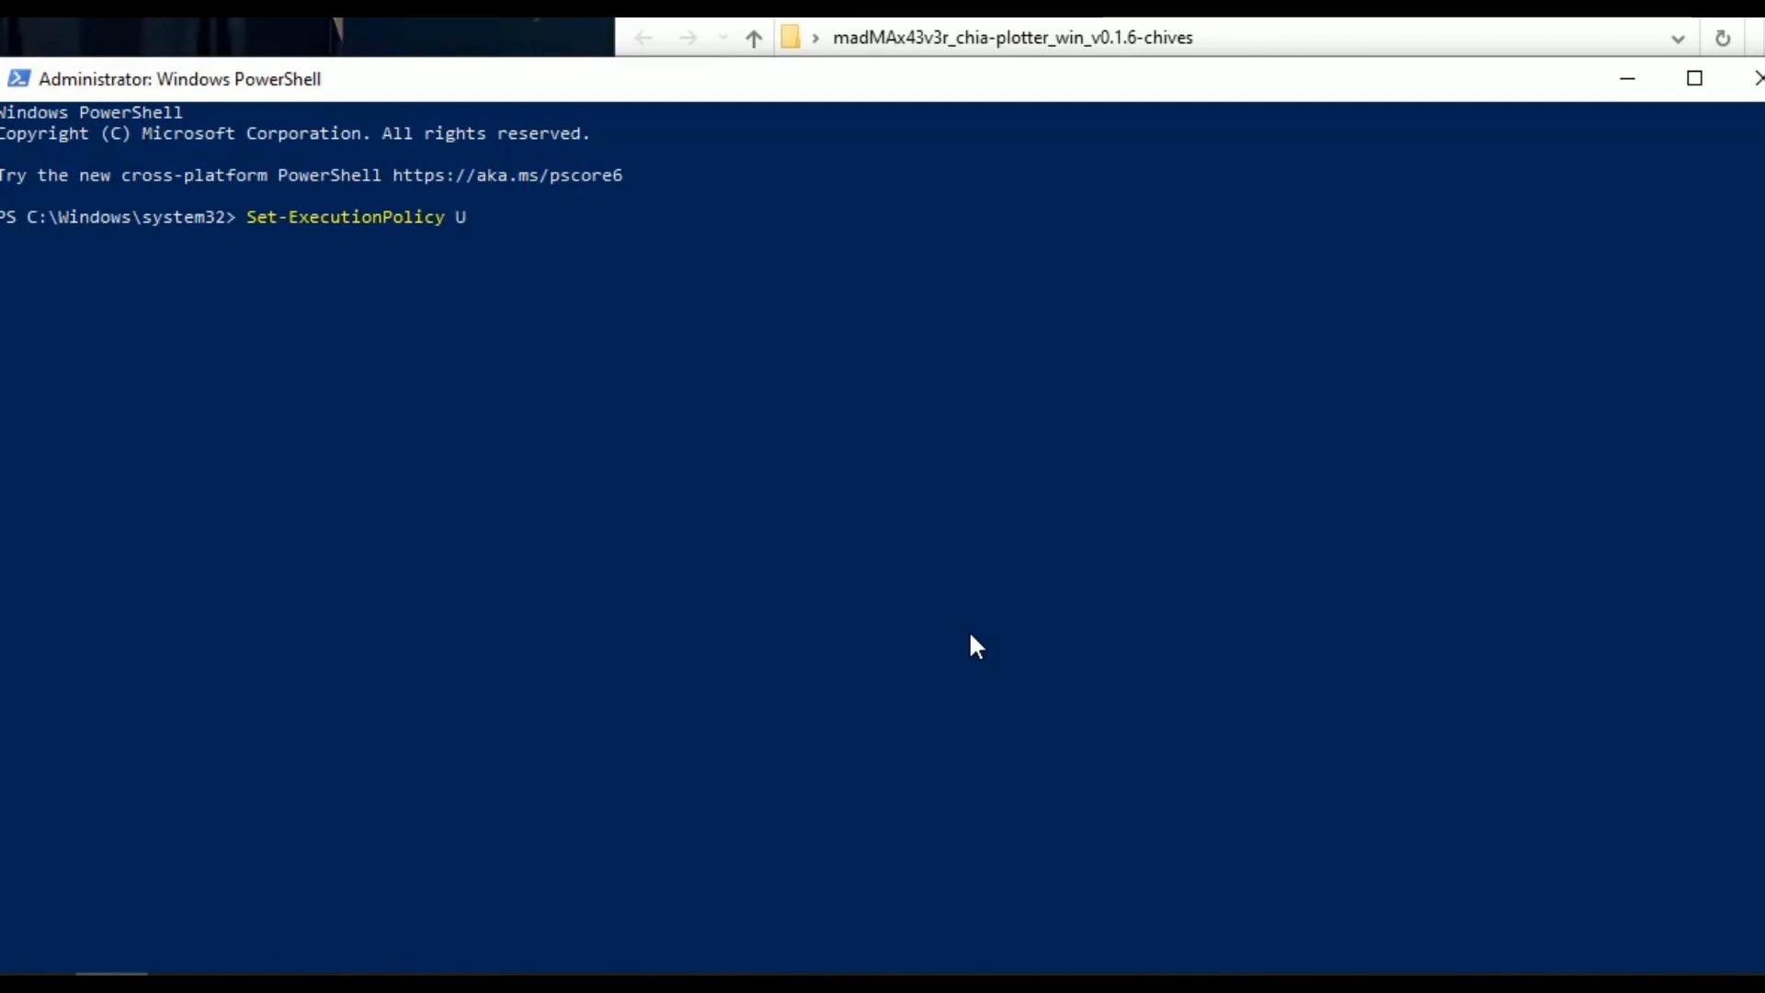
type("nrestricted")
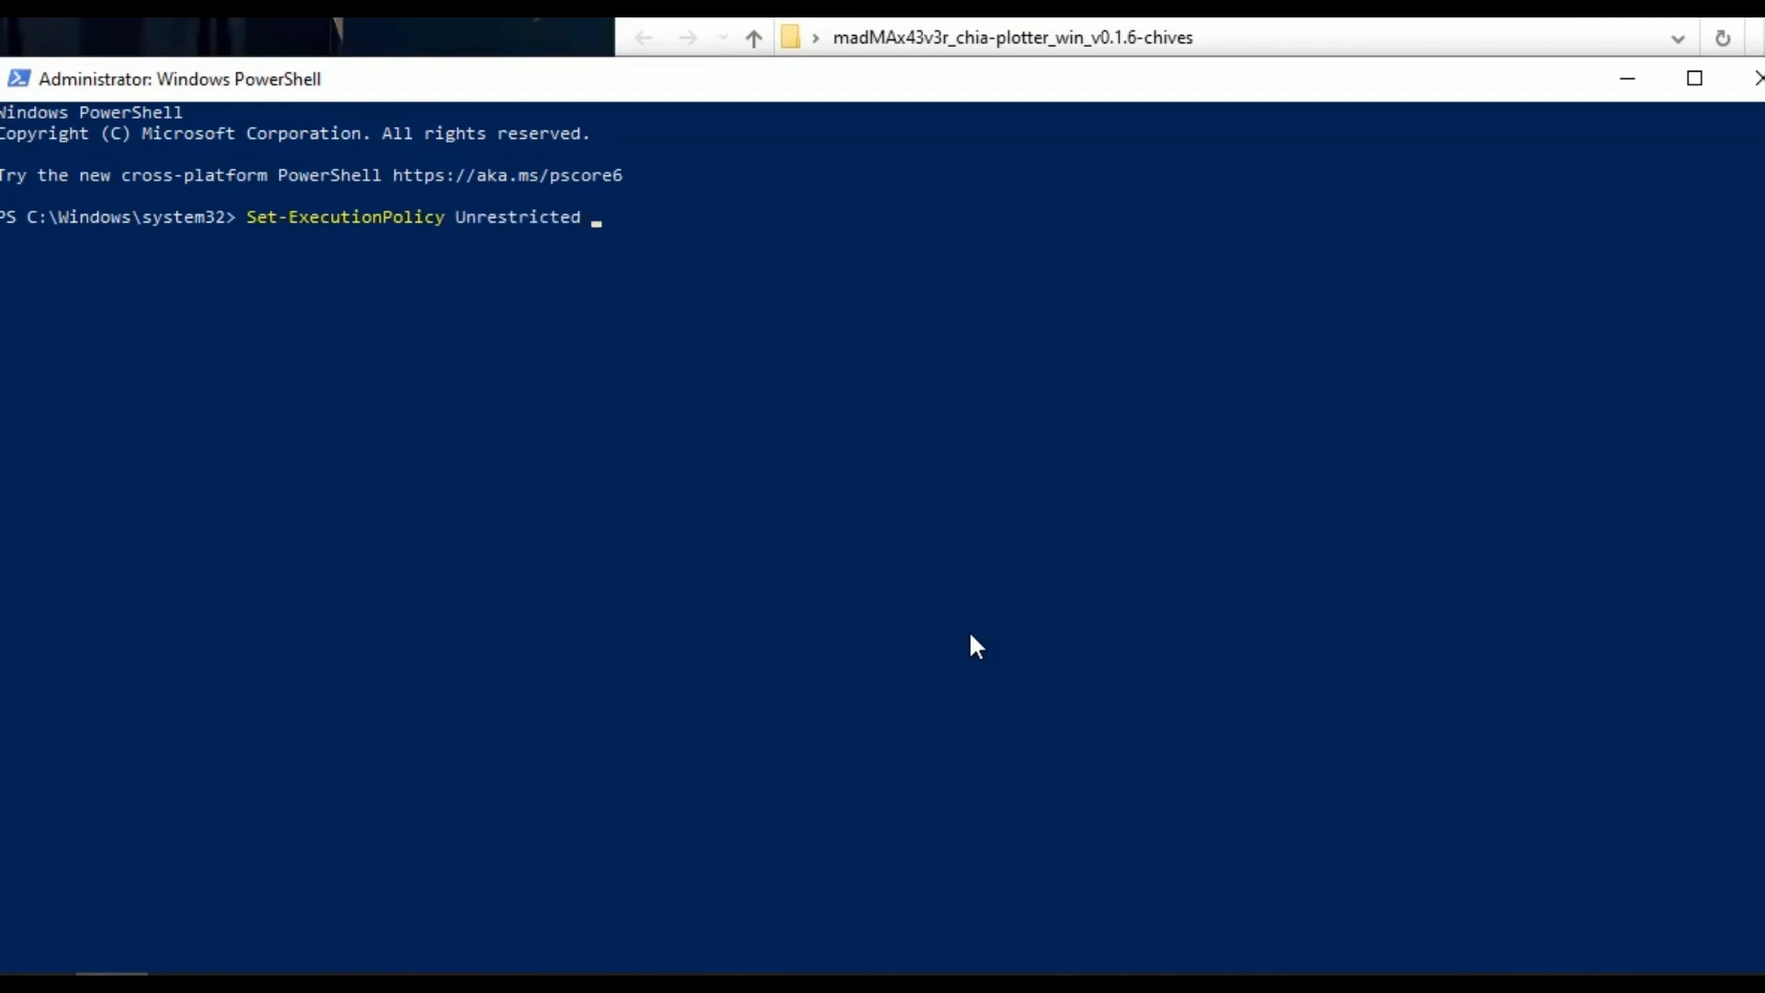
type("-forc")
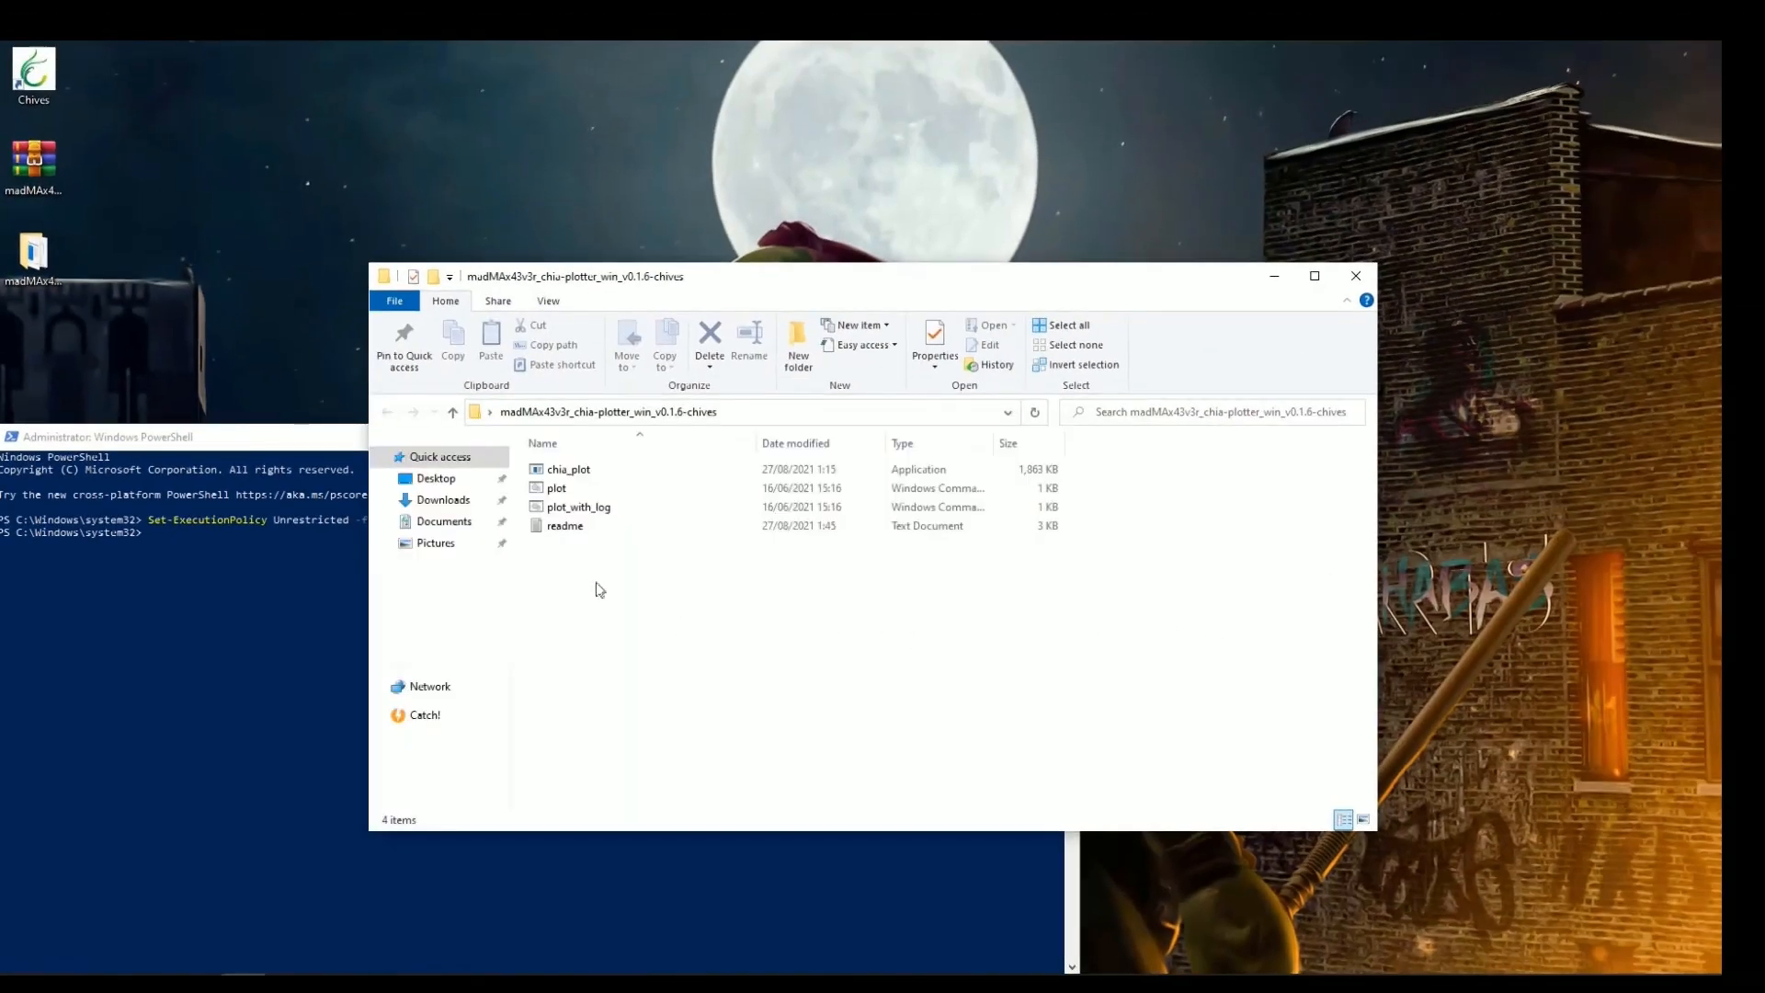
Edit plot_with_log.cmd in Notepad, showing its chia_plot.exe command with placeholder keys.
right_click(578, 525)
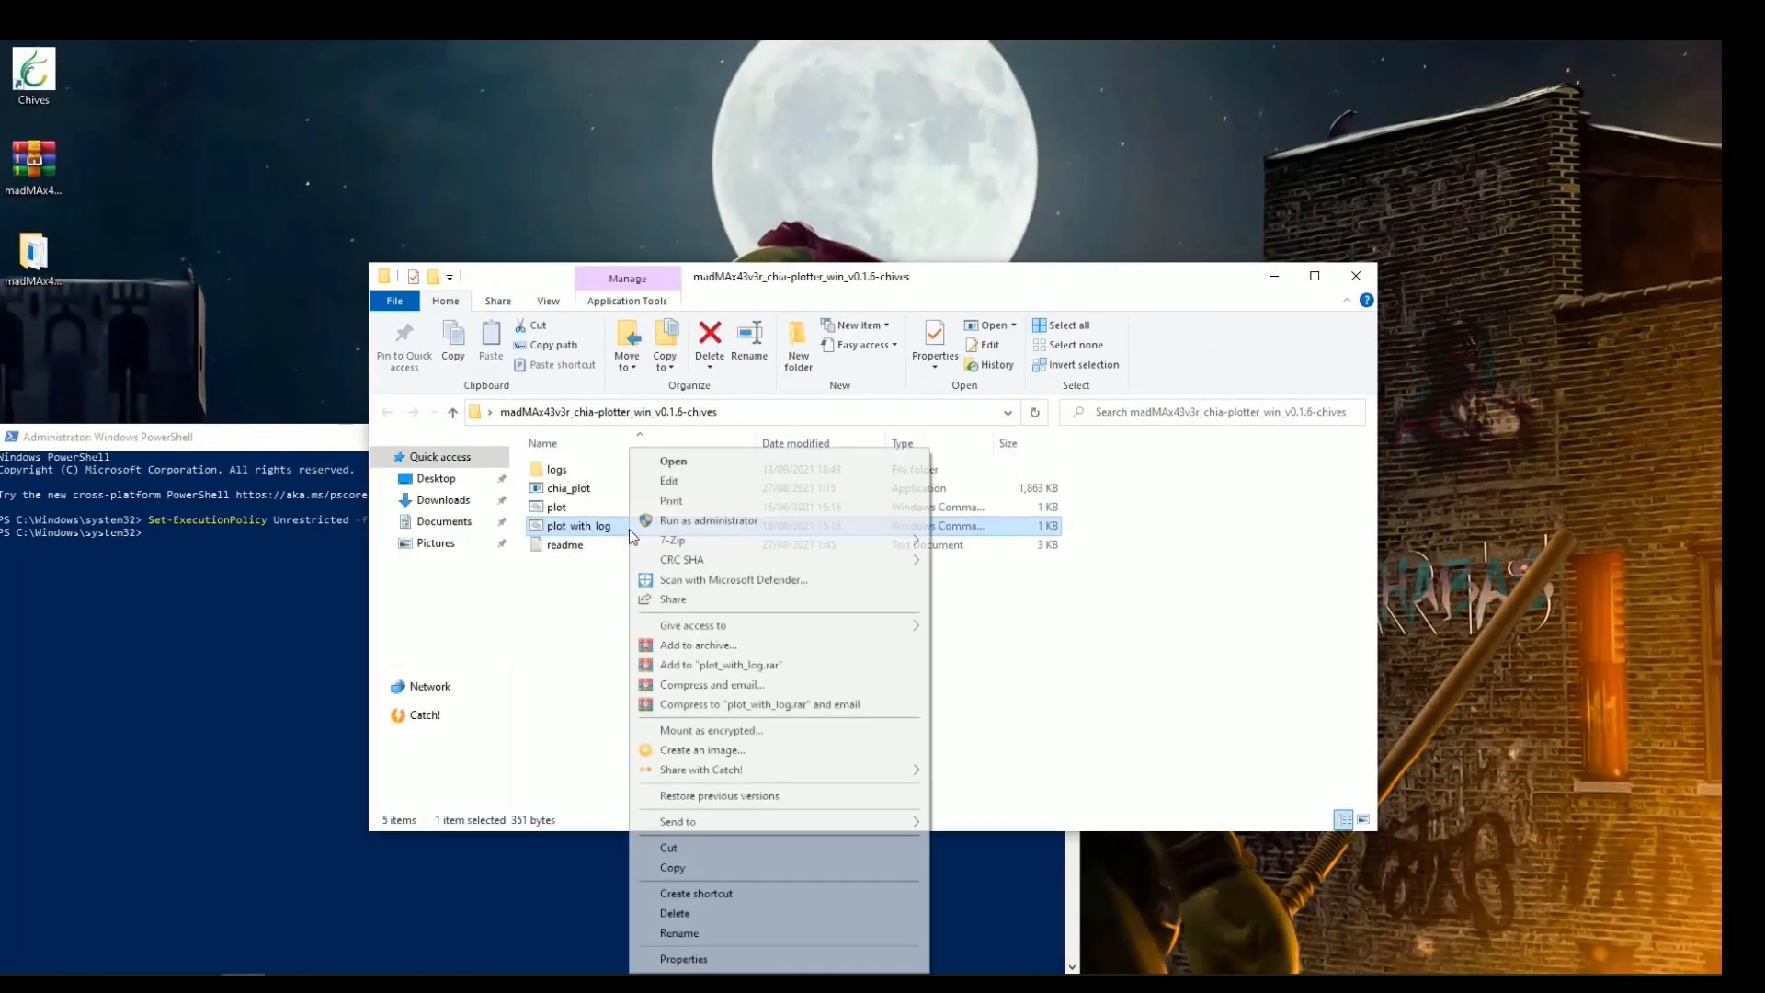
left_click(668, 481)
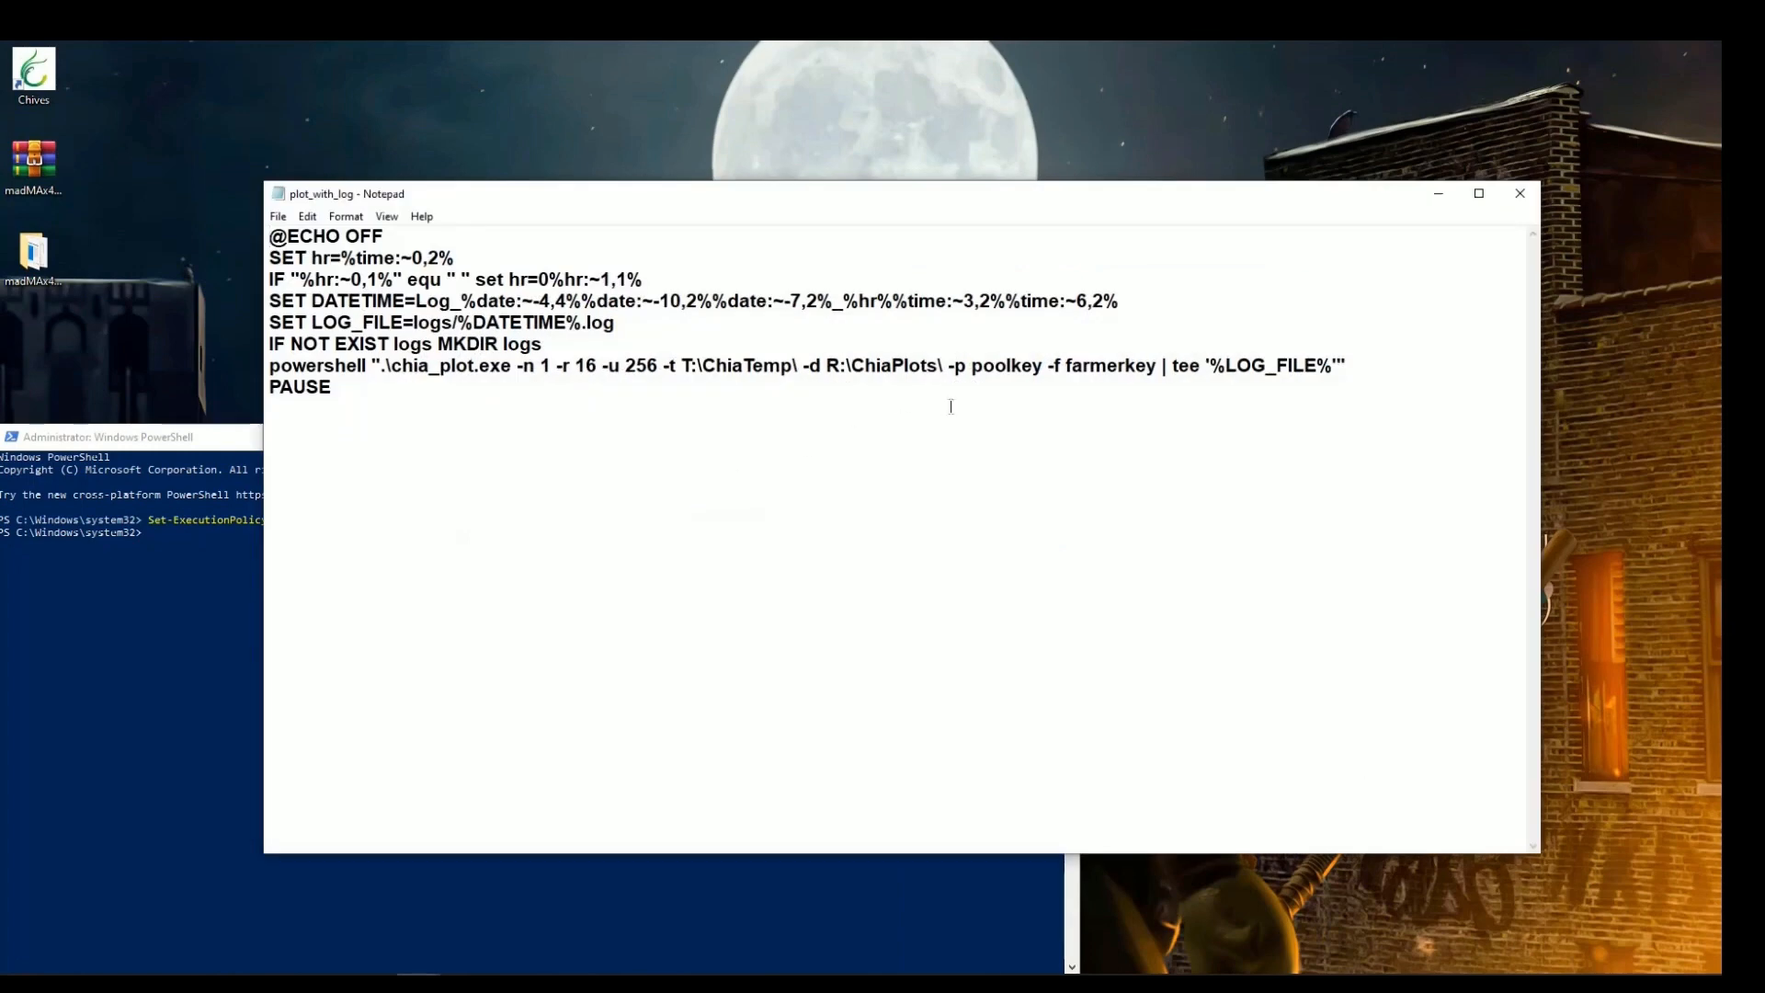
mouse_move(1159, 396)
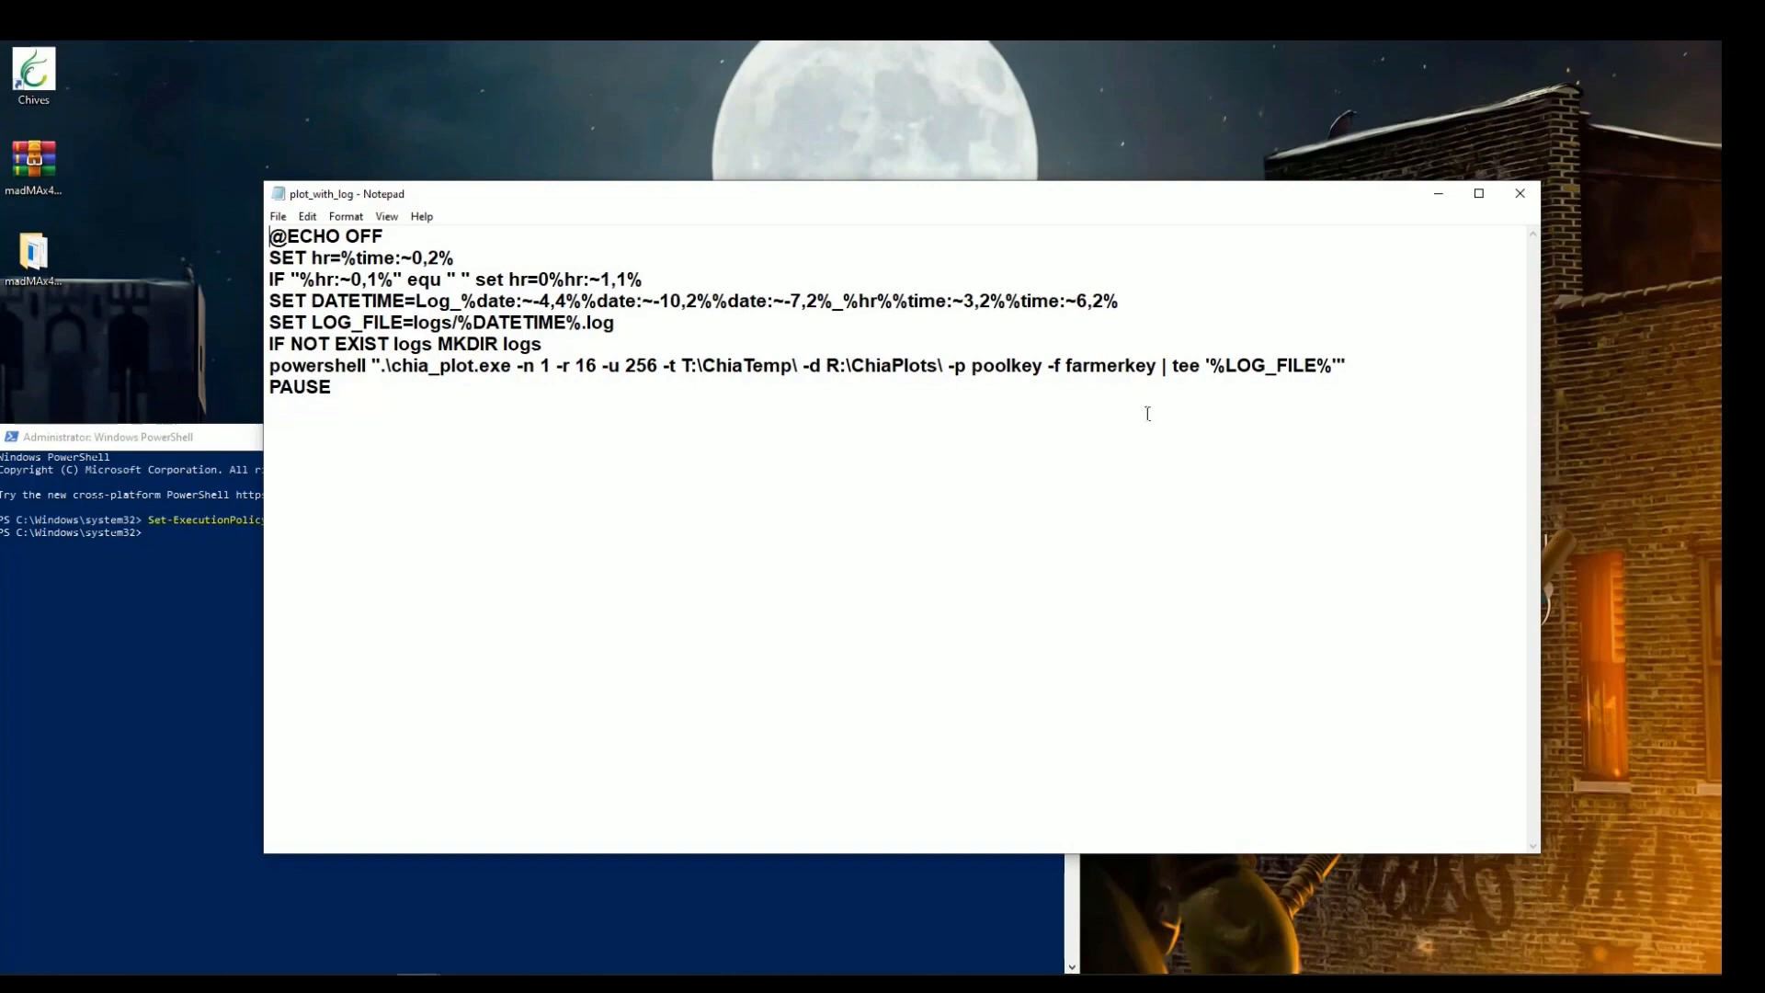
right_click(34, 74)
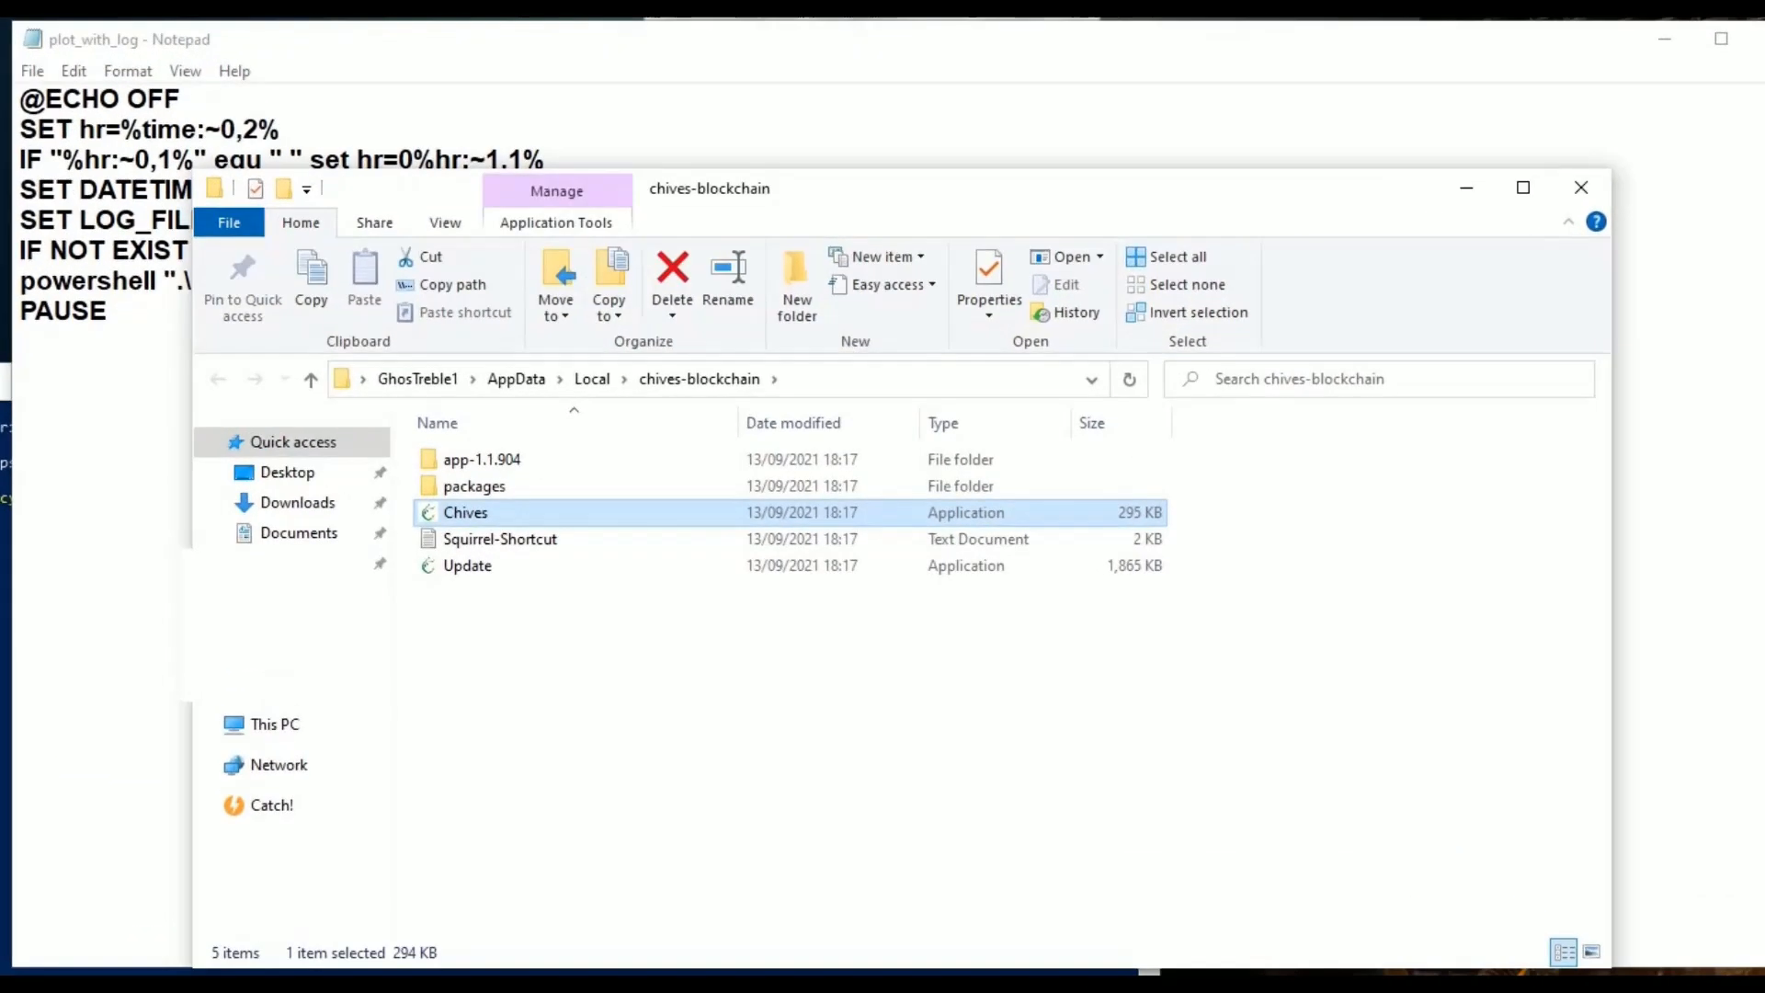
Navigate app-1.1.904 > resources > app.asar.unpacked > daemon and select its full path for copying.
double_click(481, 458)
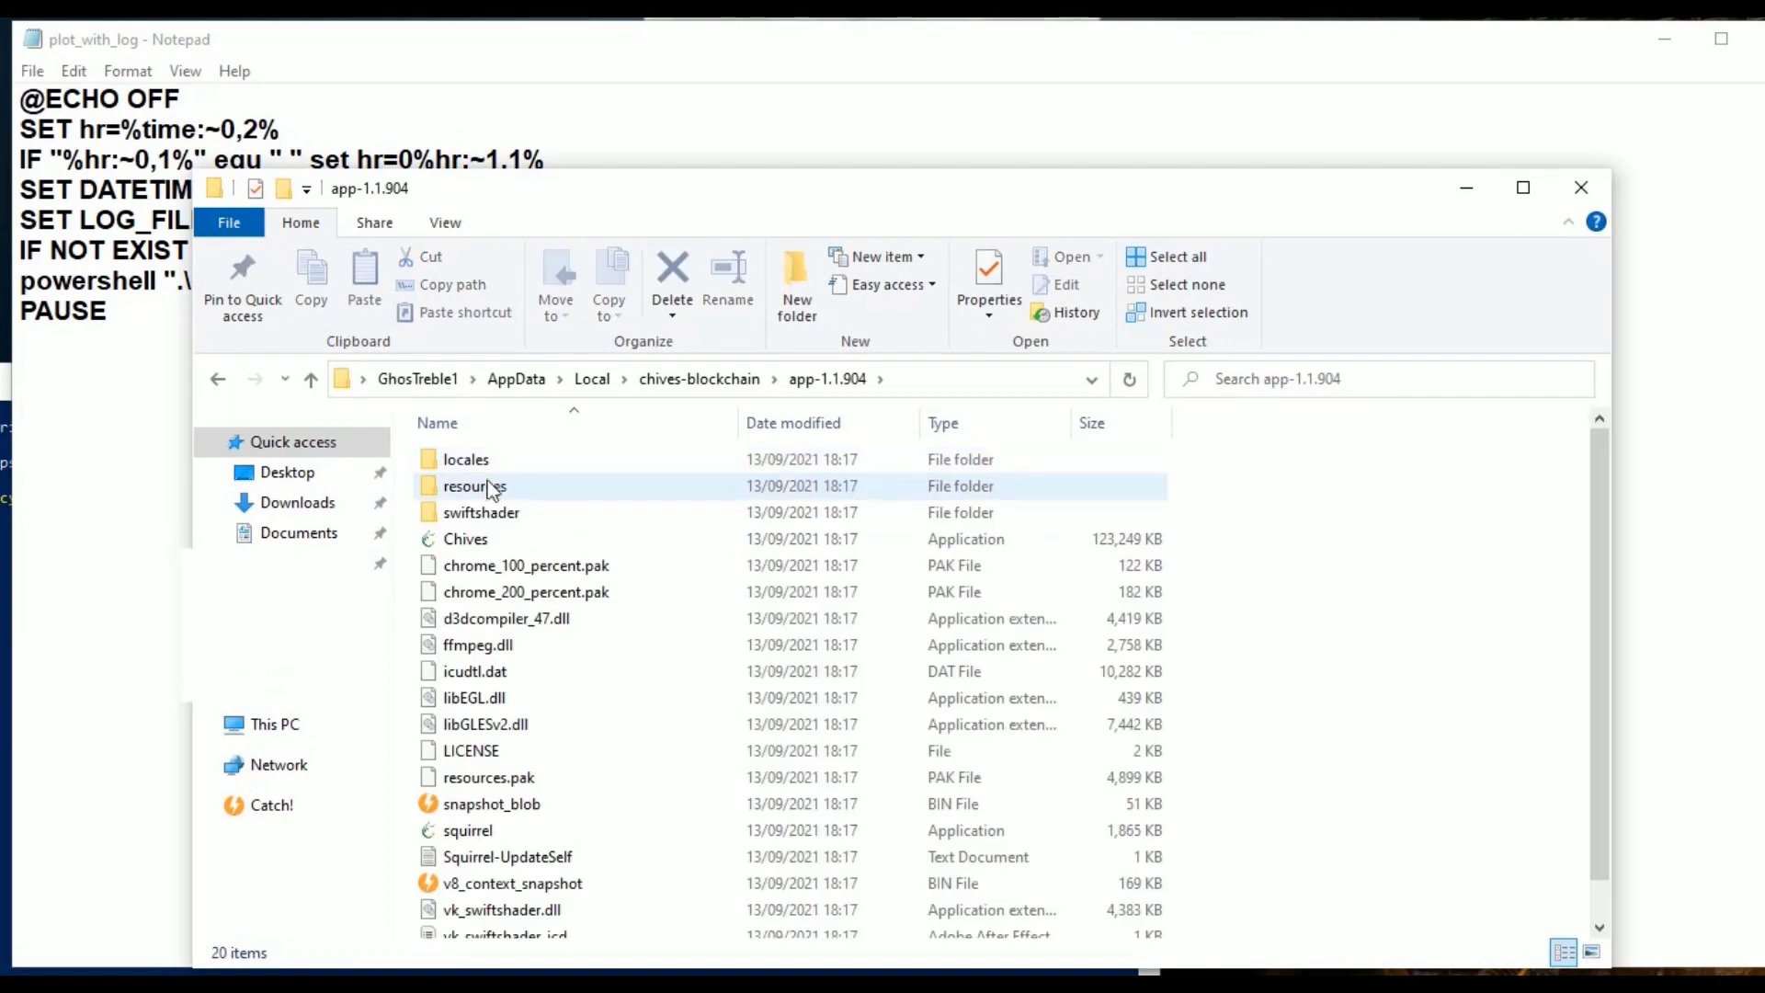
double_click(474, 485)
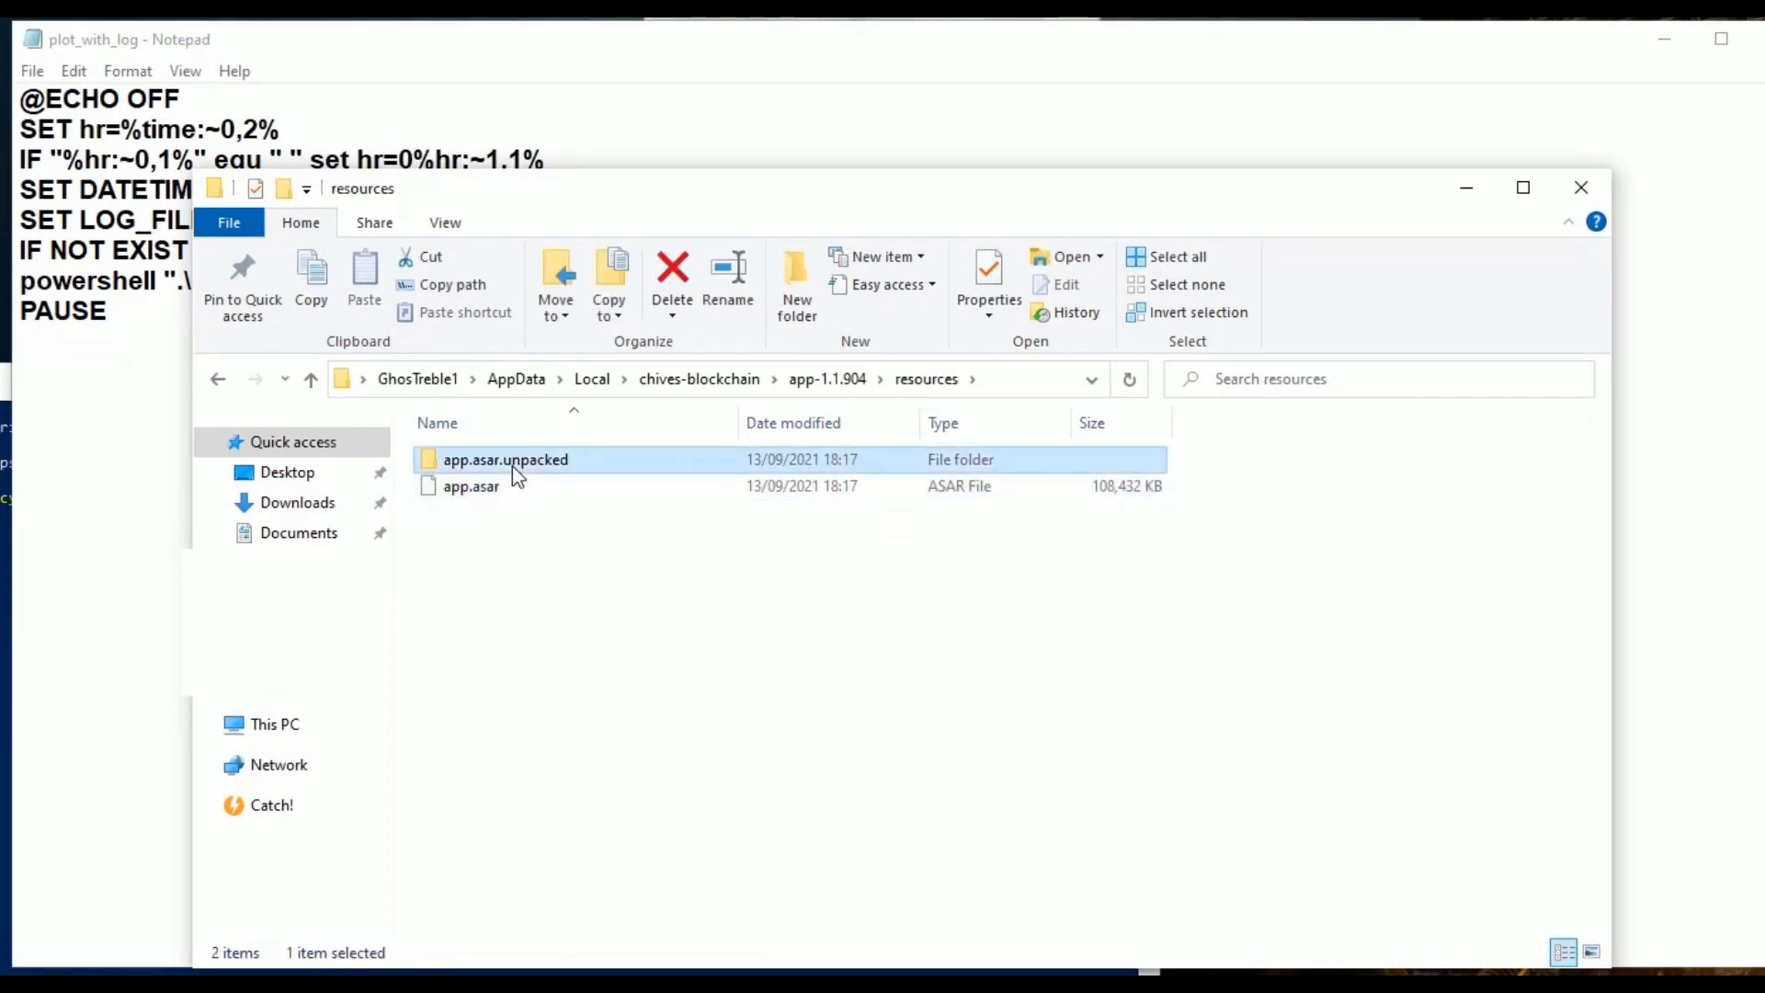
double_click(505, 459)
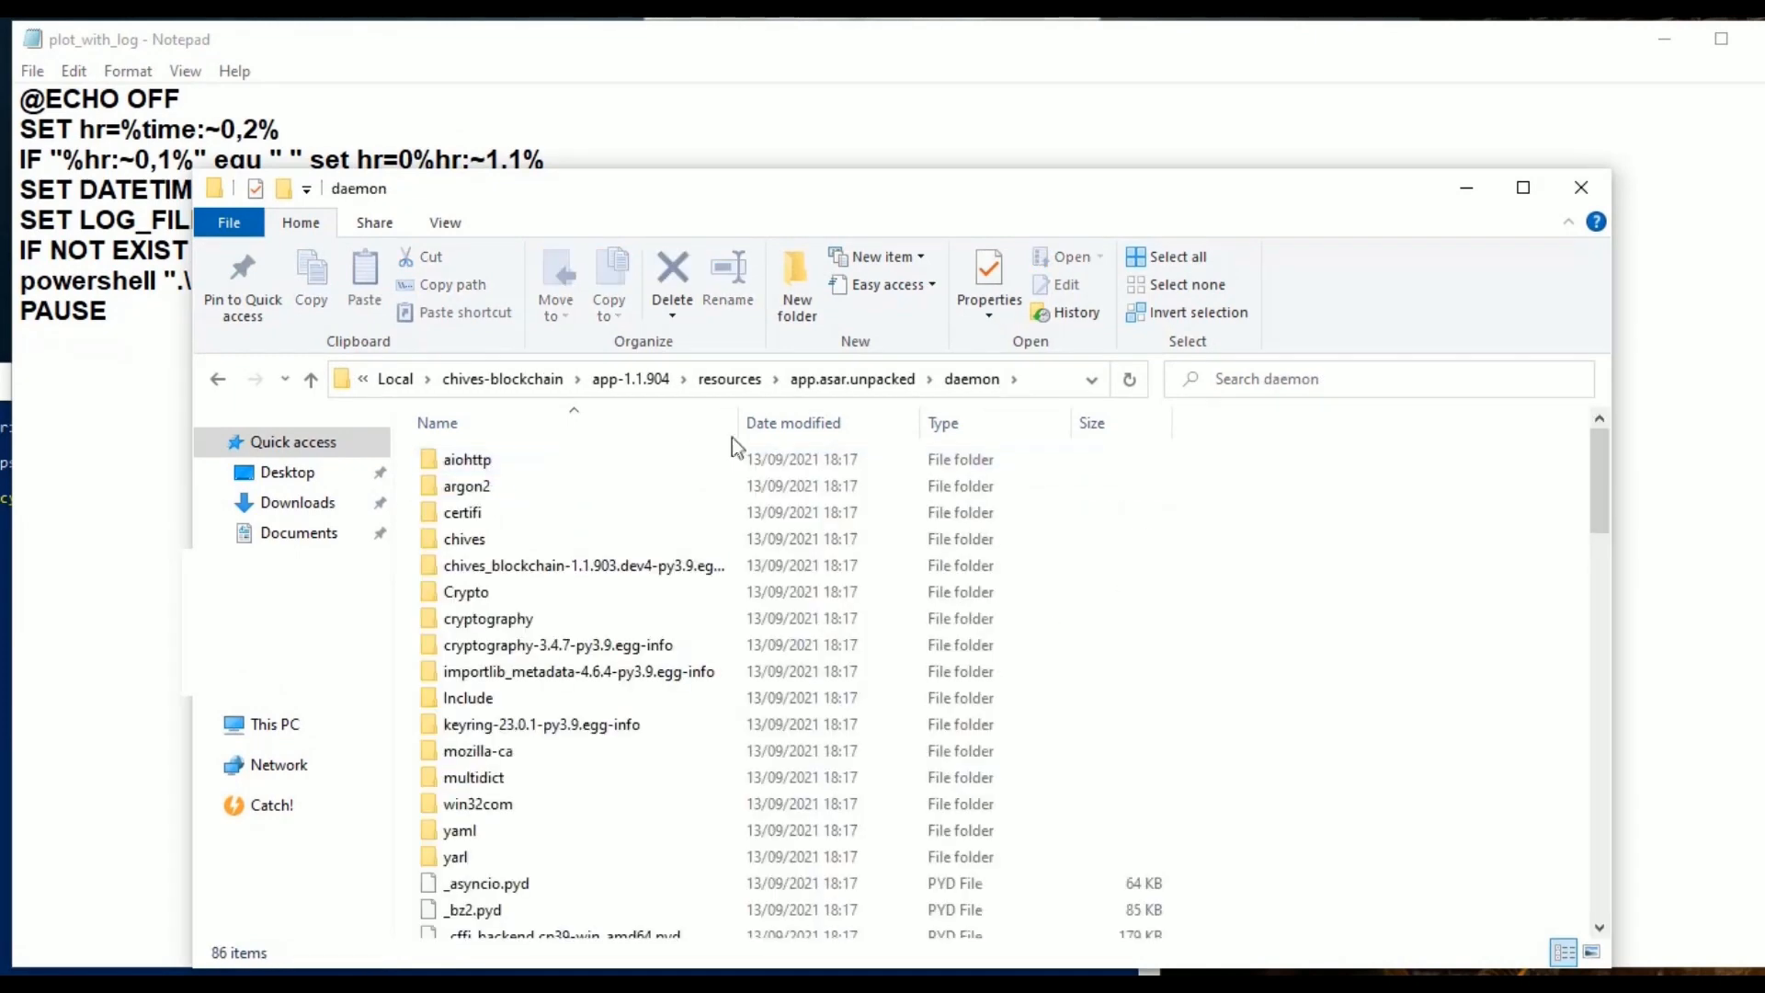
left_click(720, 377)
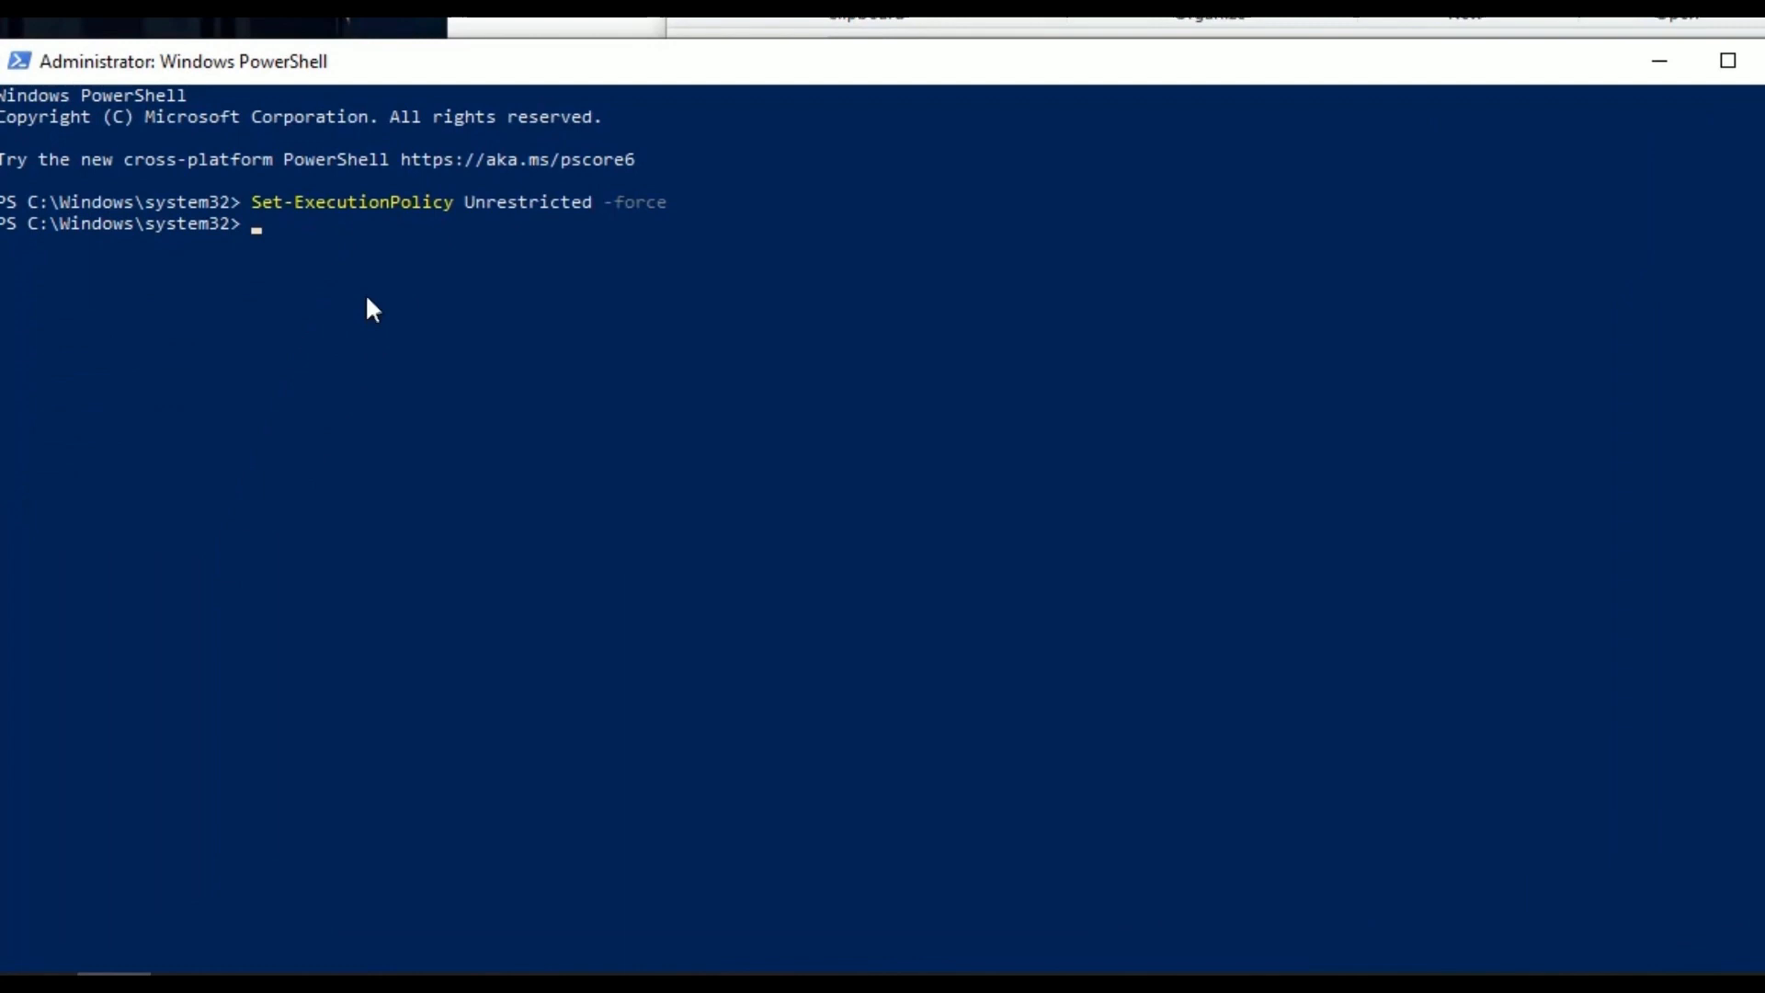
Change directory to the pasted Chives daemon folder path.
type("cd")
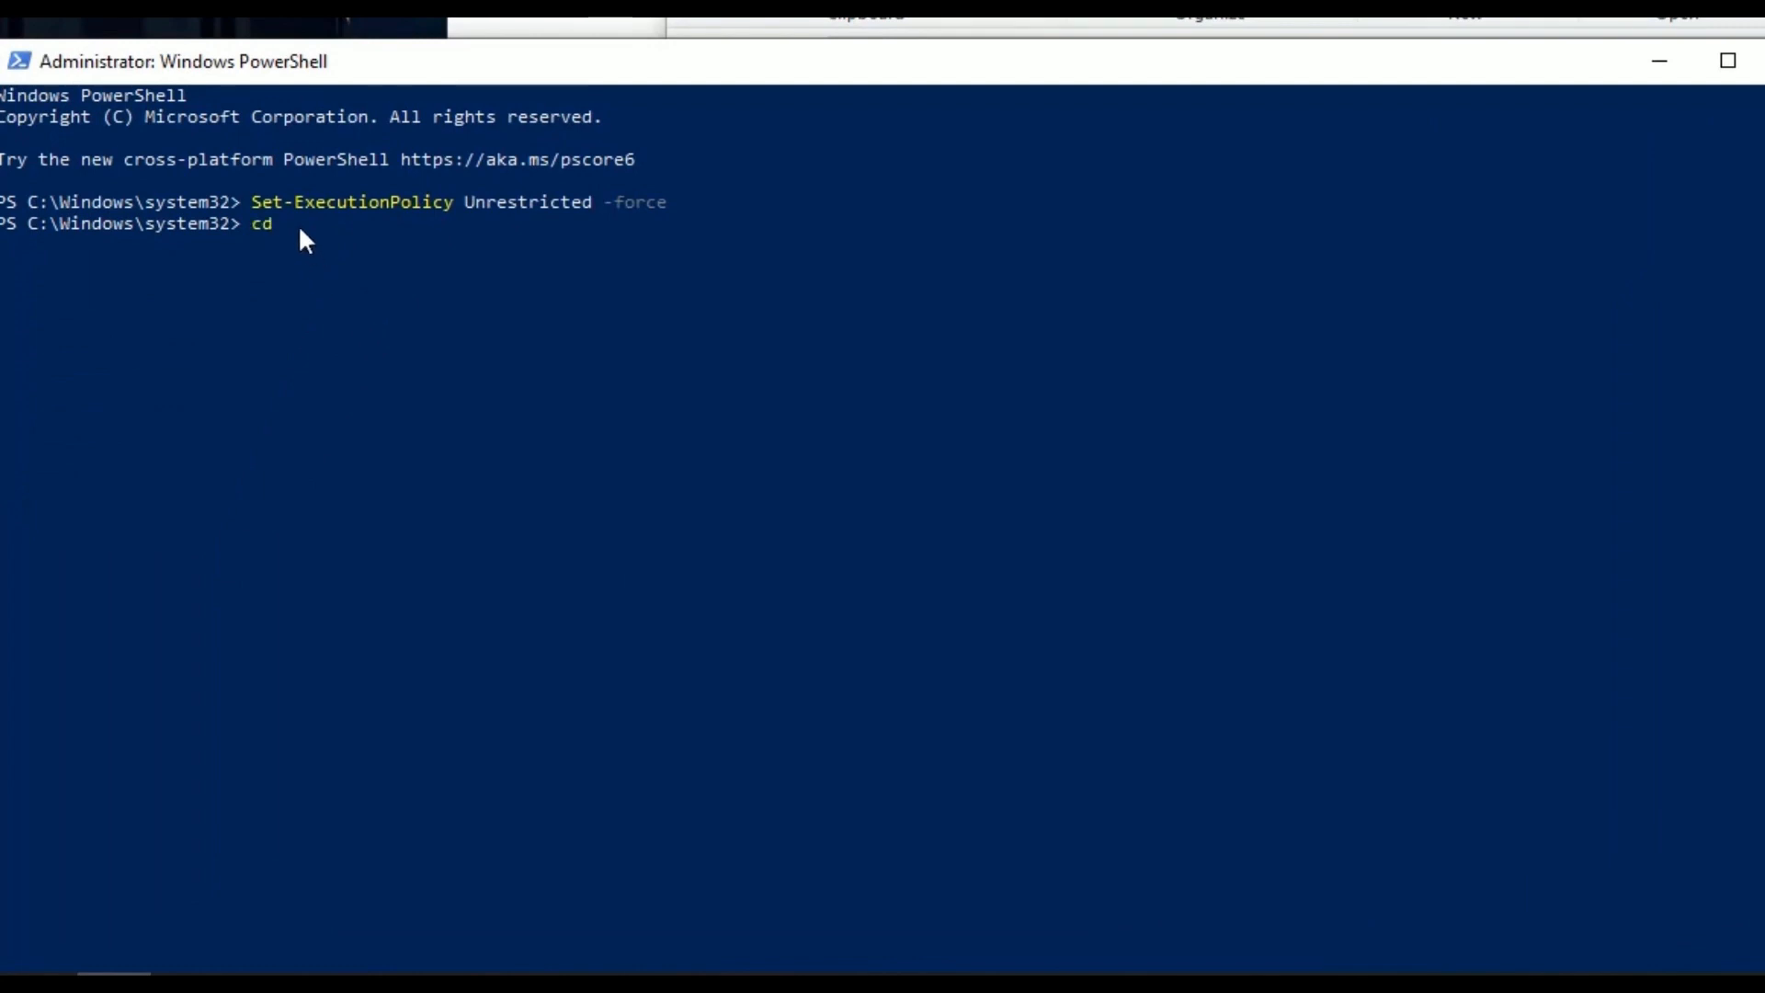
right_click(302, 235)
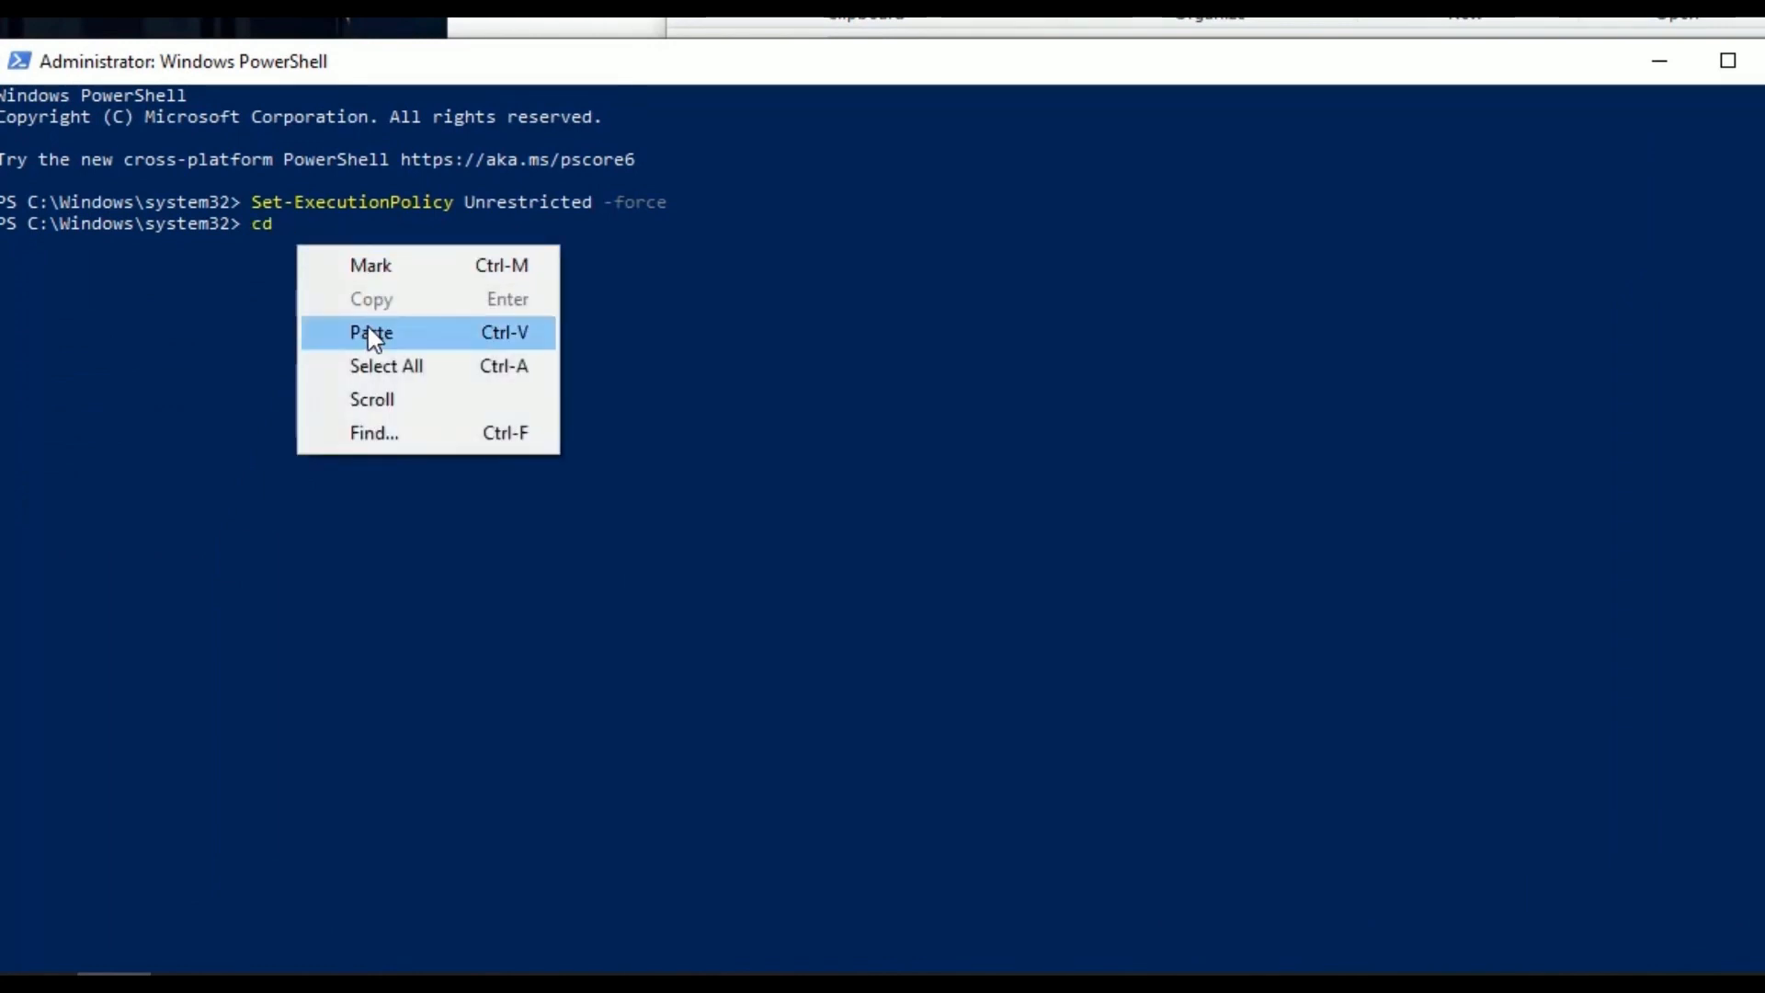
left_click(370, 332)
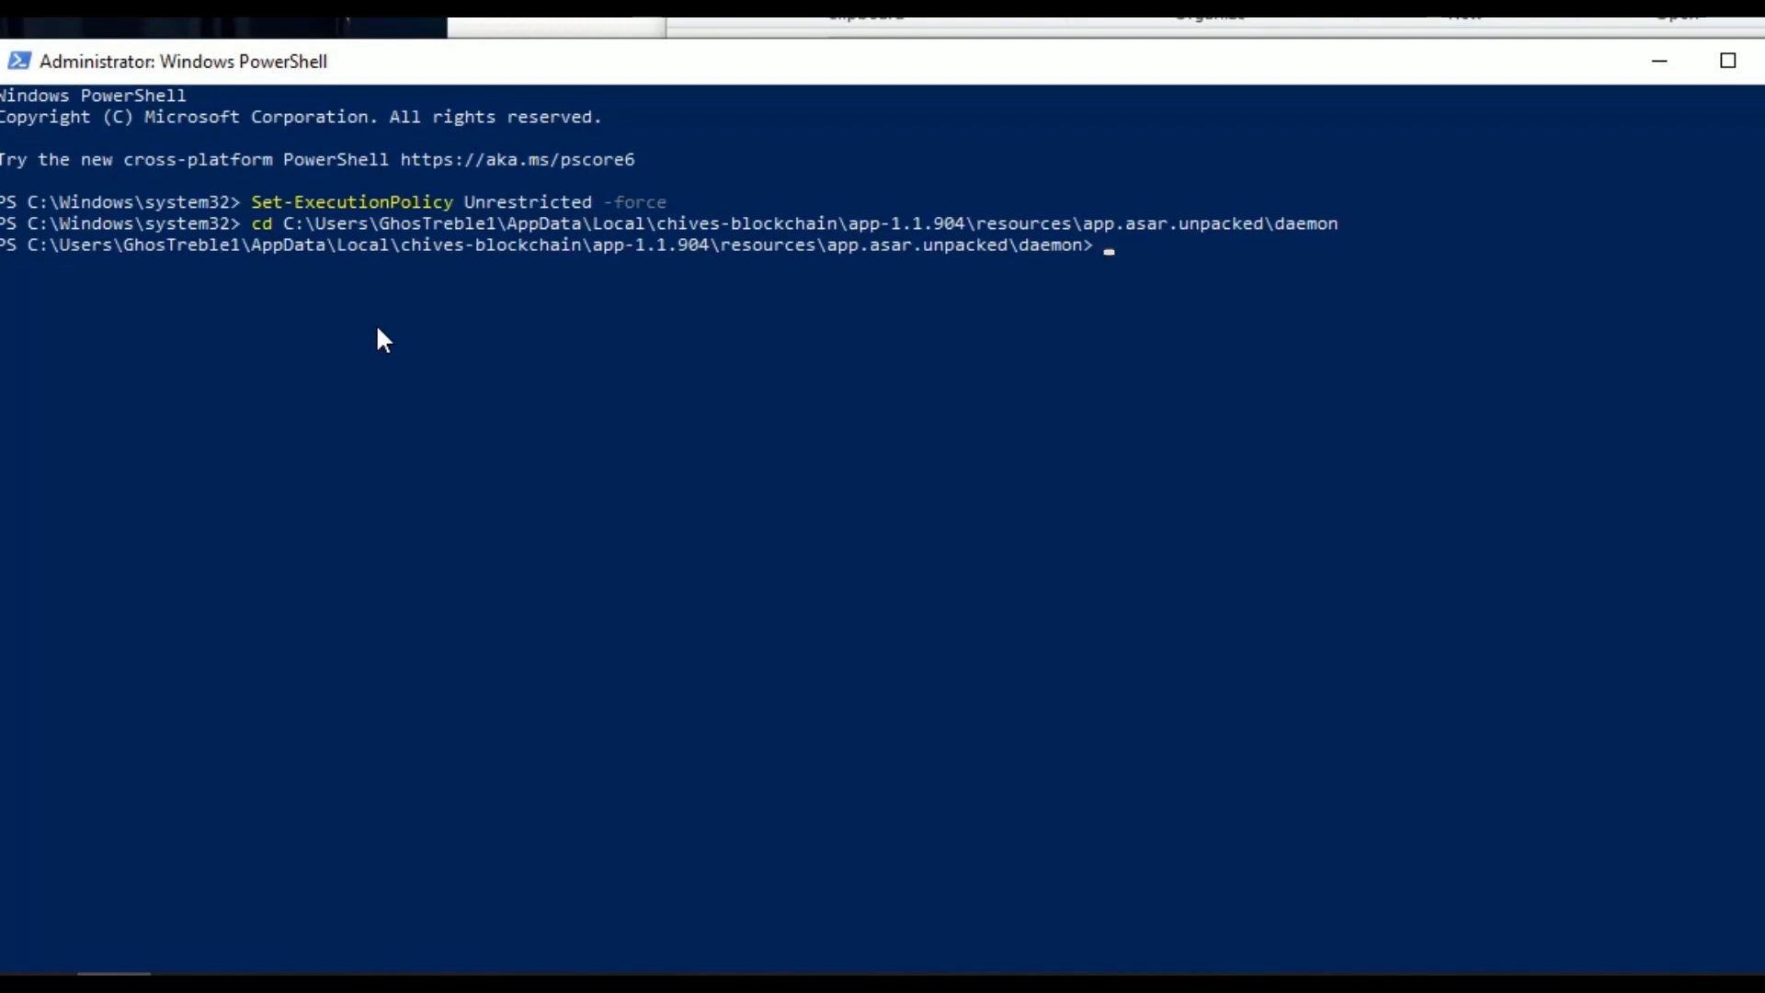
Run .\chives keys show to list the farmer and pool public keys.
type(".\\c")
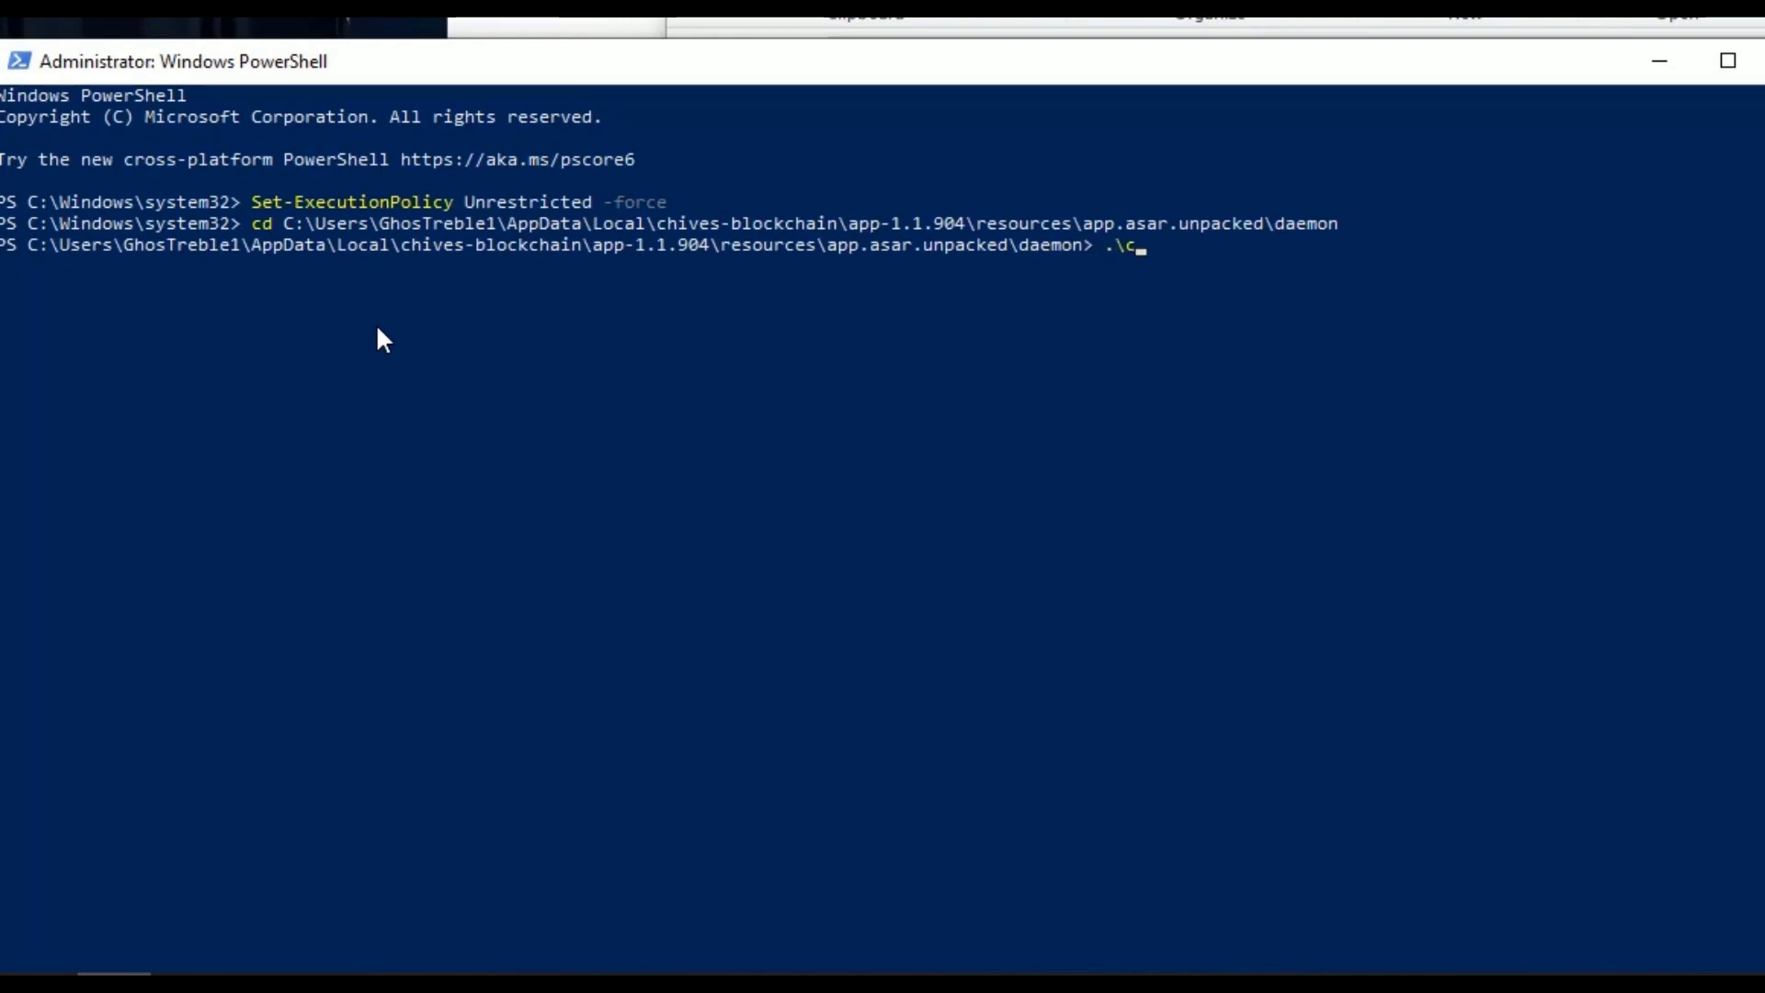
type("hives")
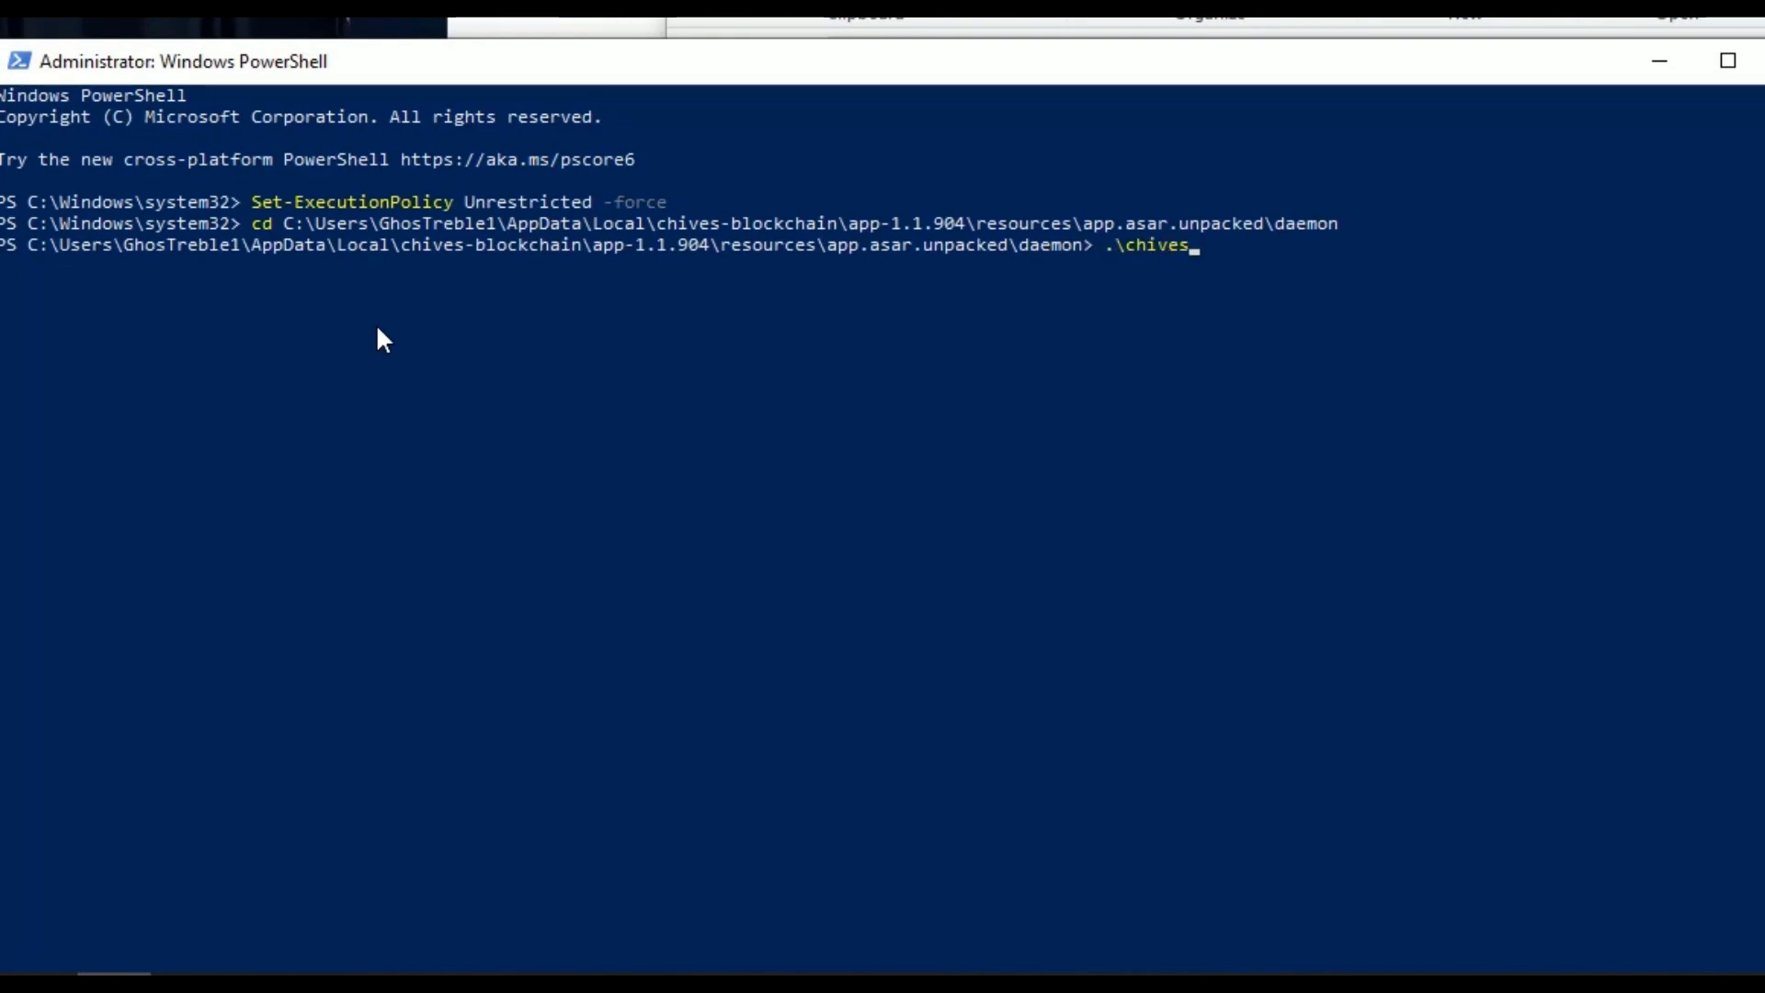
type("keys")
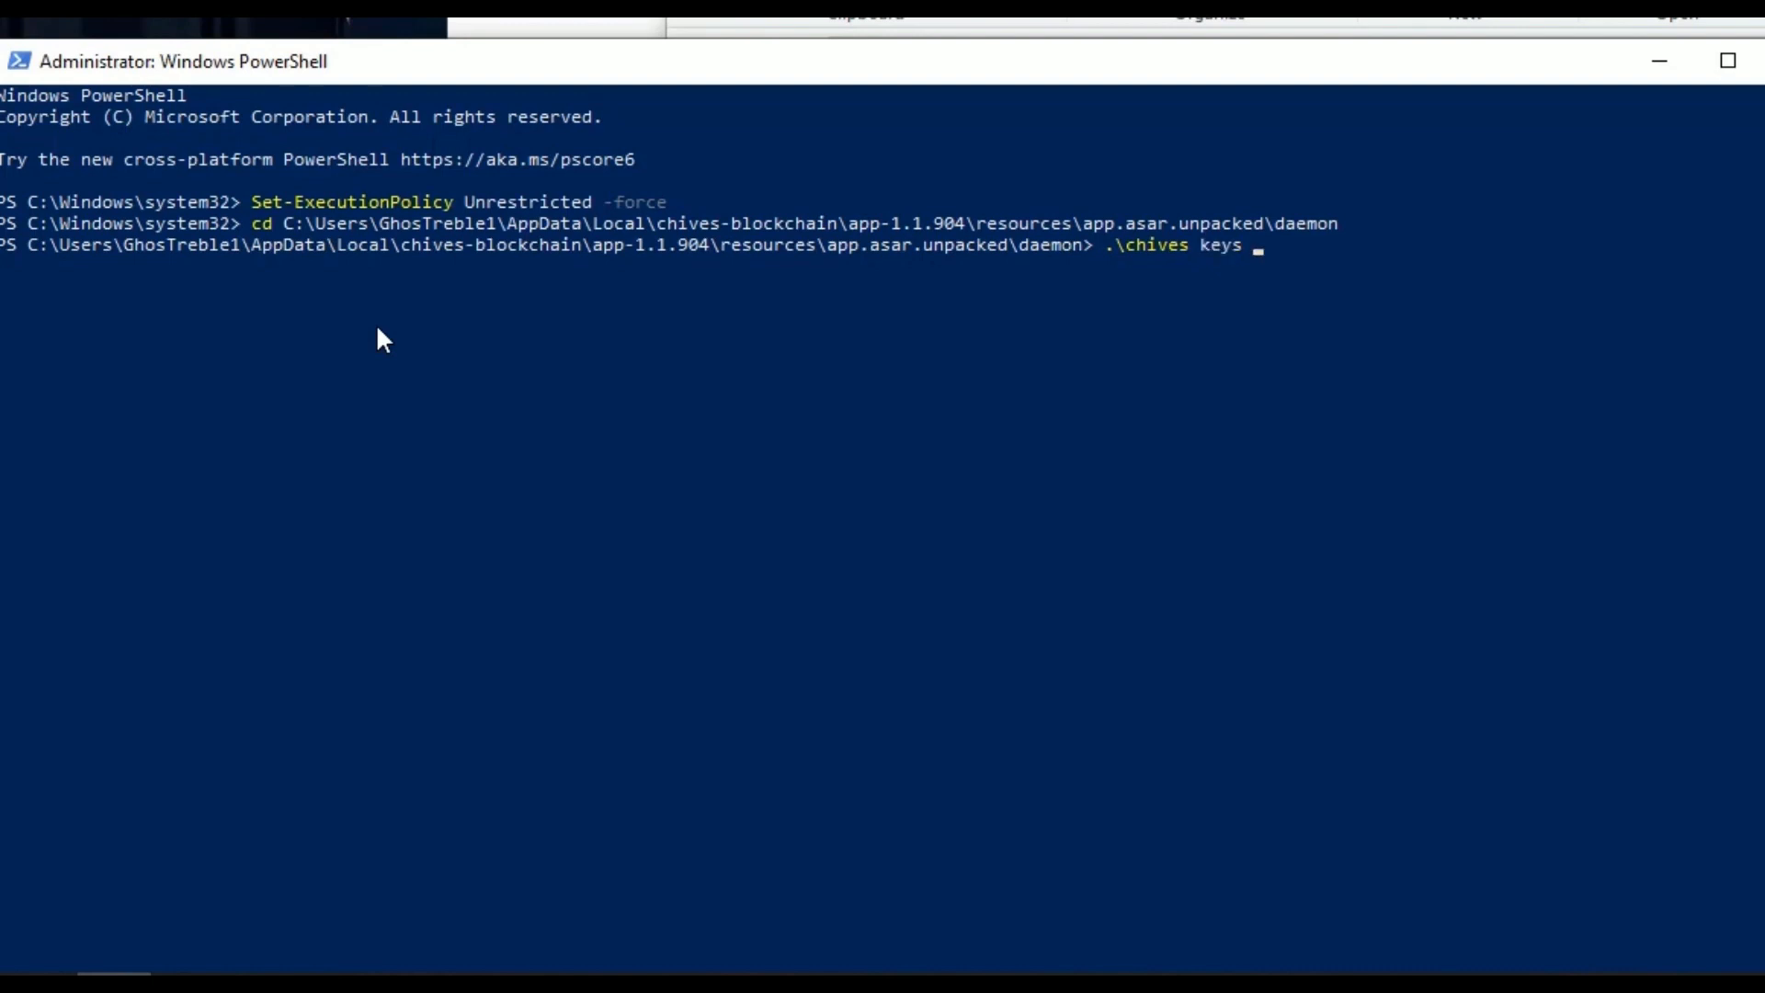
type("show")
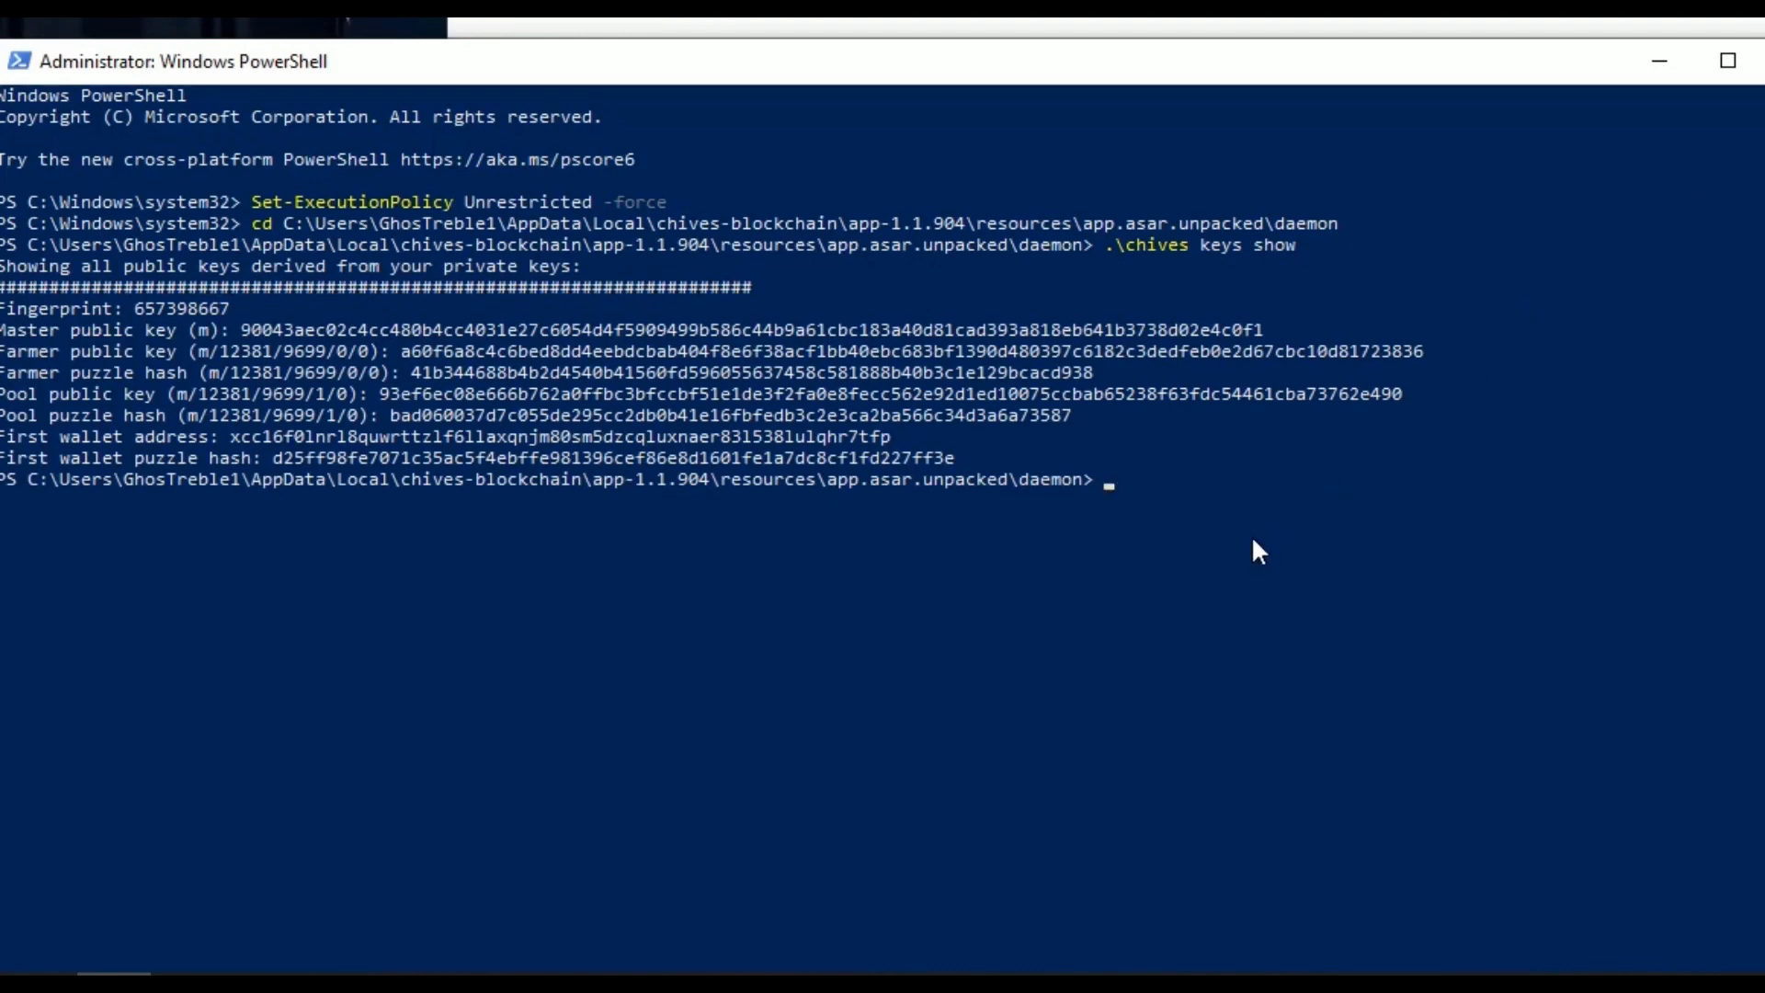
mouse_move(1137, 425)
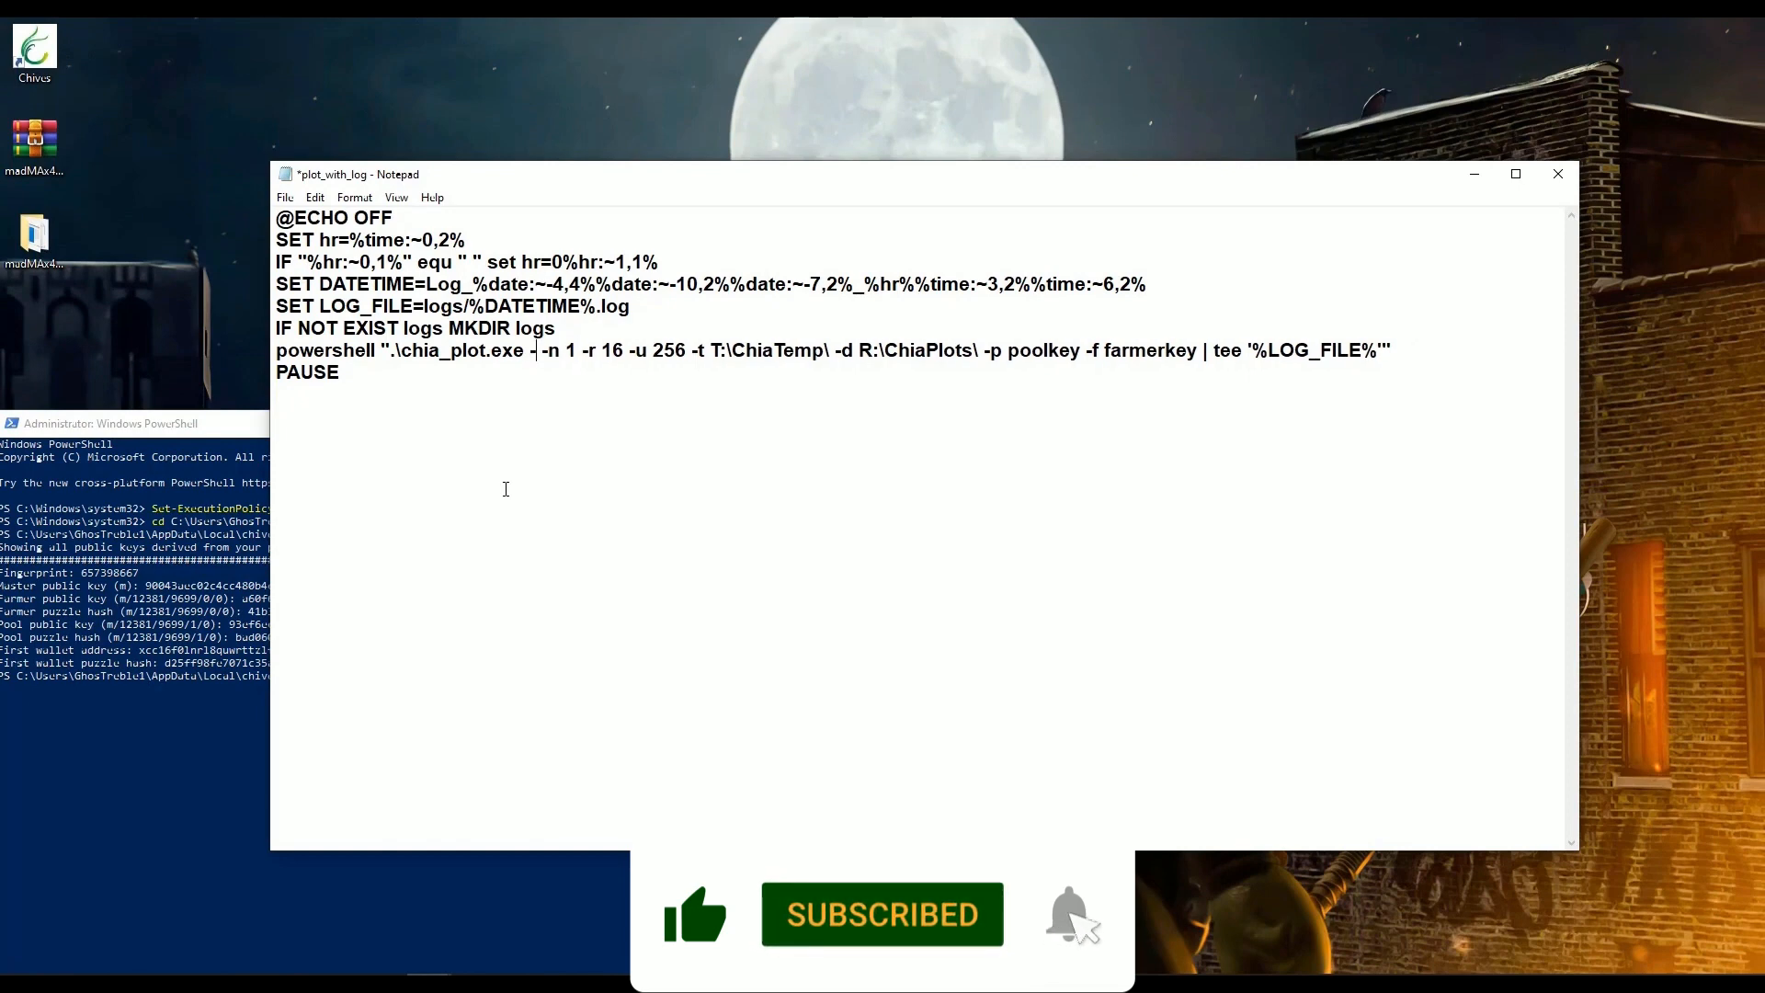
Add -x 9699 and -k 29 to the chia_plot.exe line before -n 1.
type("x")
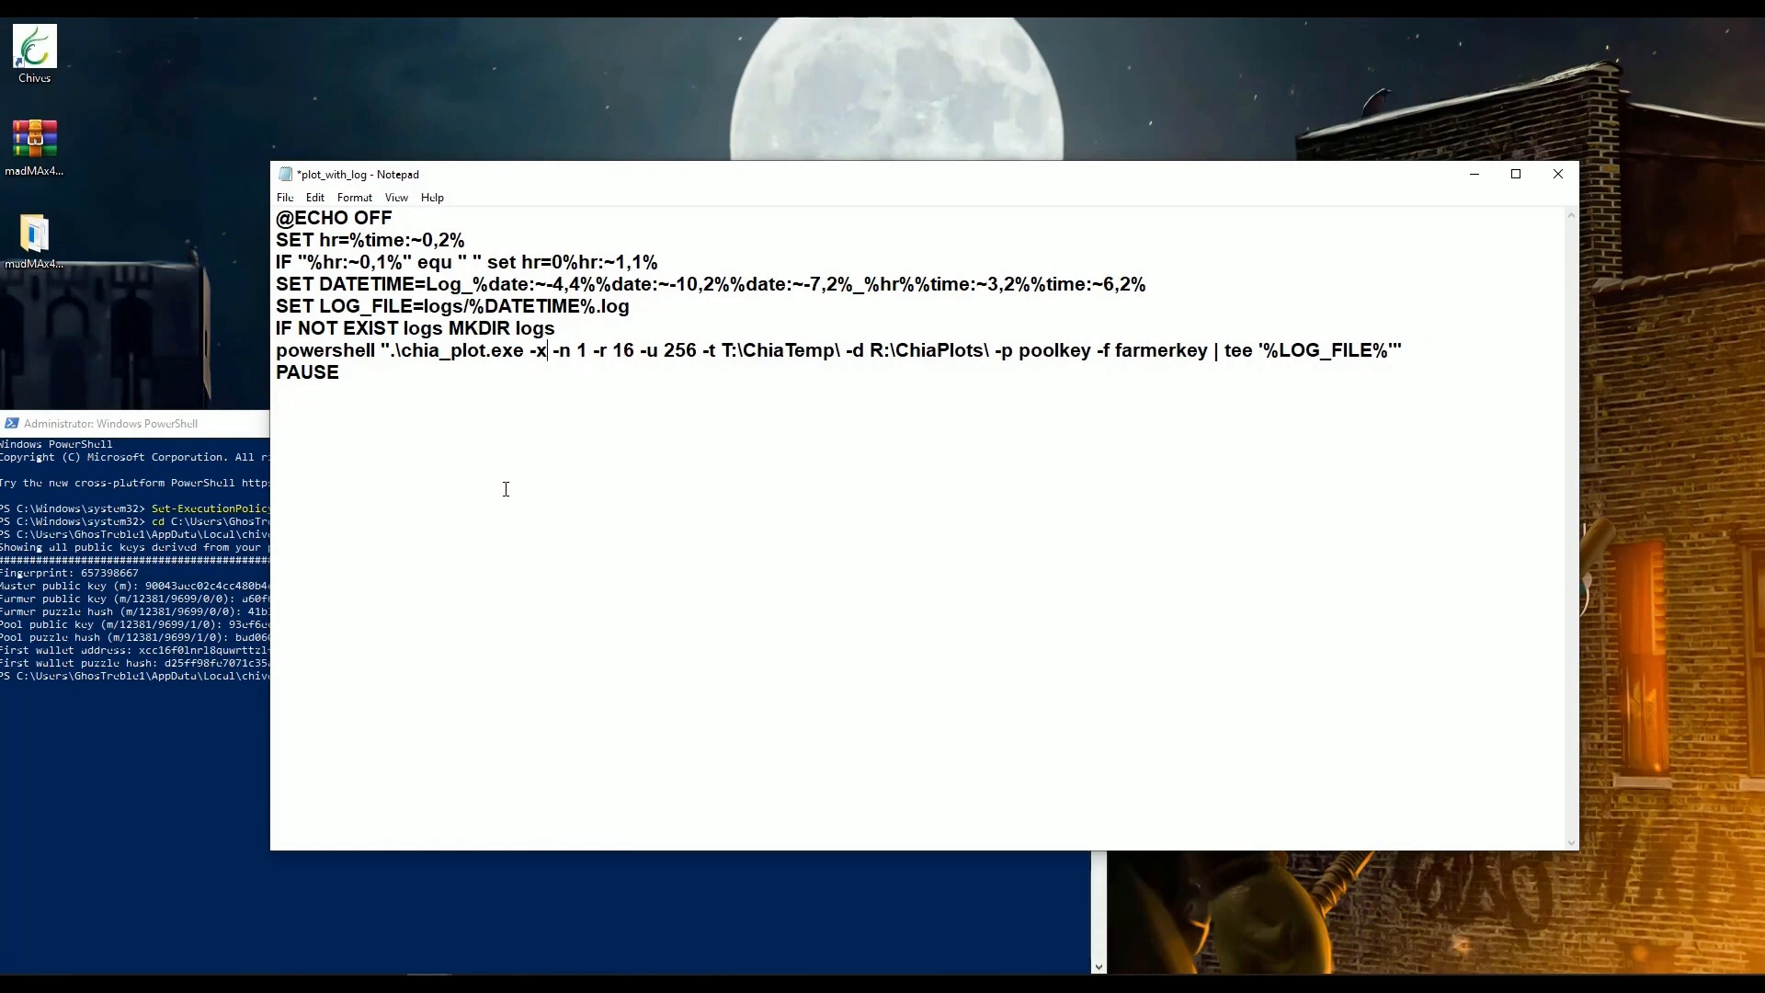
type("9699 -")
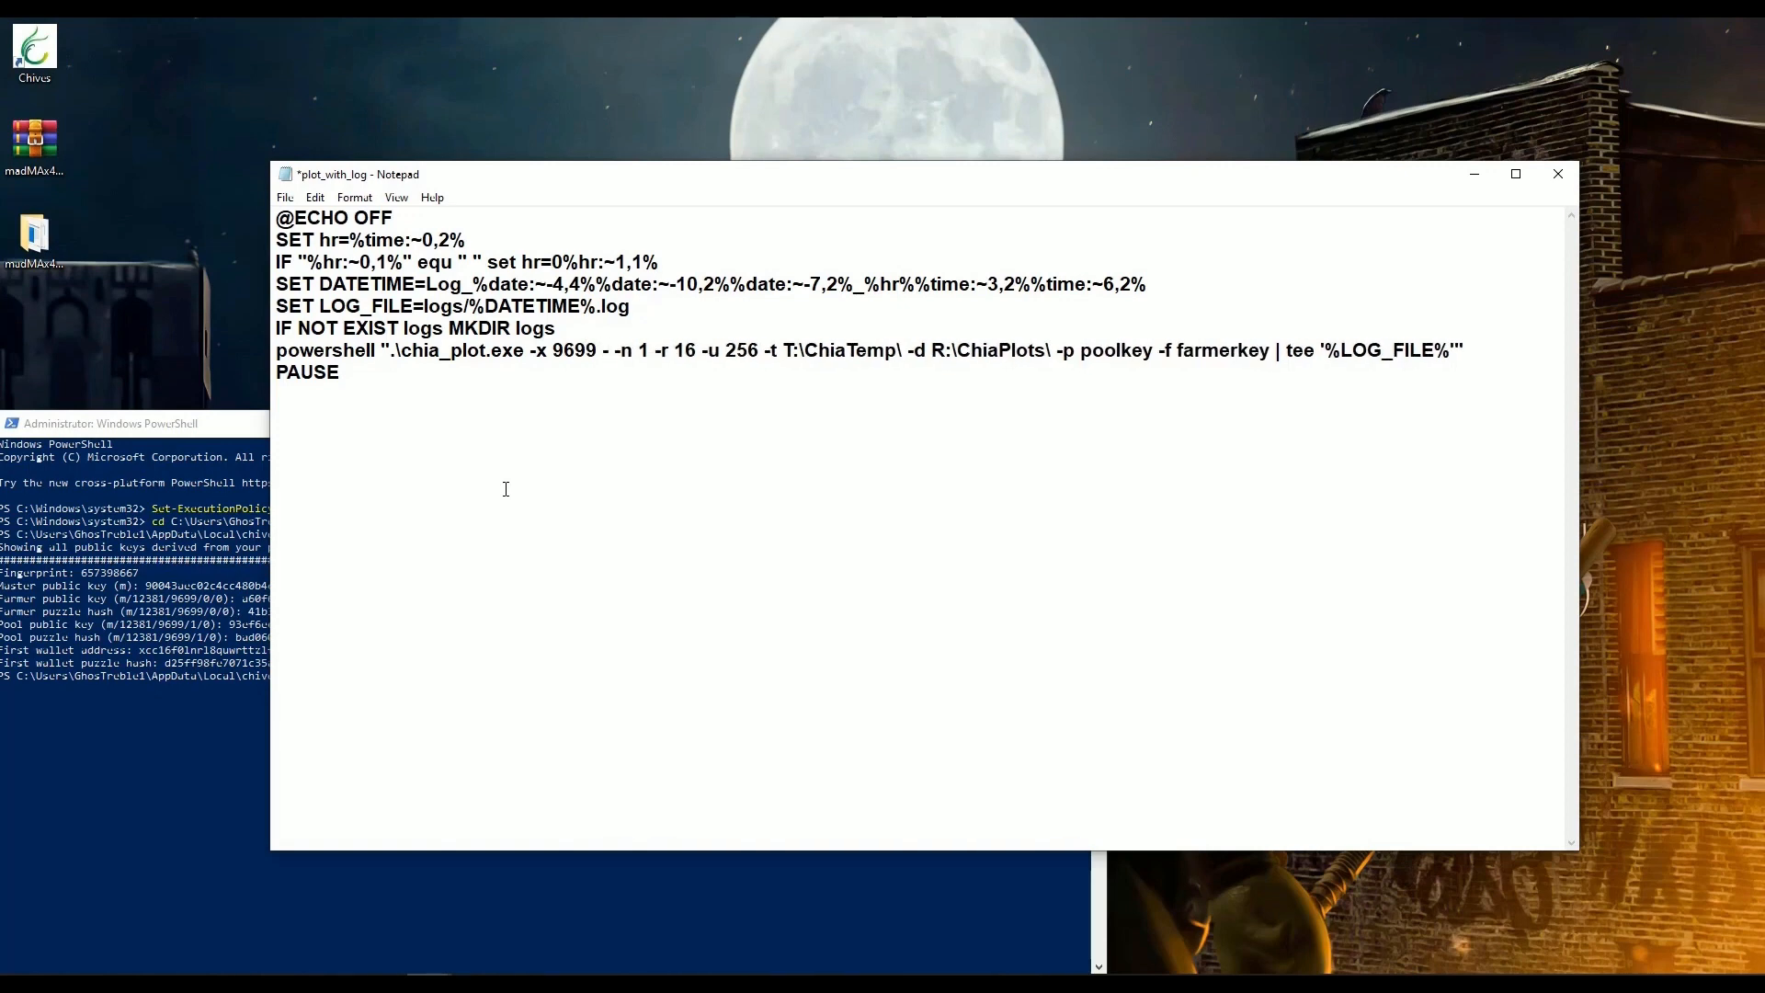
type("k")
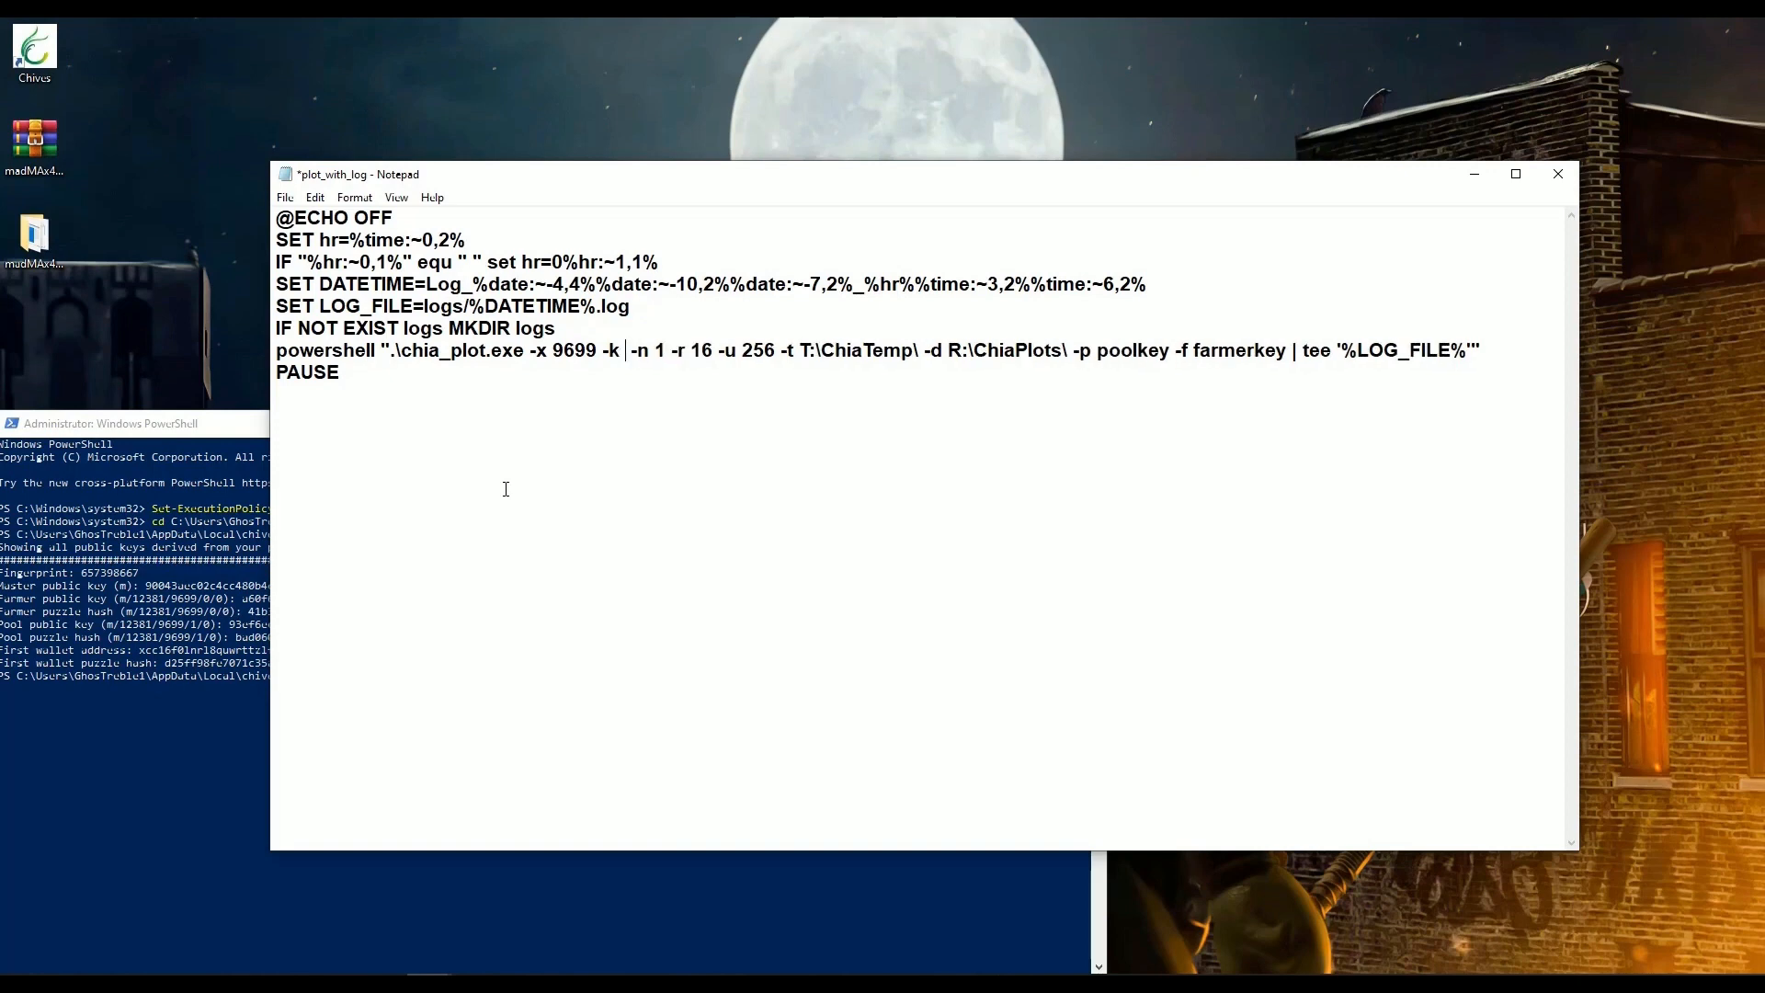
type("29")
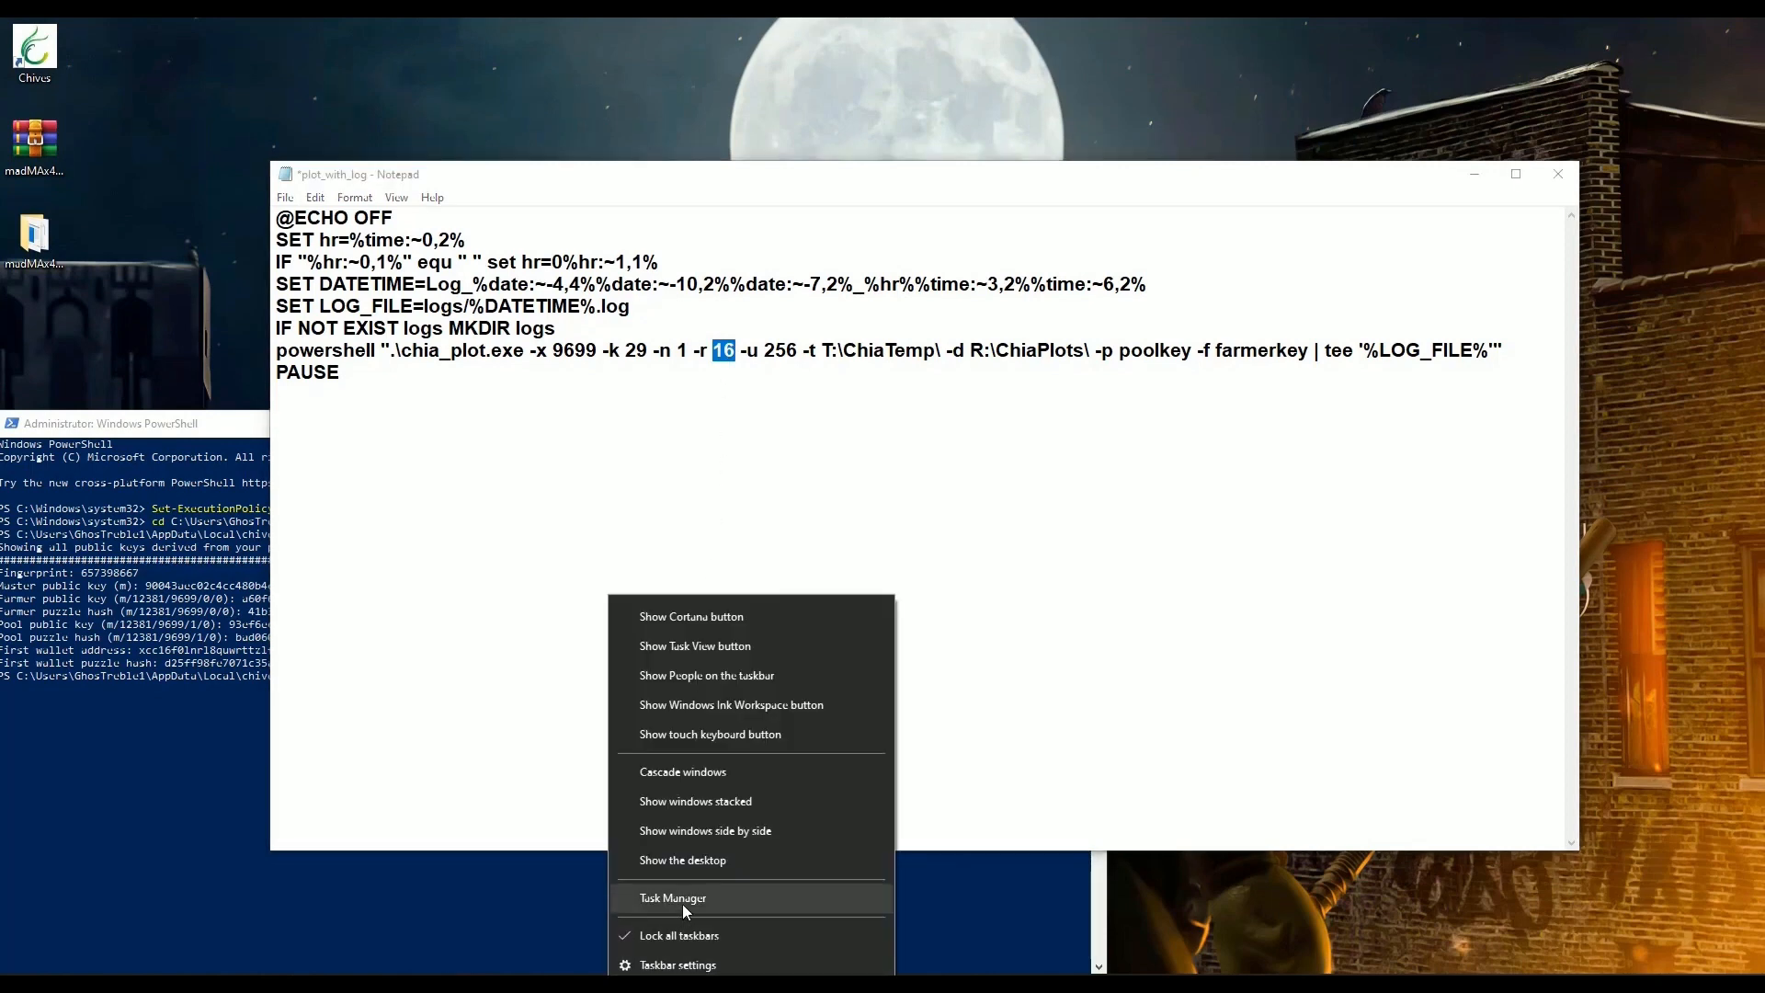
left_click(673, 897)
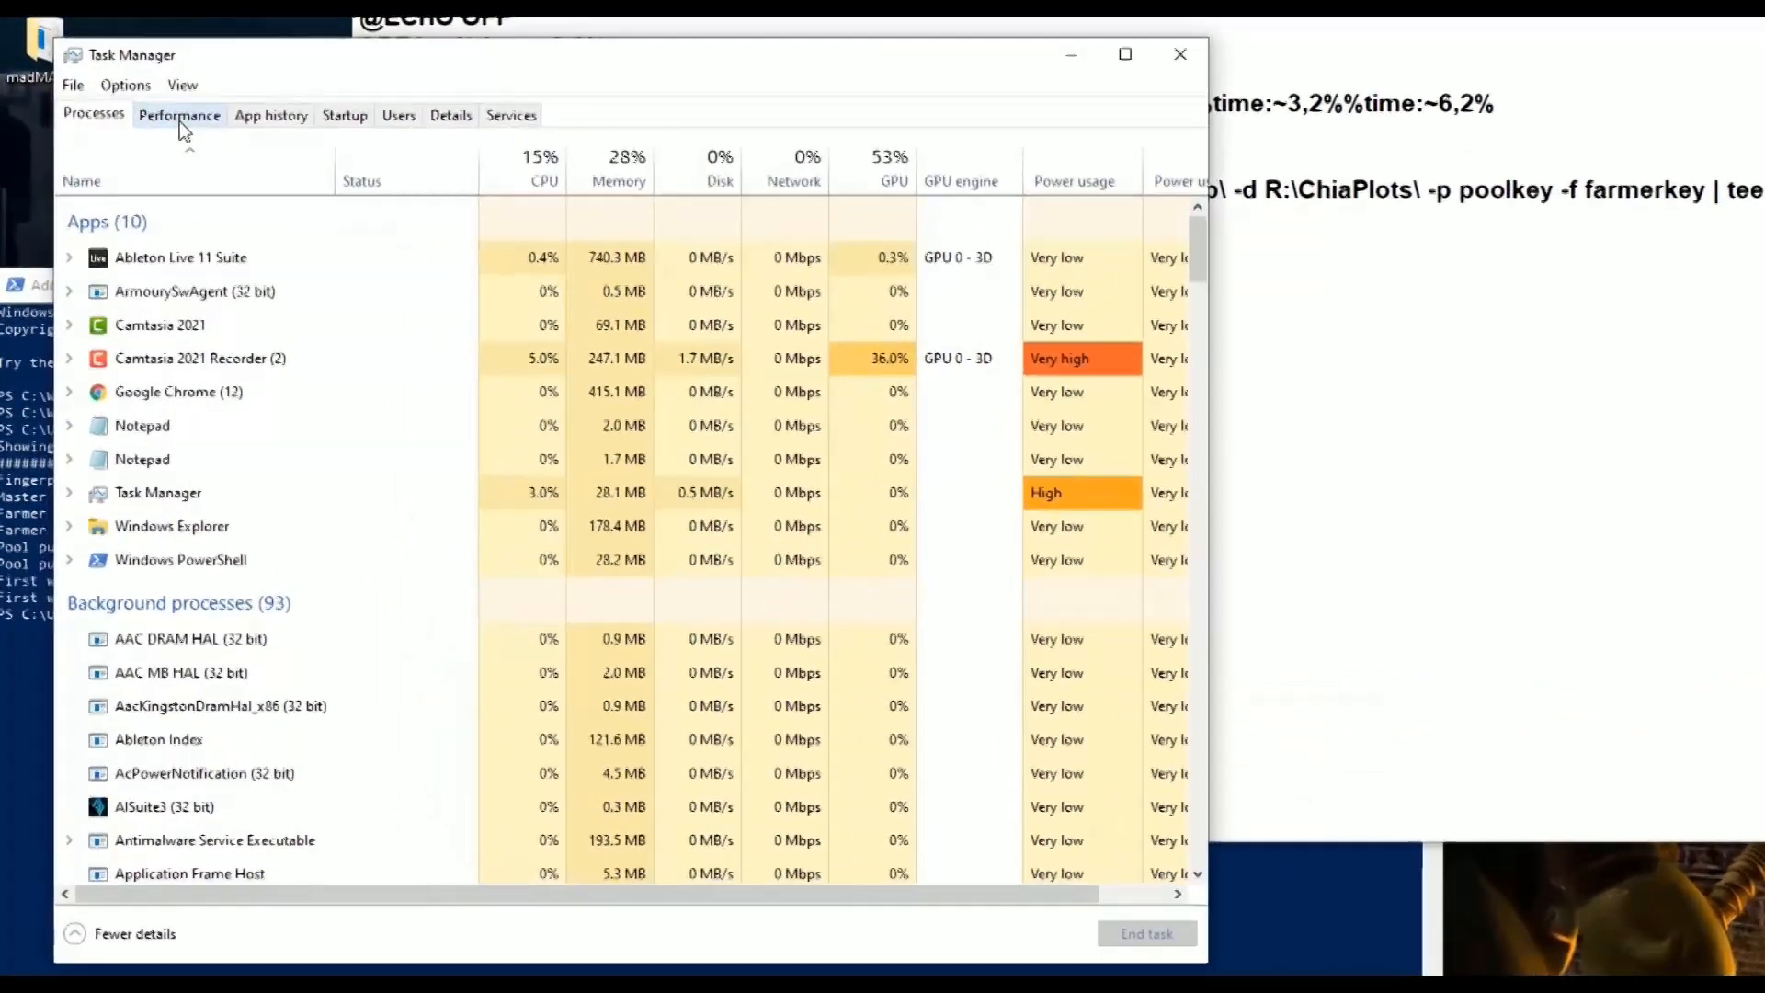
left_click(179, 115)
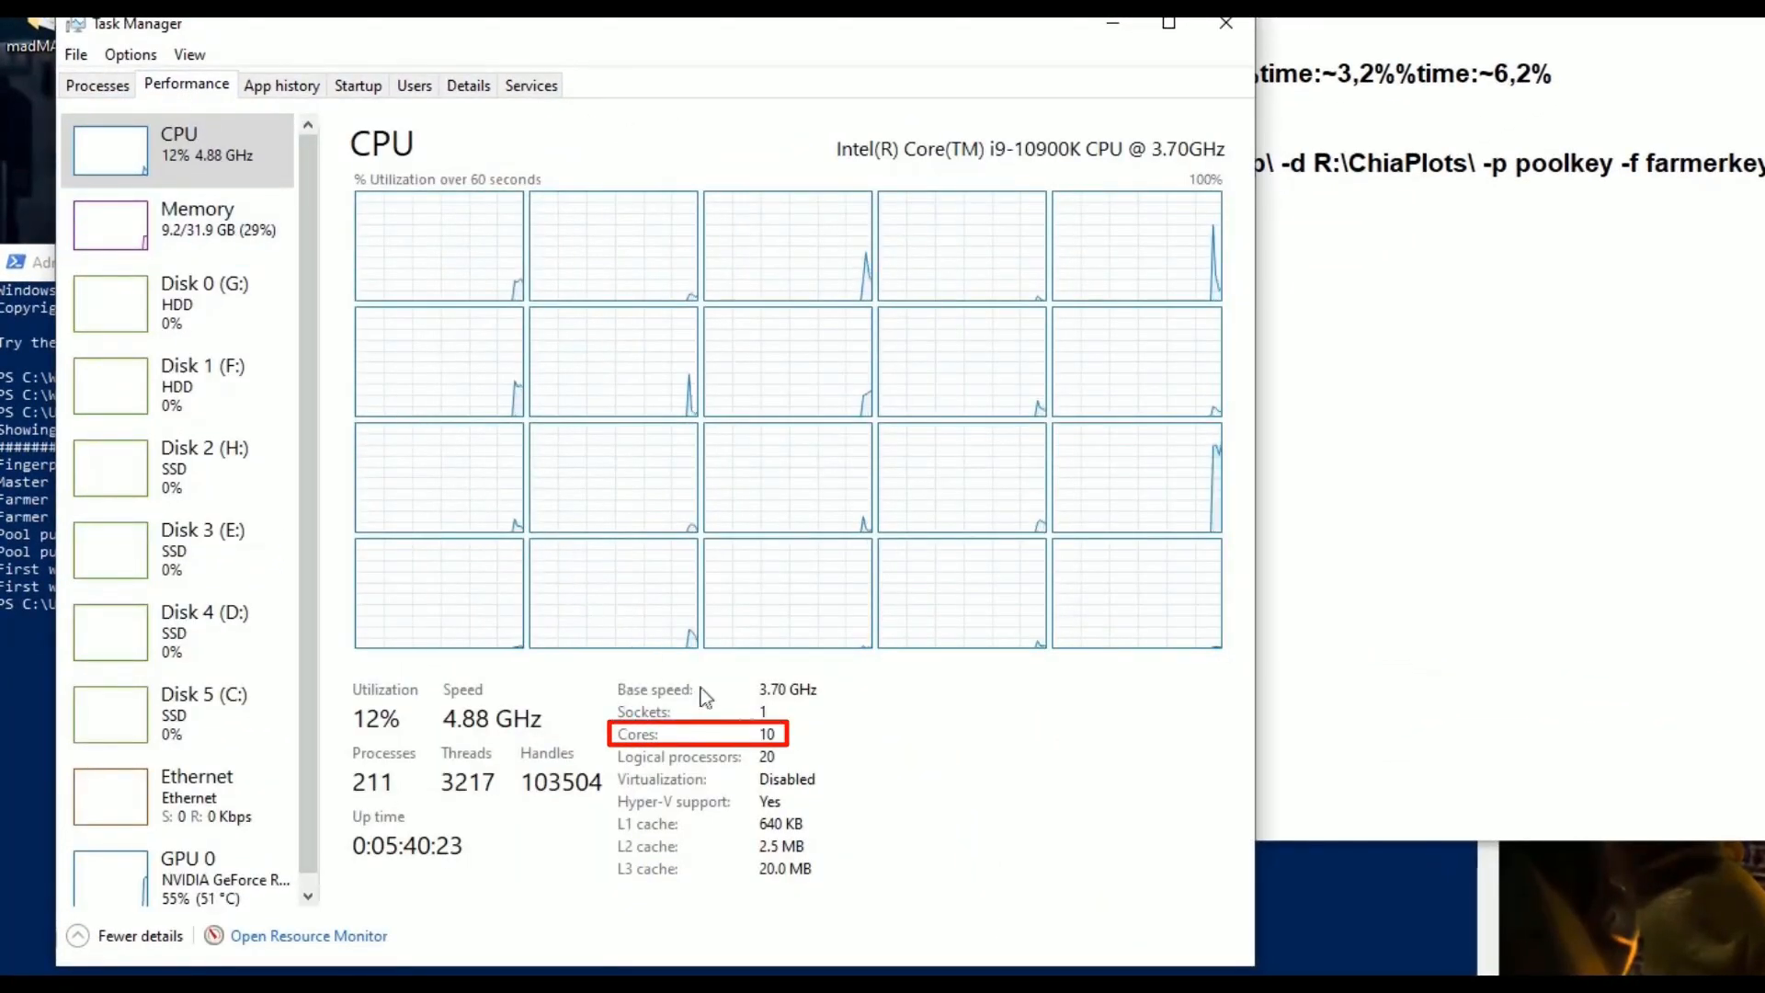
mouse_move(781, 746)
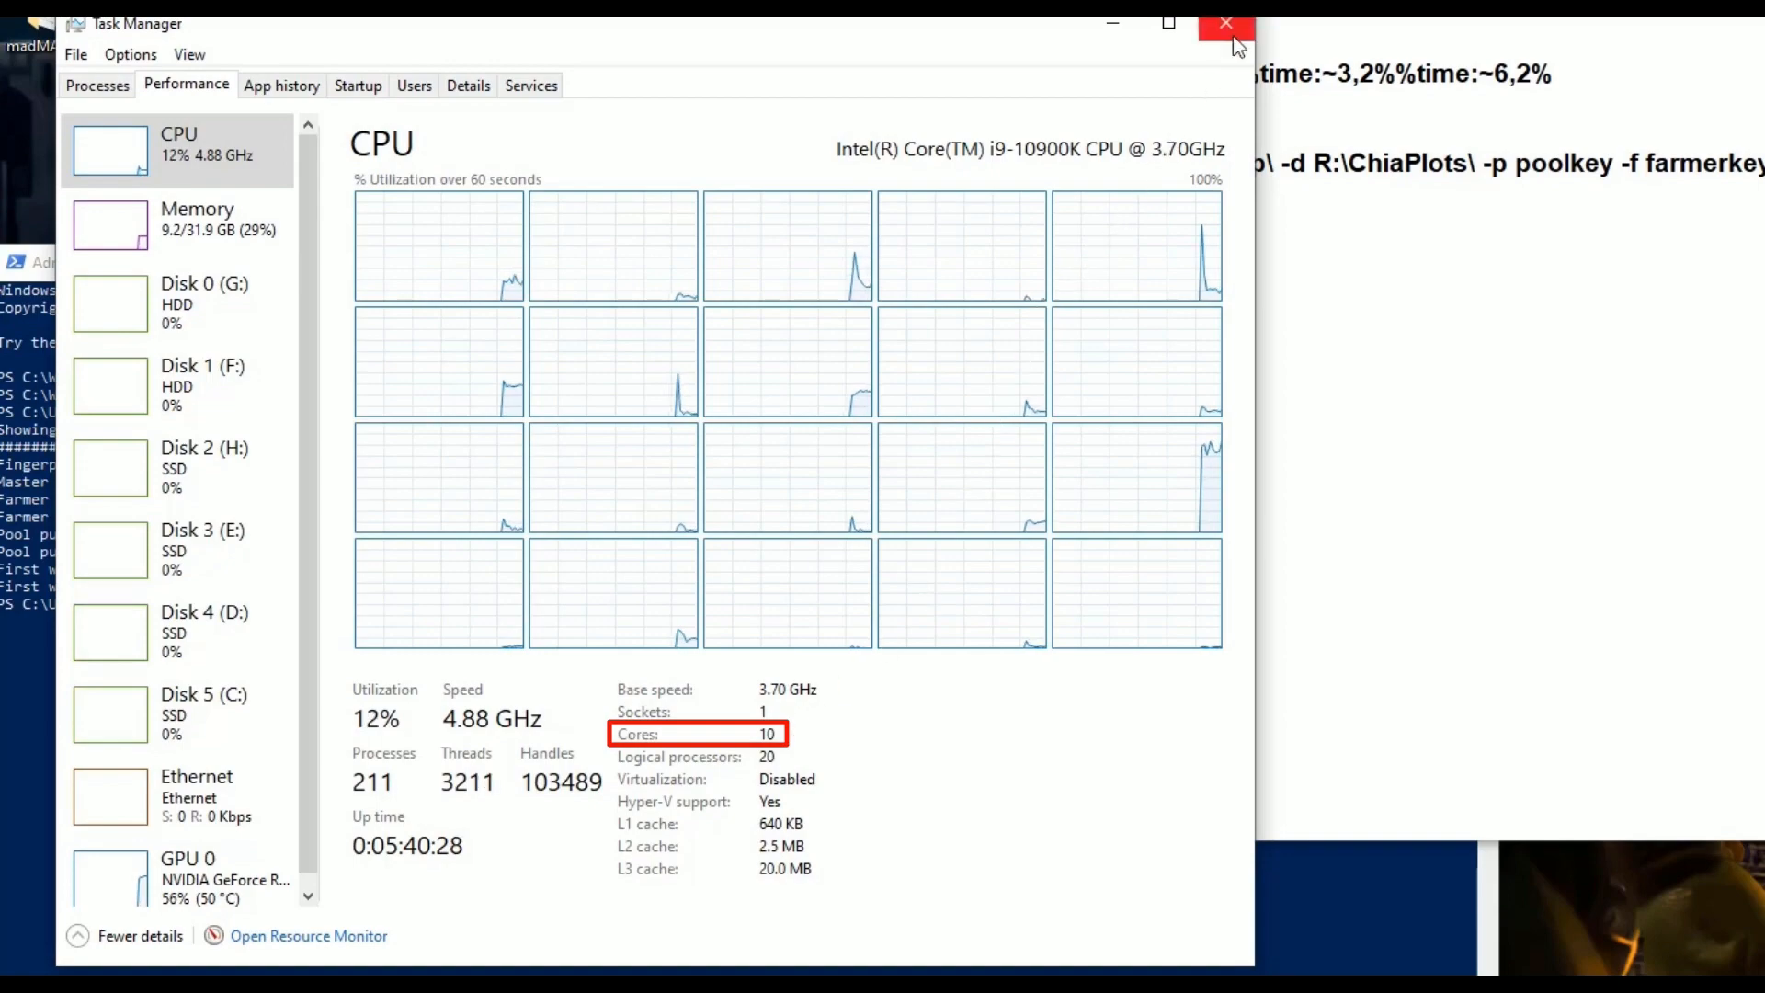
left_click(1224, 22)
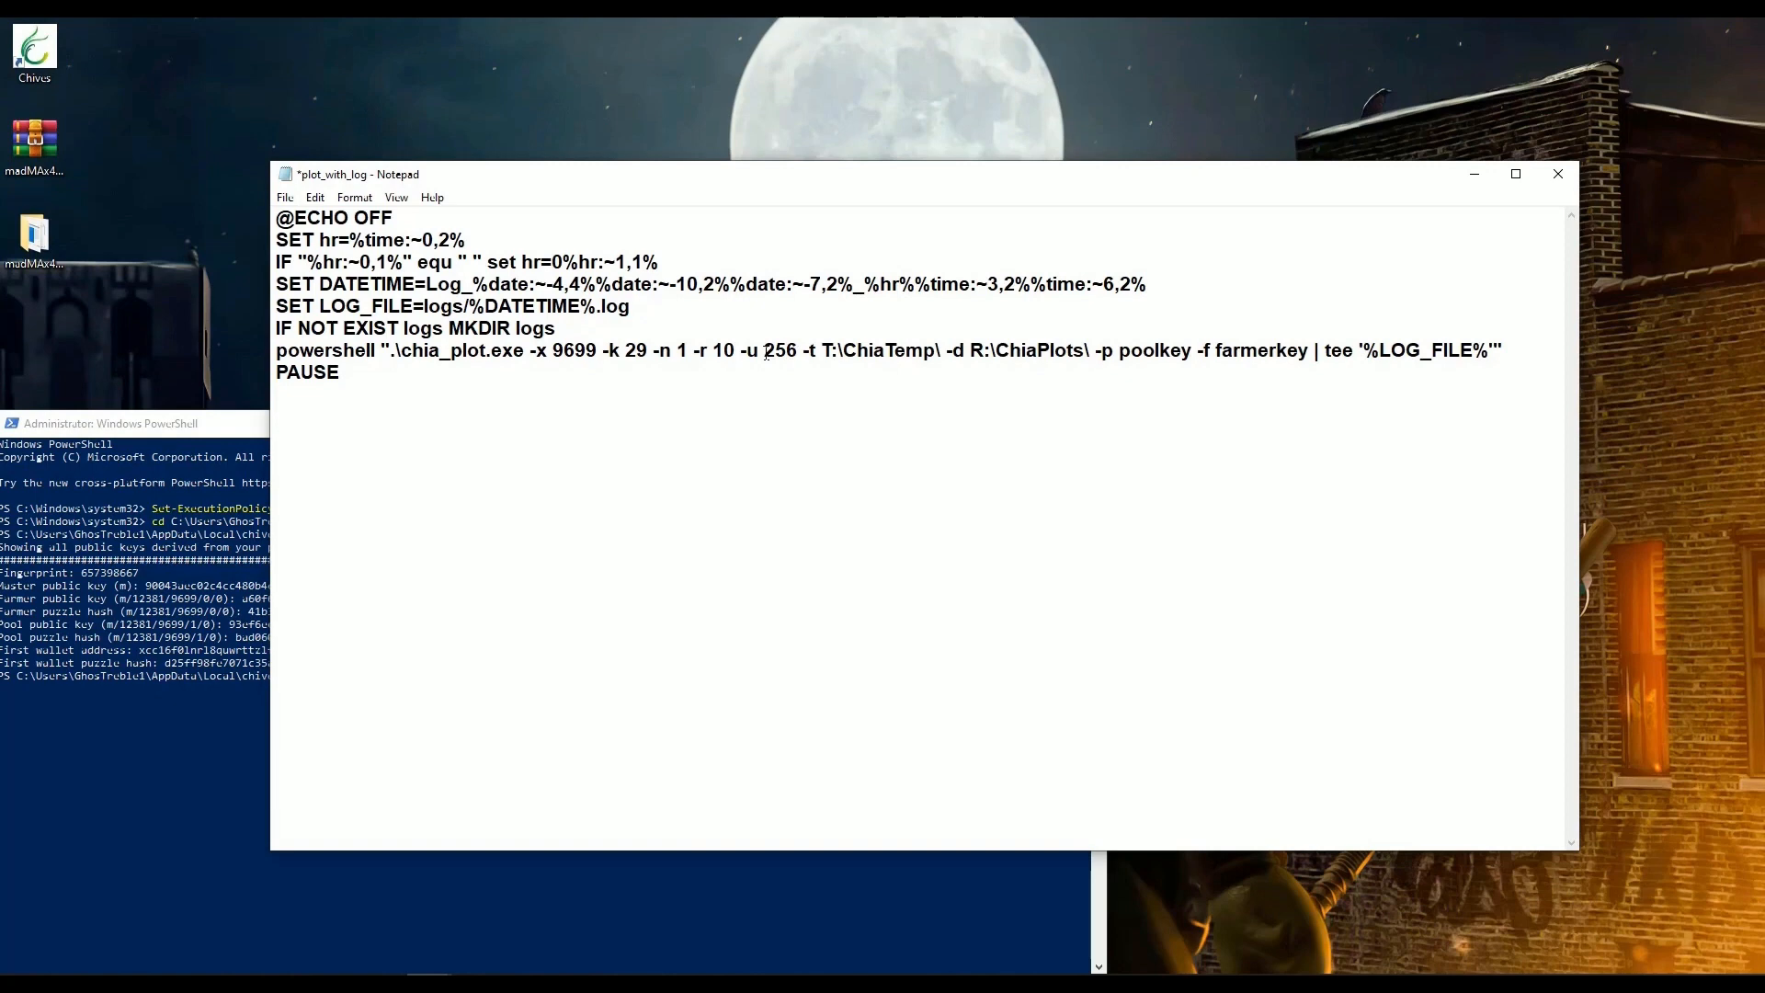
Add the -v 256 option after -u 256 in the plot command.
double_click(781, 350)
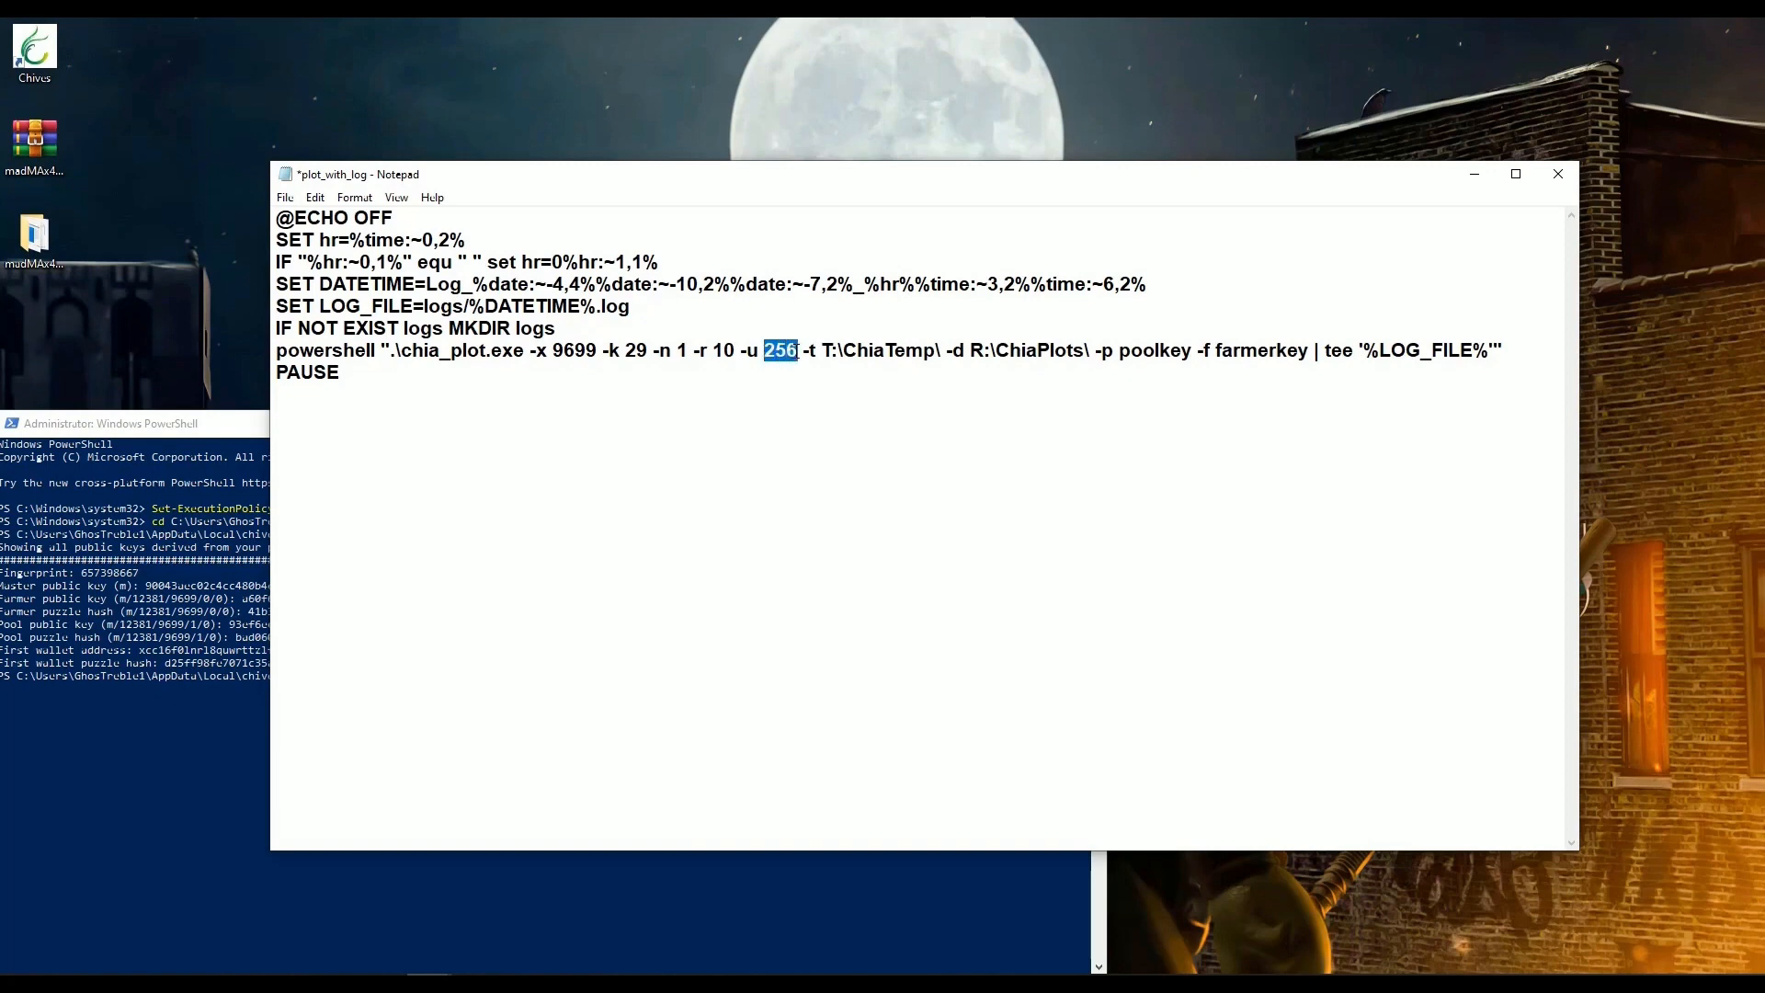
type("-v")
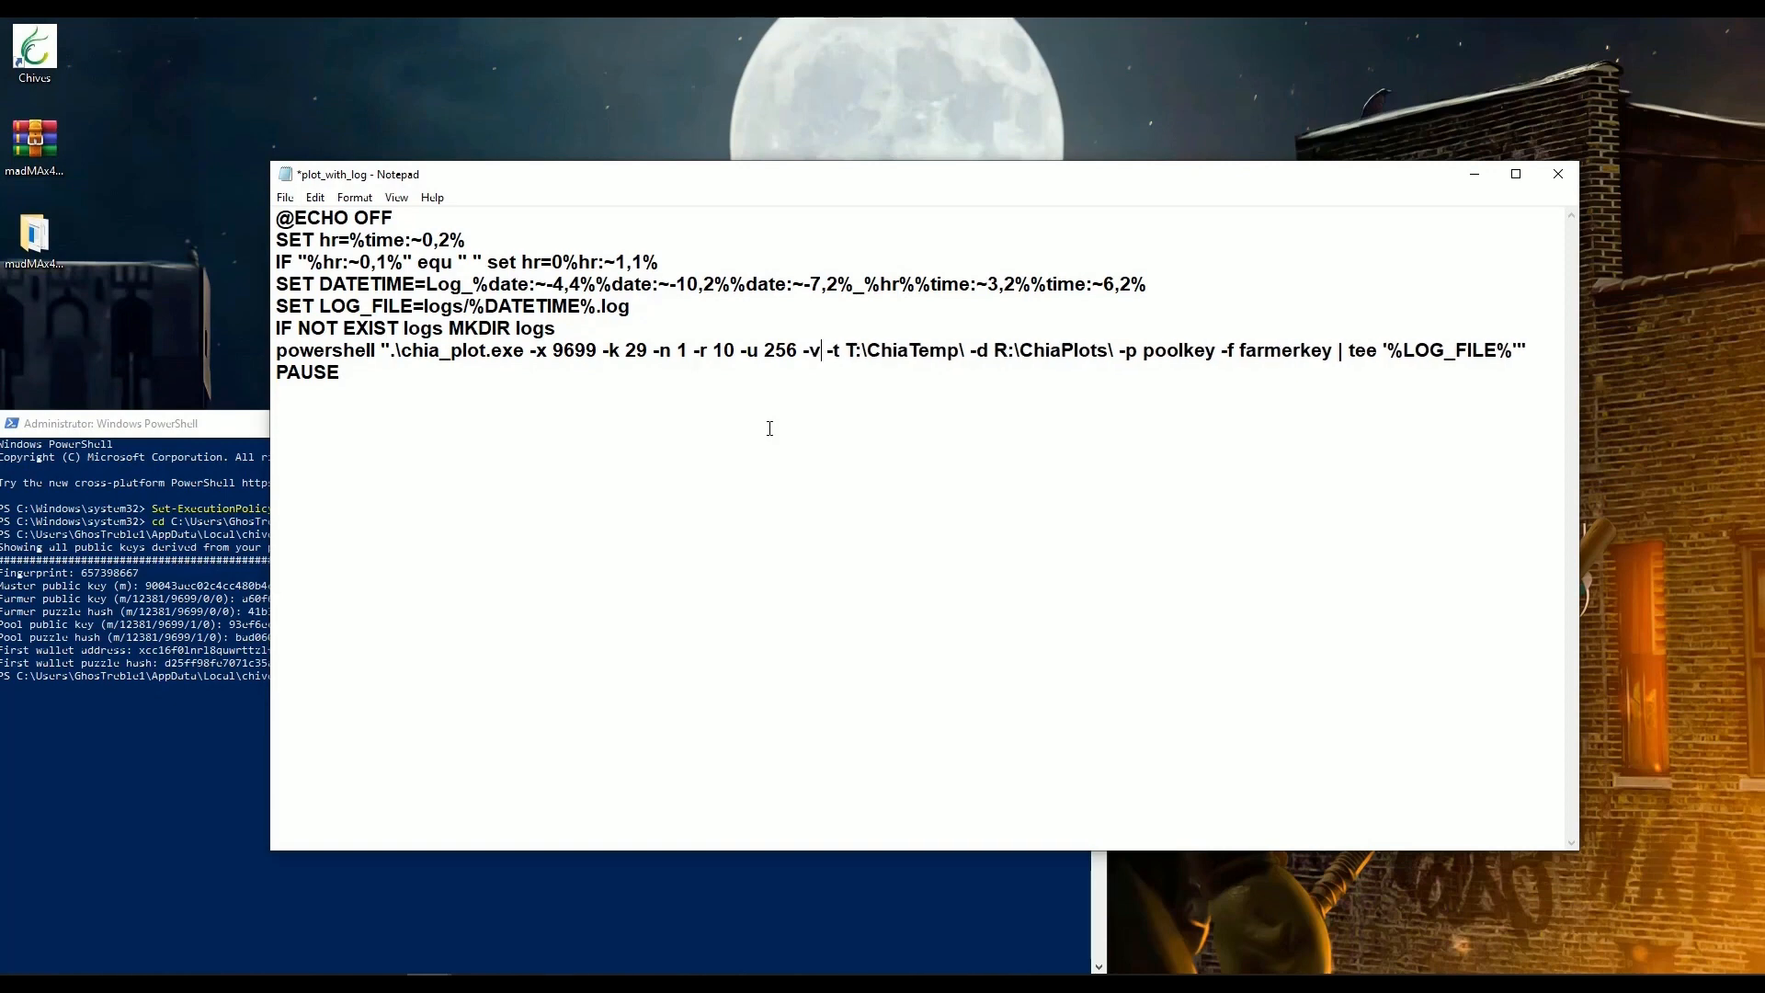
type("2")
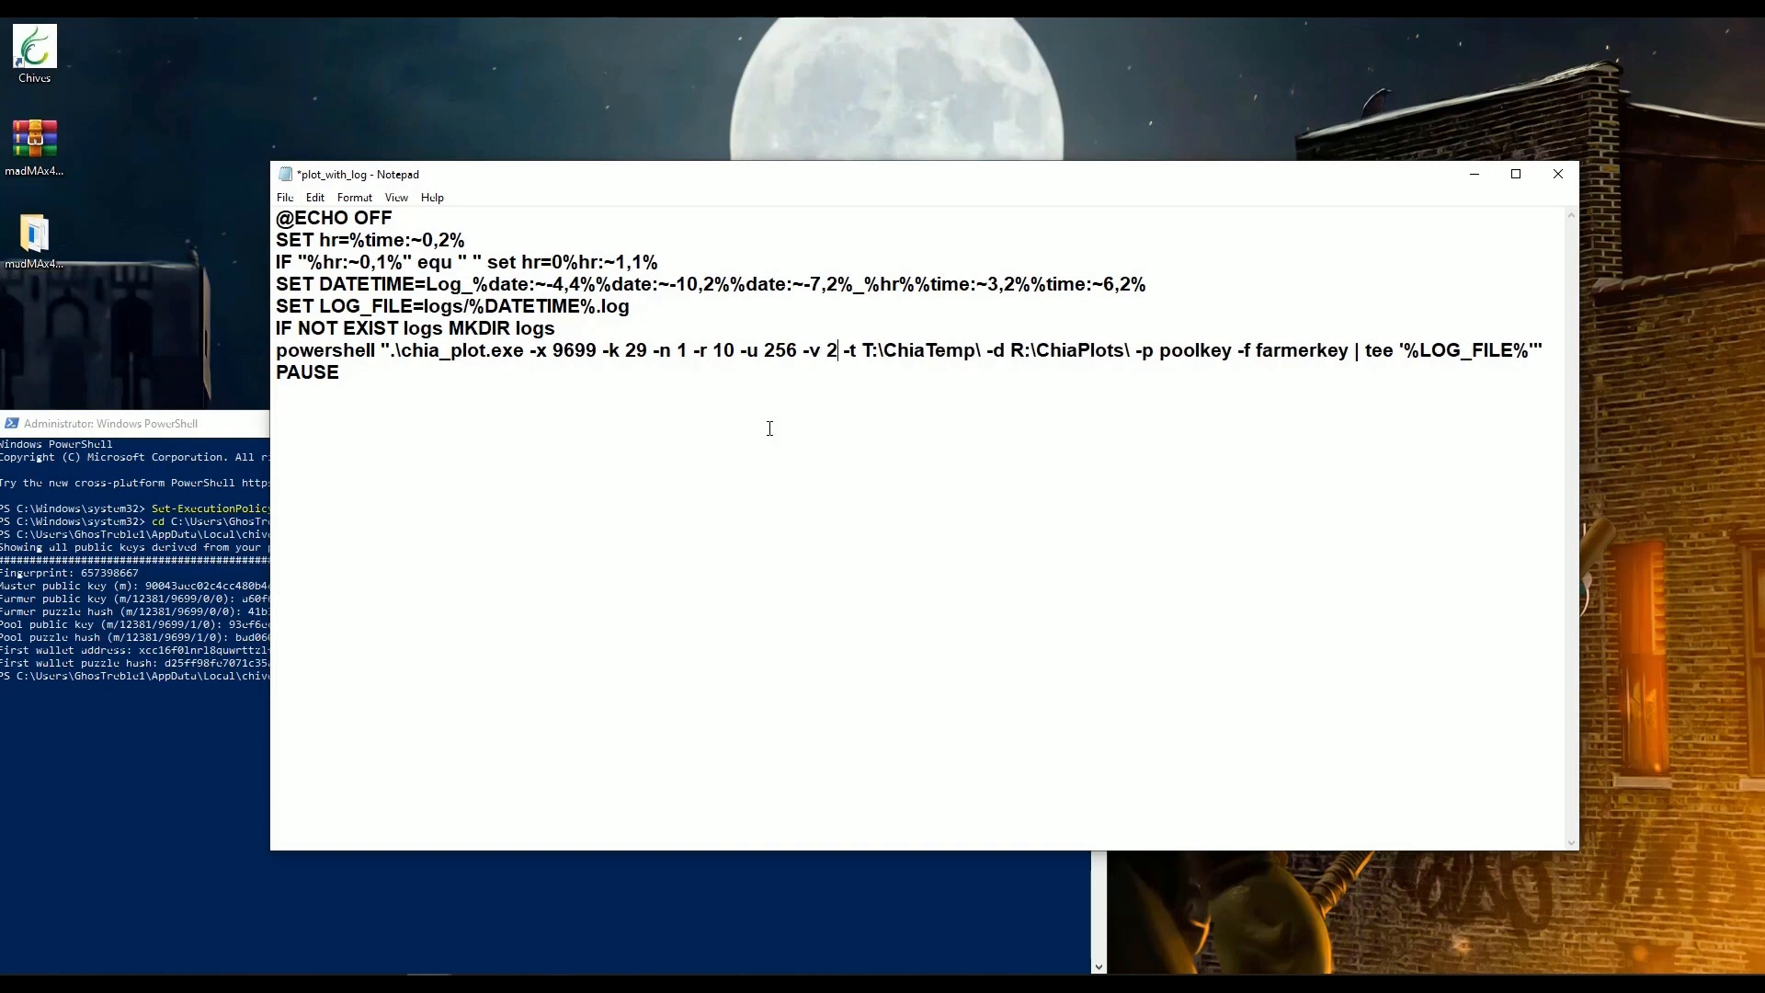
type("56")
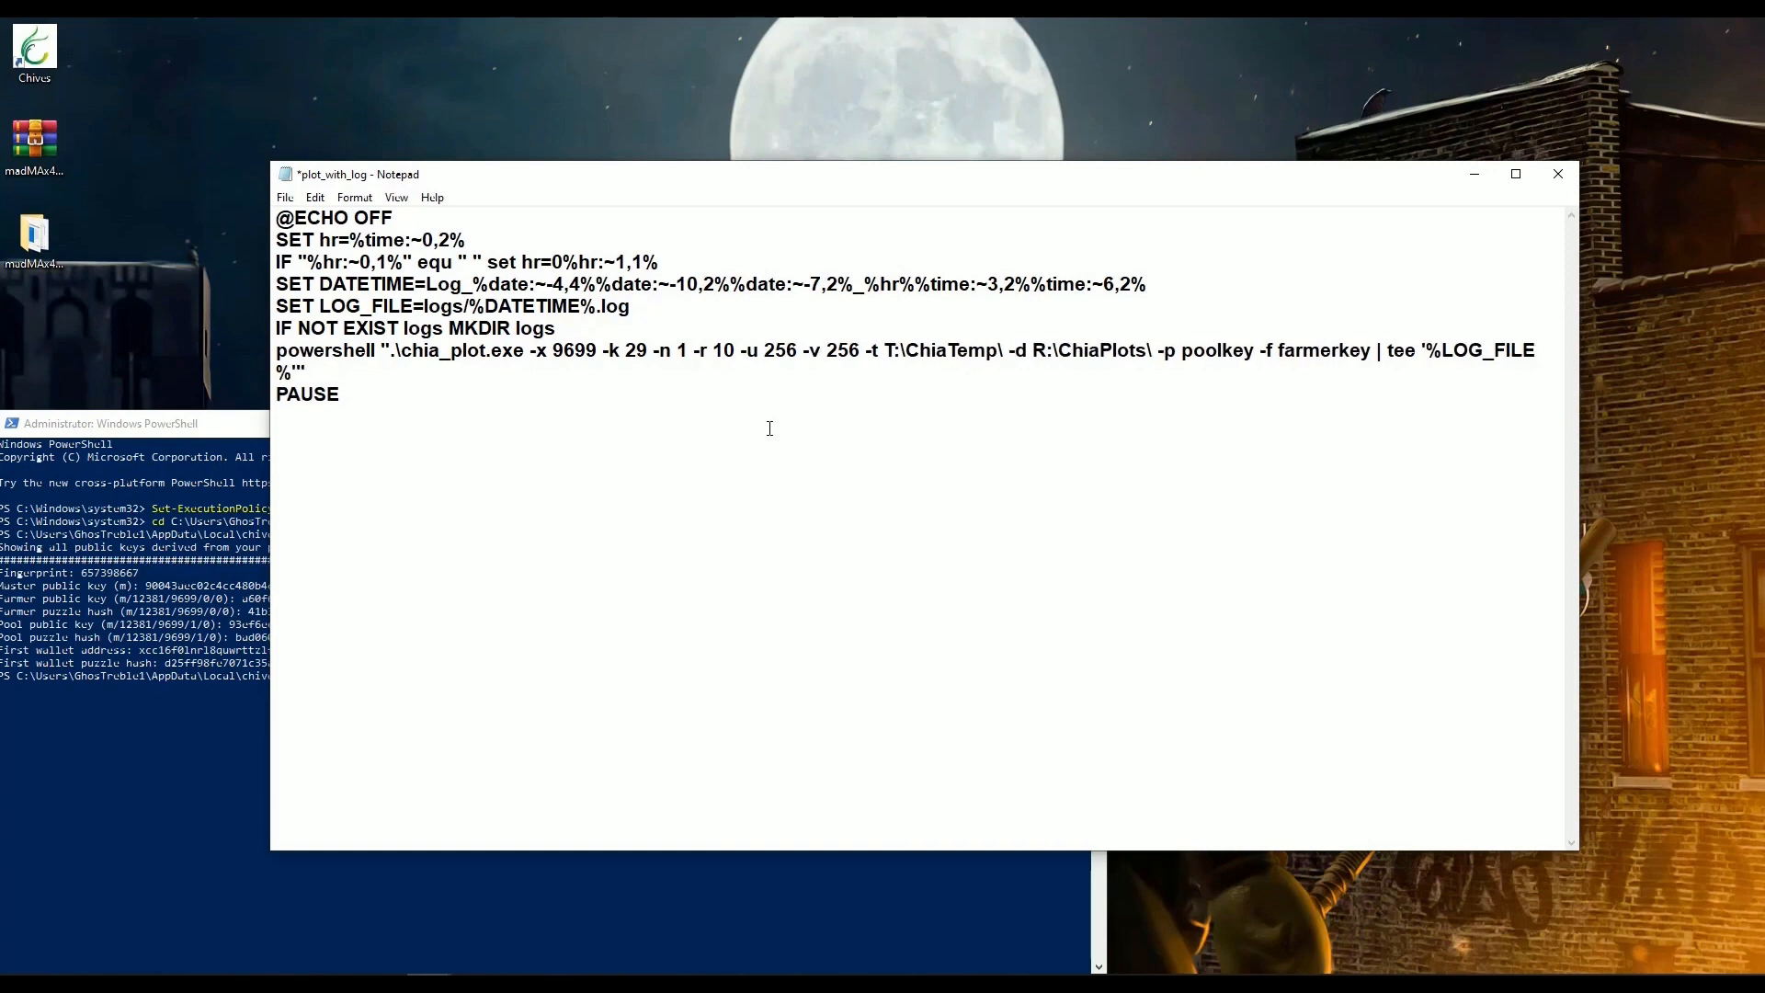
Set temp paths C:\chivestemp\ and -2 D:\chivestemp2\, and start the destination on drive H:\.
double_click(942, 350)
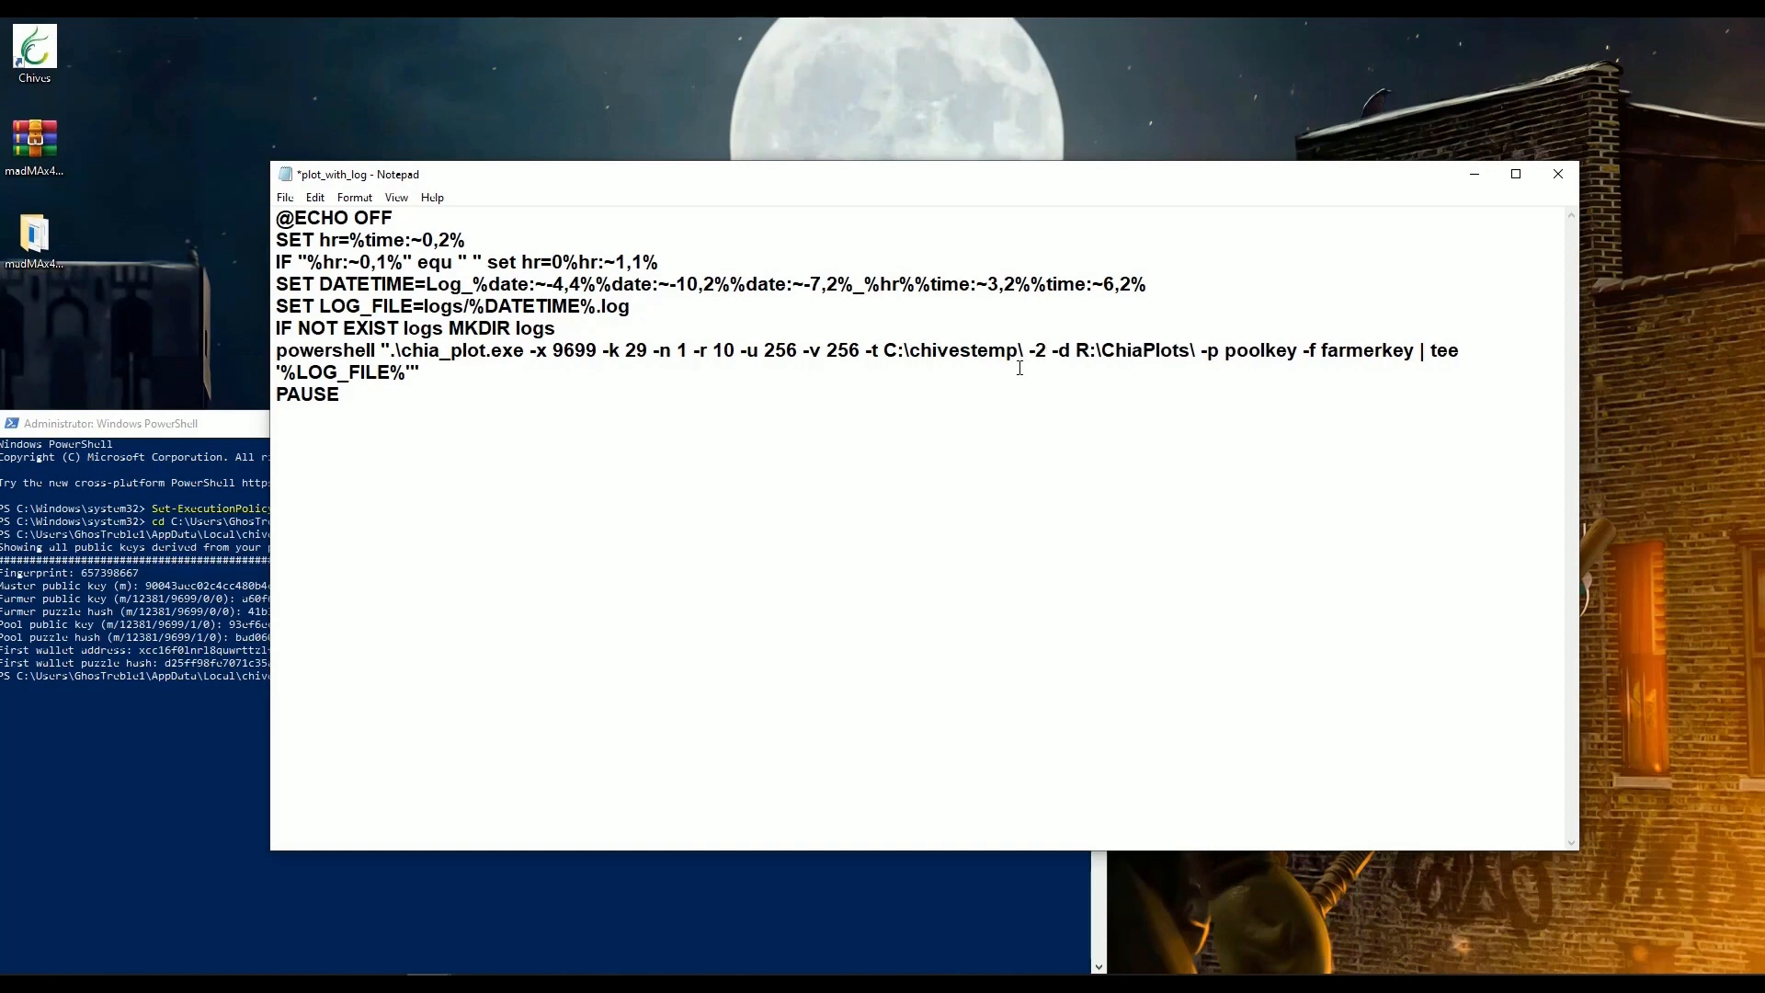
type("D:\\")
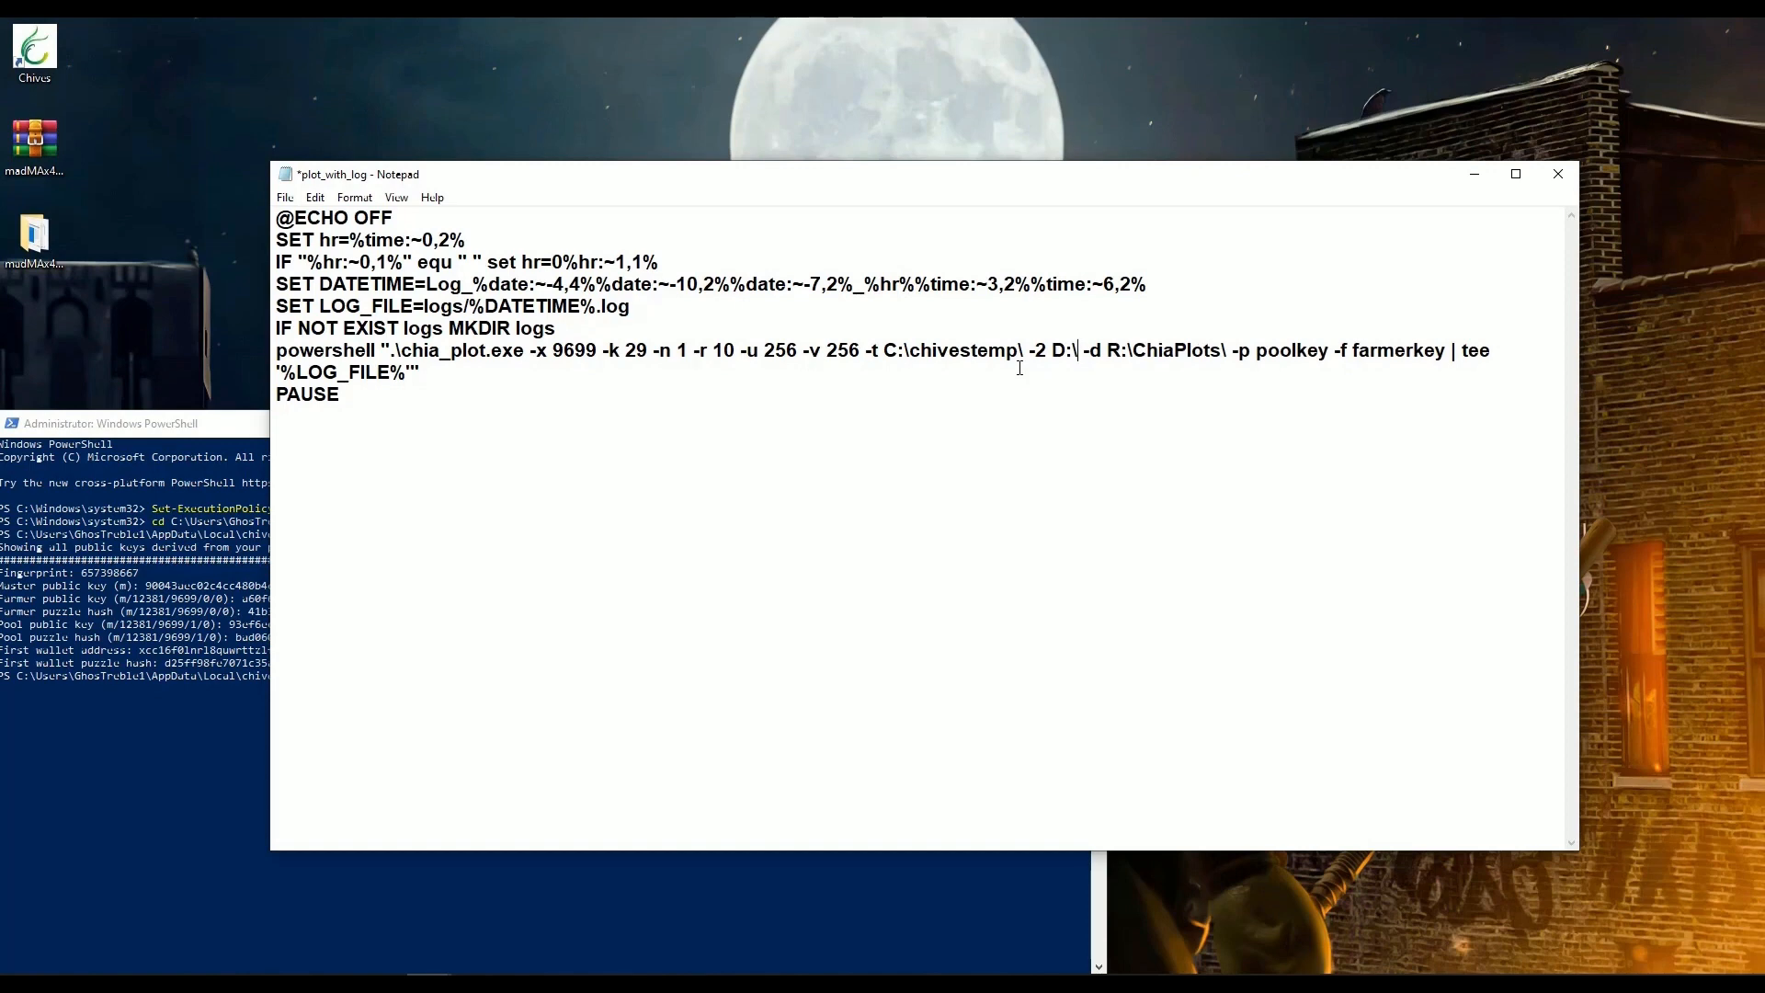
type("chivestemp2")
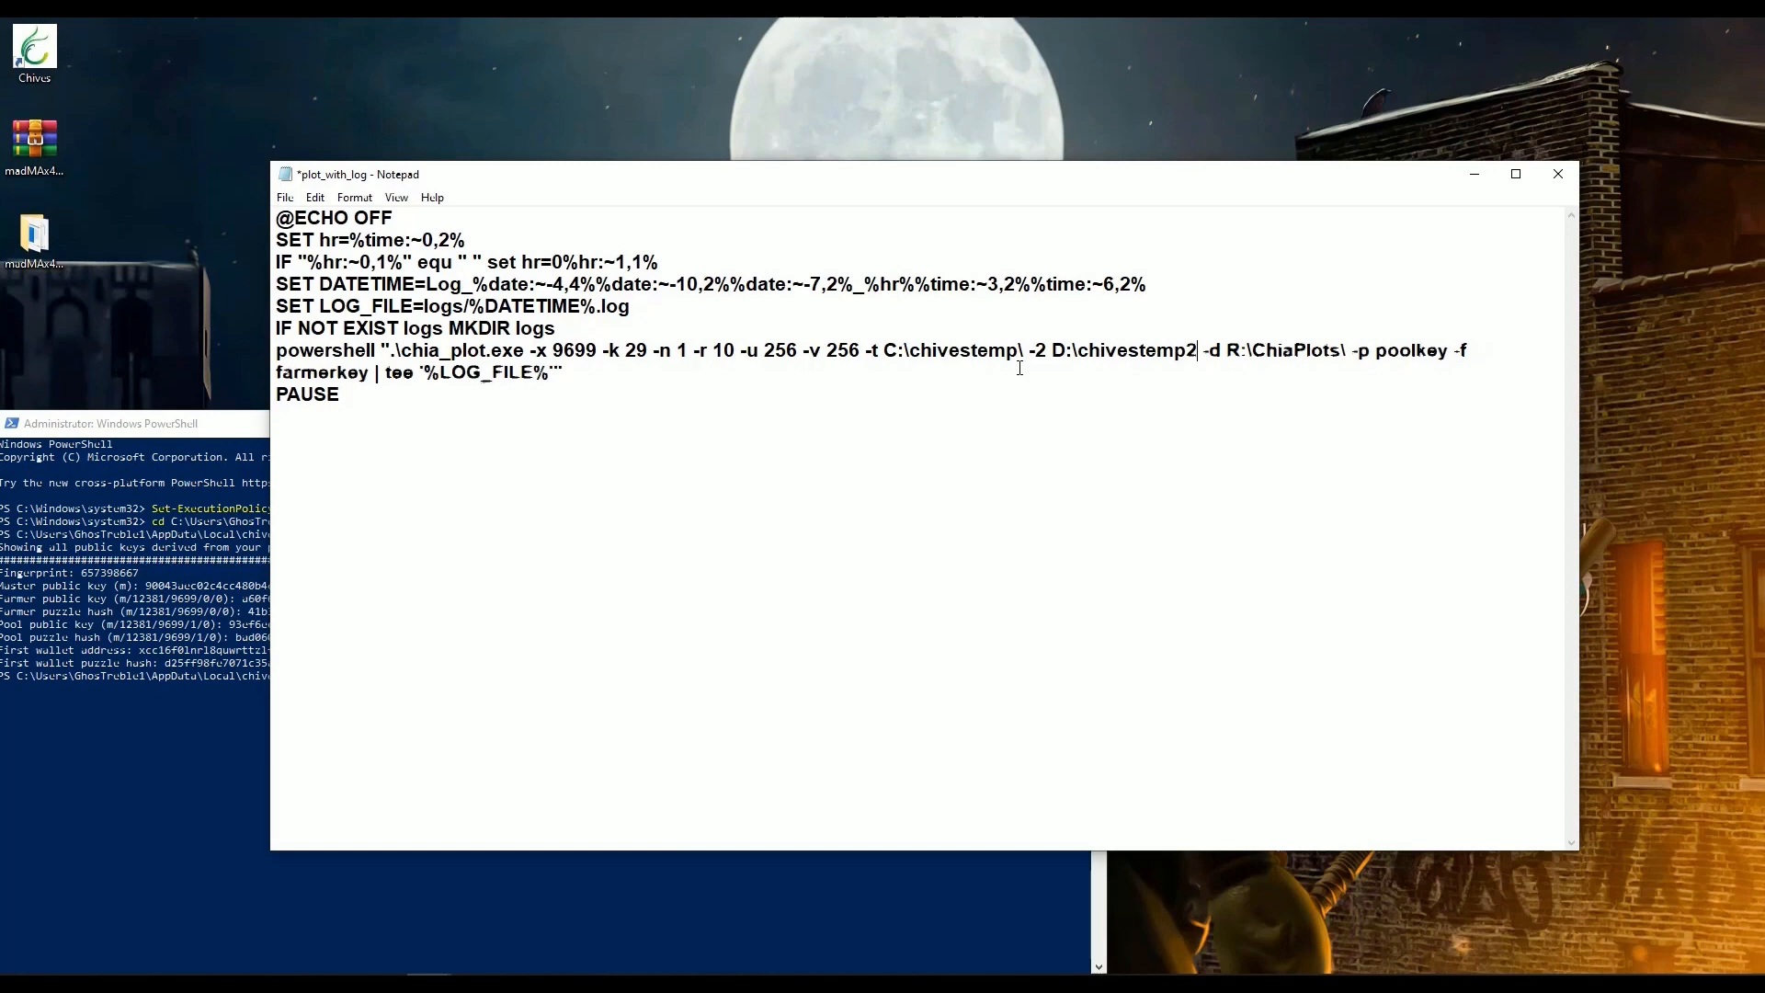
double_click(1287, 350)
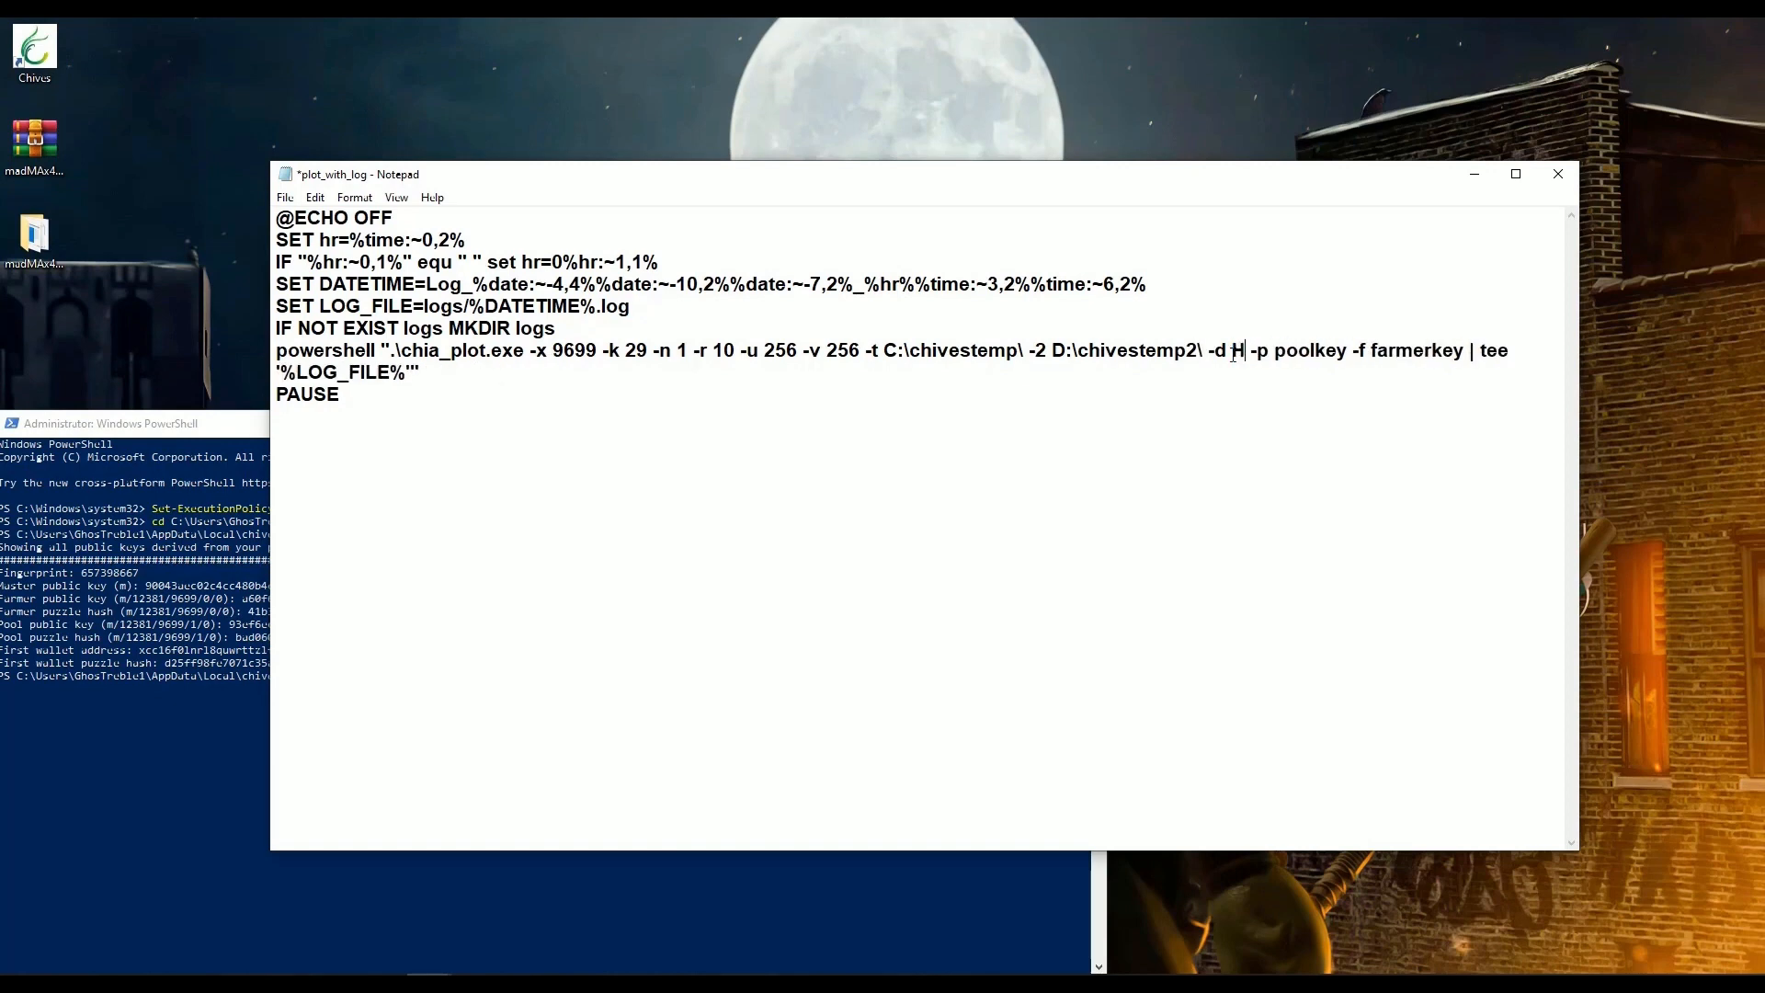
type(":\\")
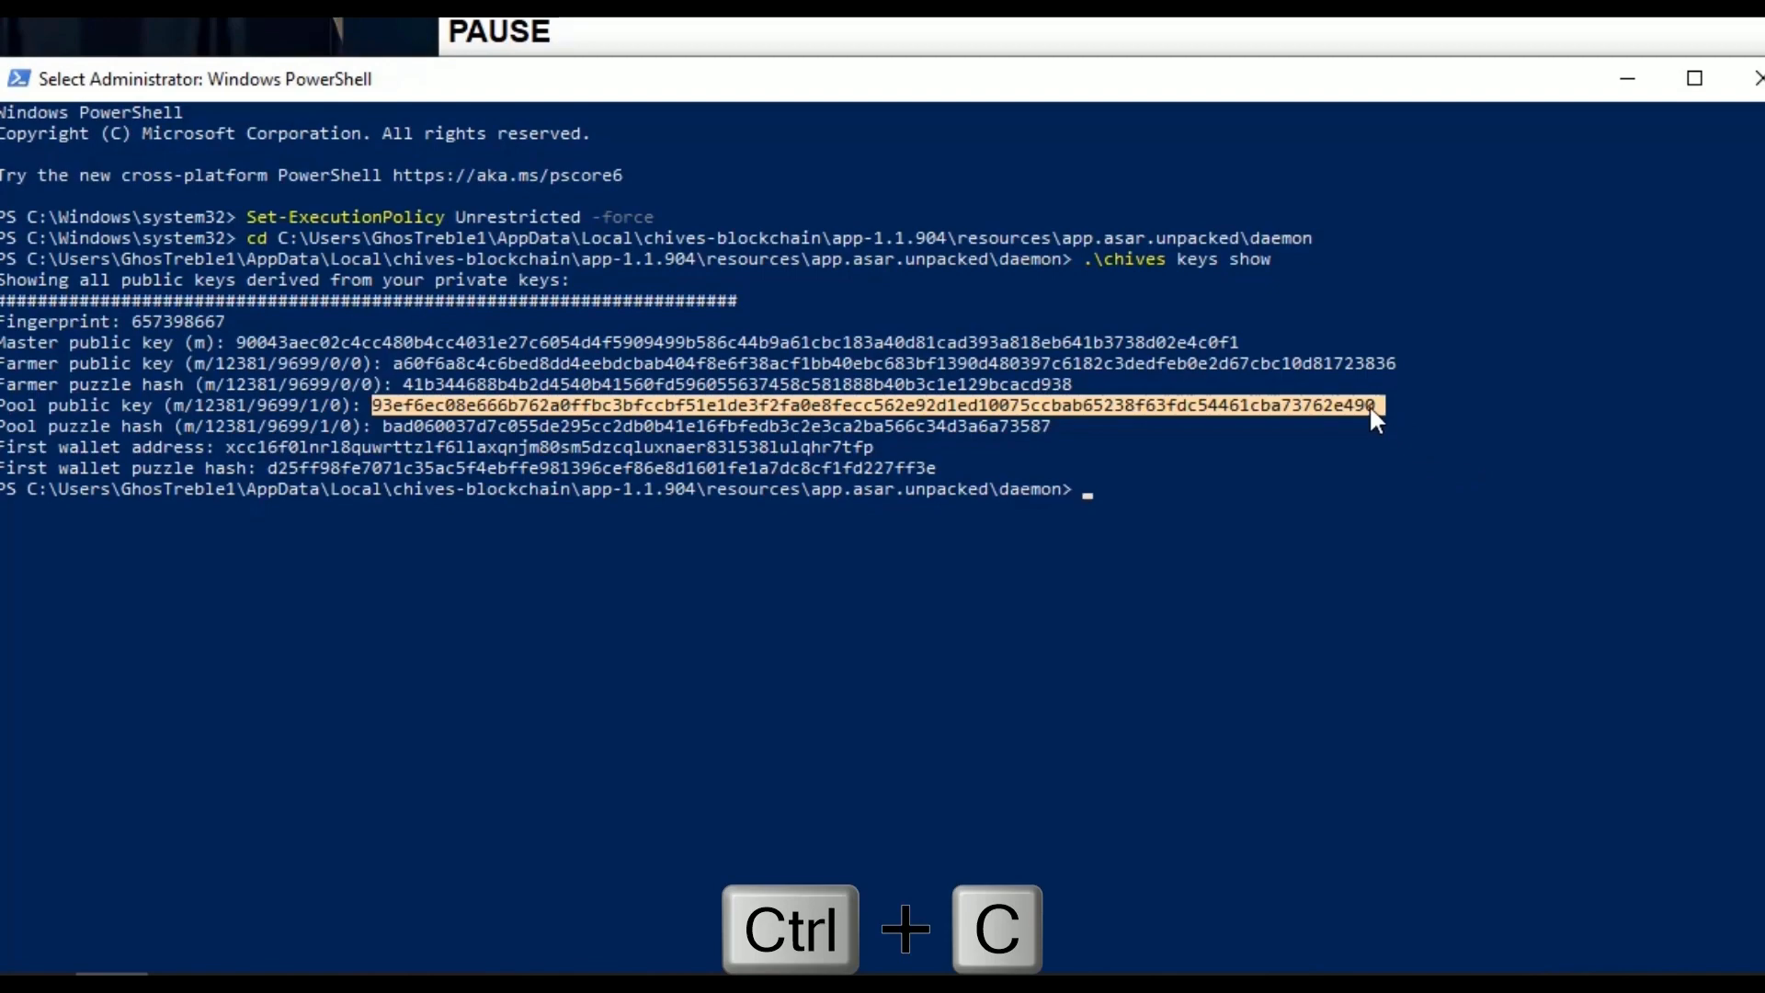
Paste the copied pool public key over the poolkey placeholder after -p.
key("ctrl+c")
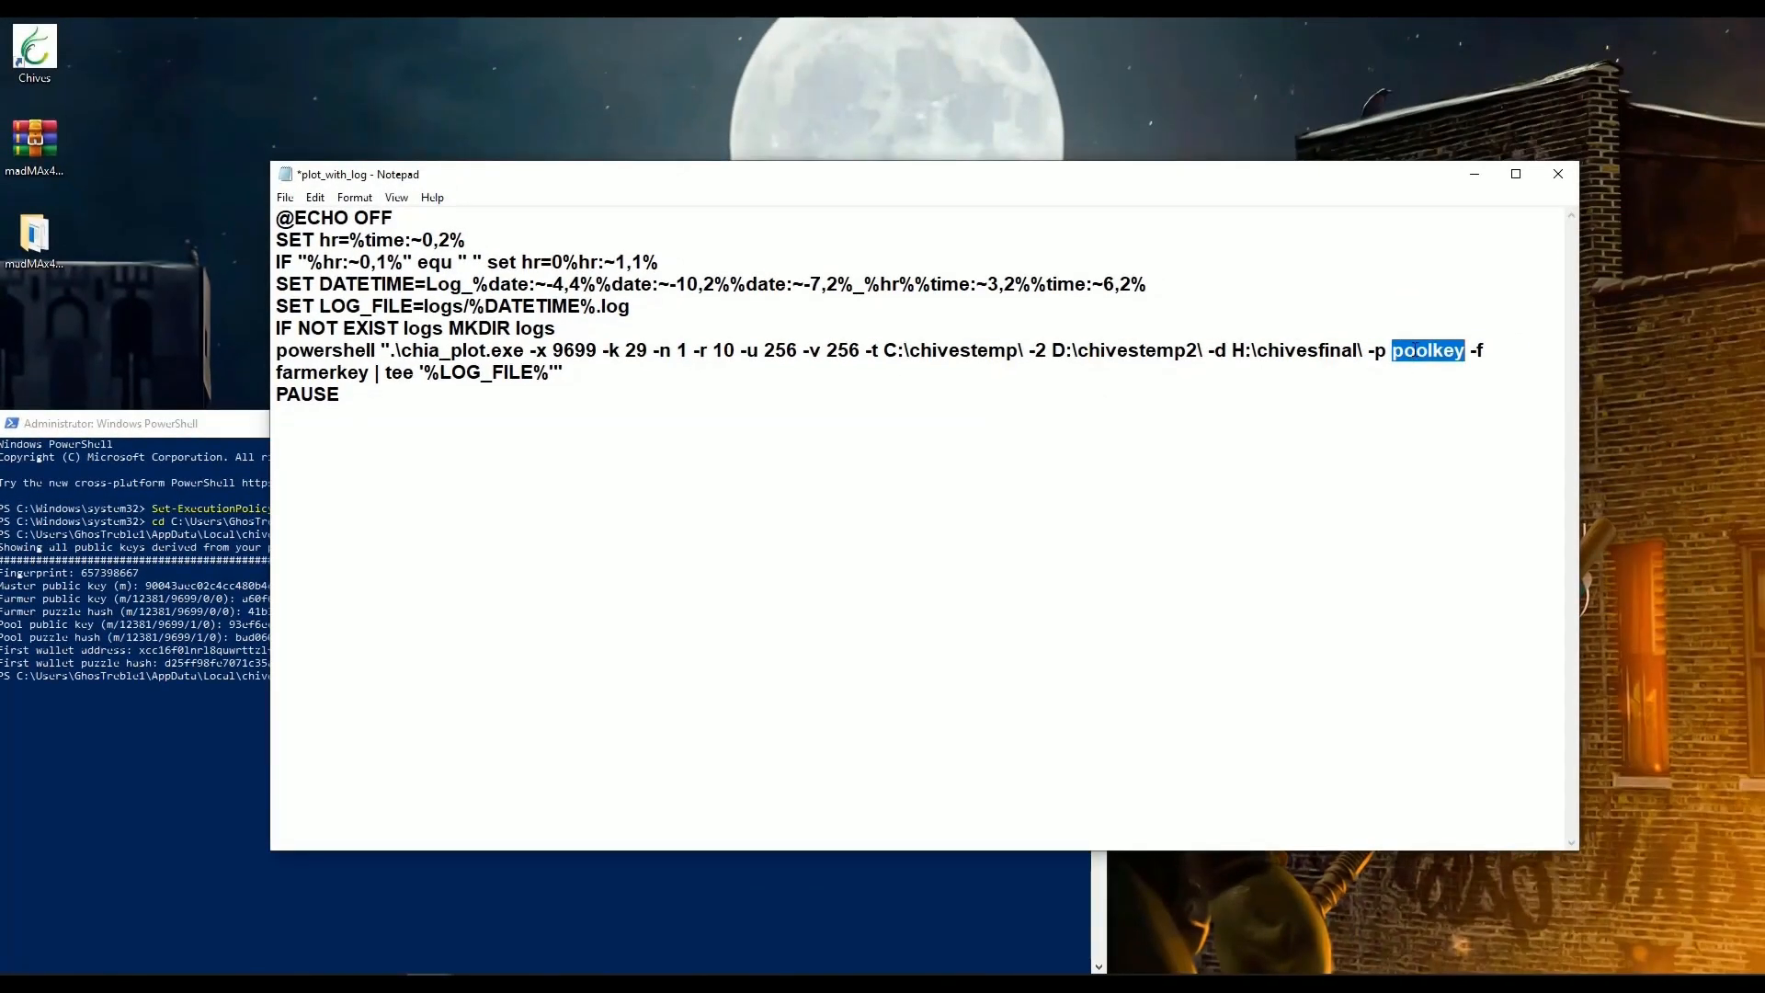
left_click(1456, 430)
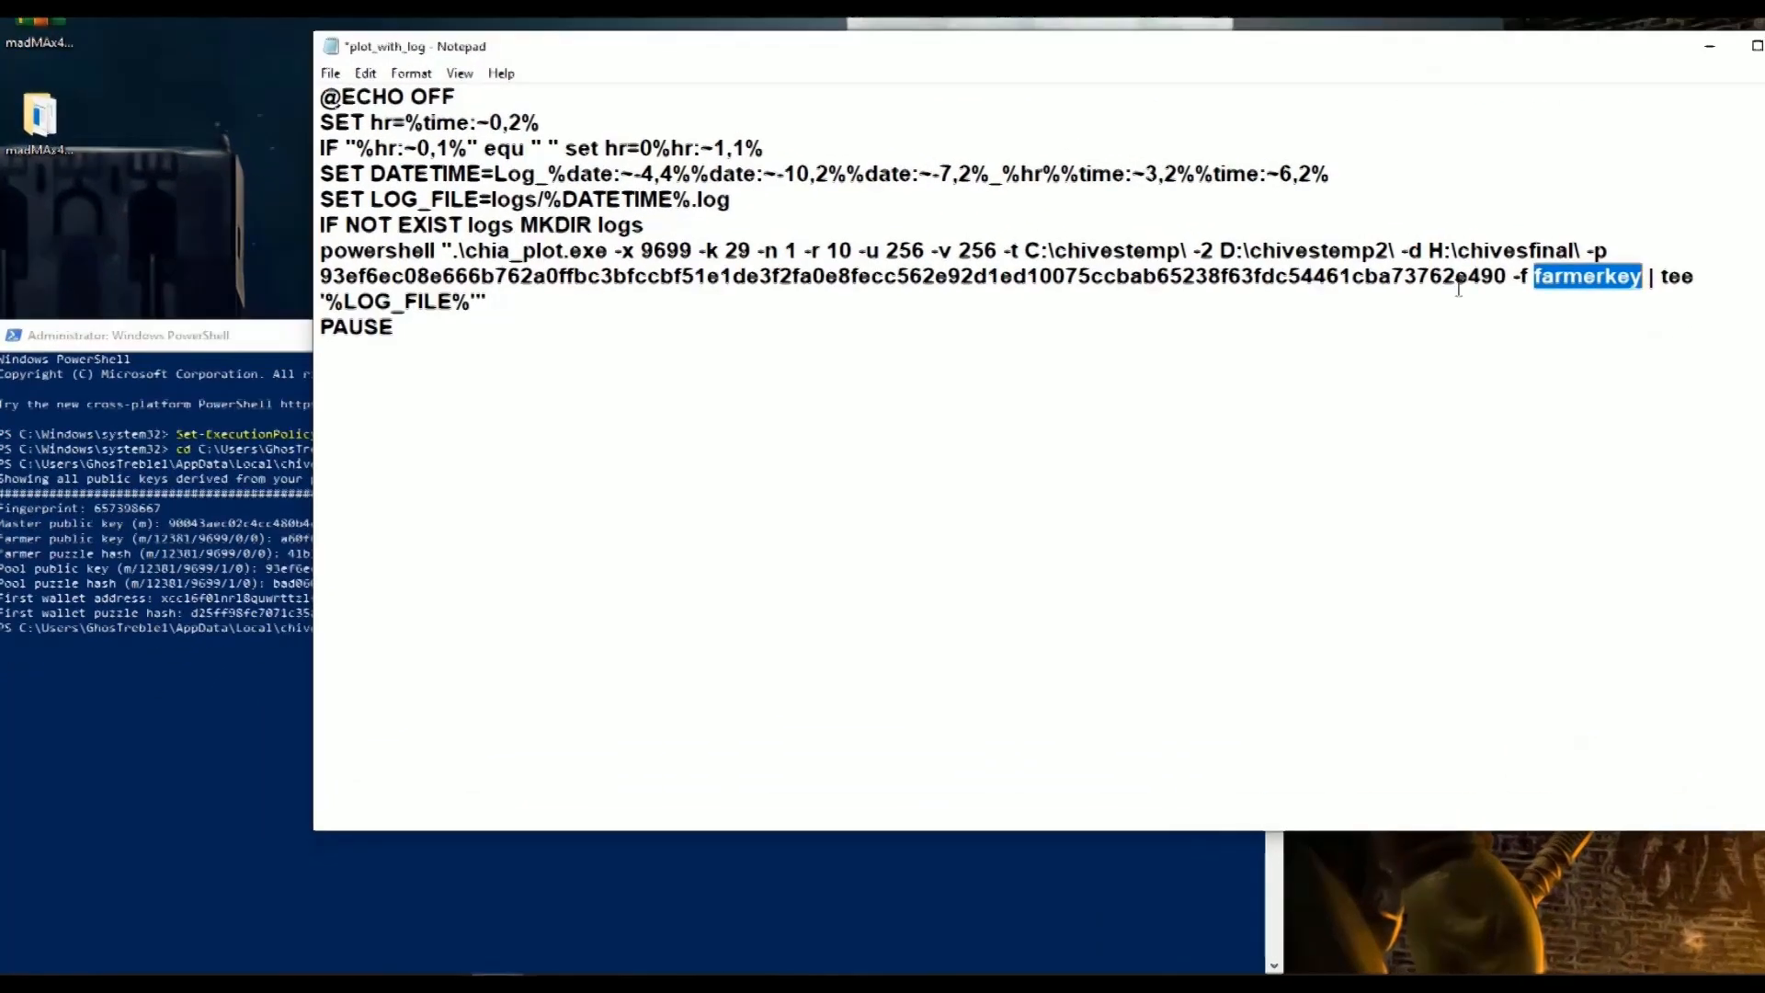
Mark and copy the farmer public key in PowerShell and paste it over the farmerkey placeholder.
left_click(157, 334)
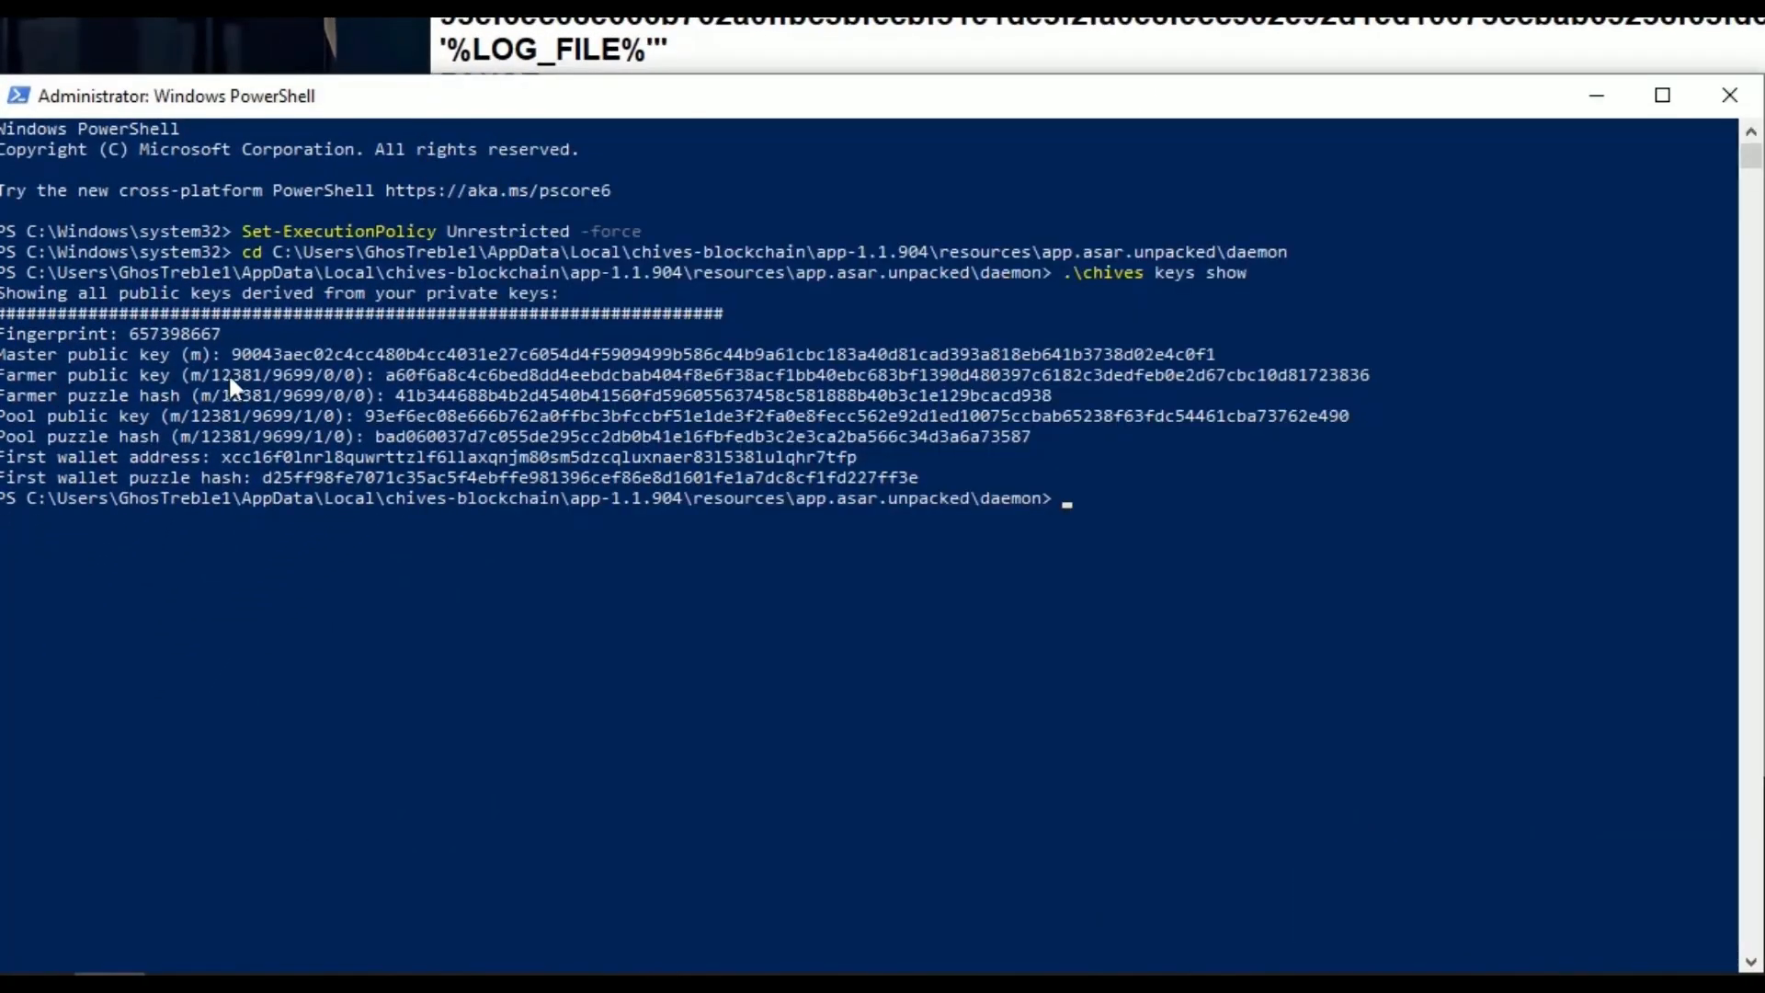
right_click(230, 386)
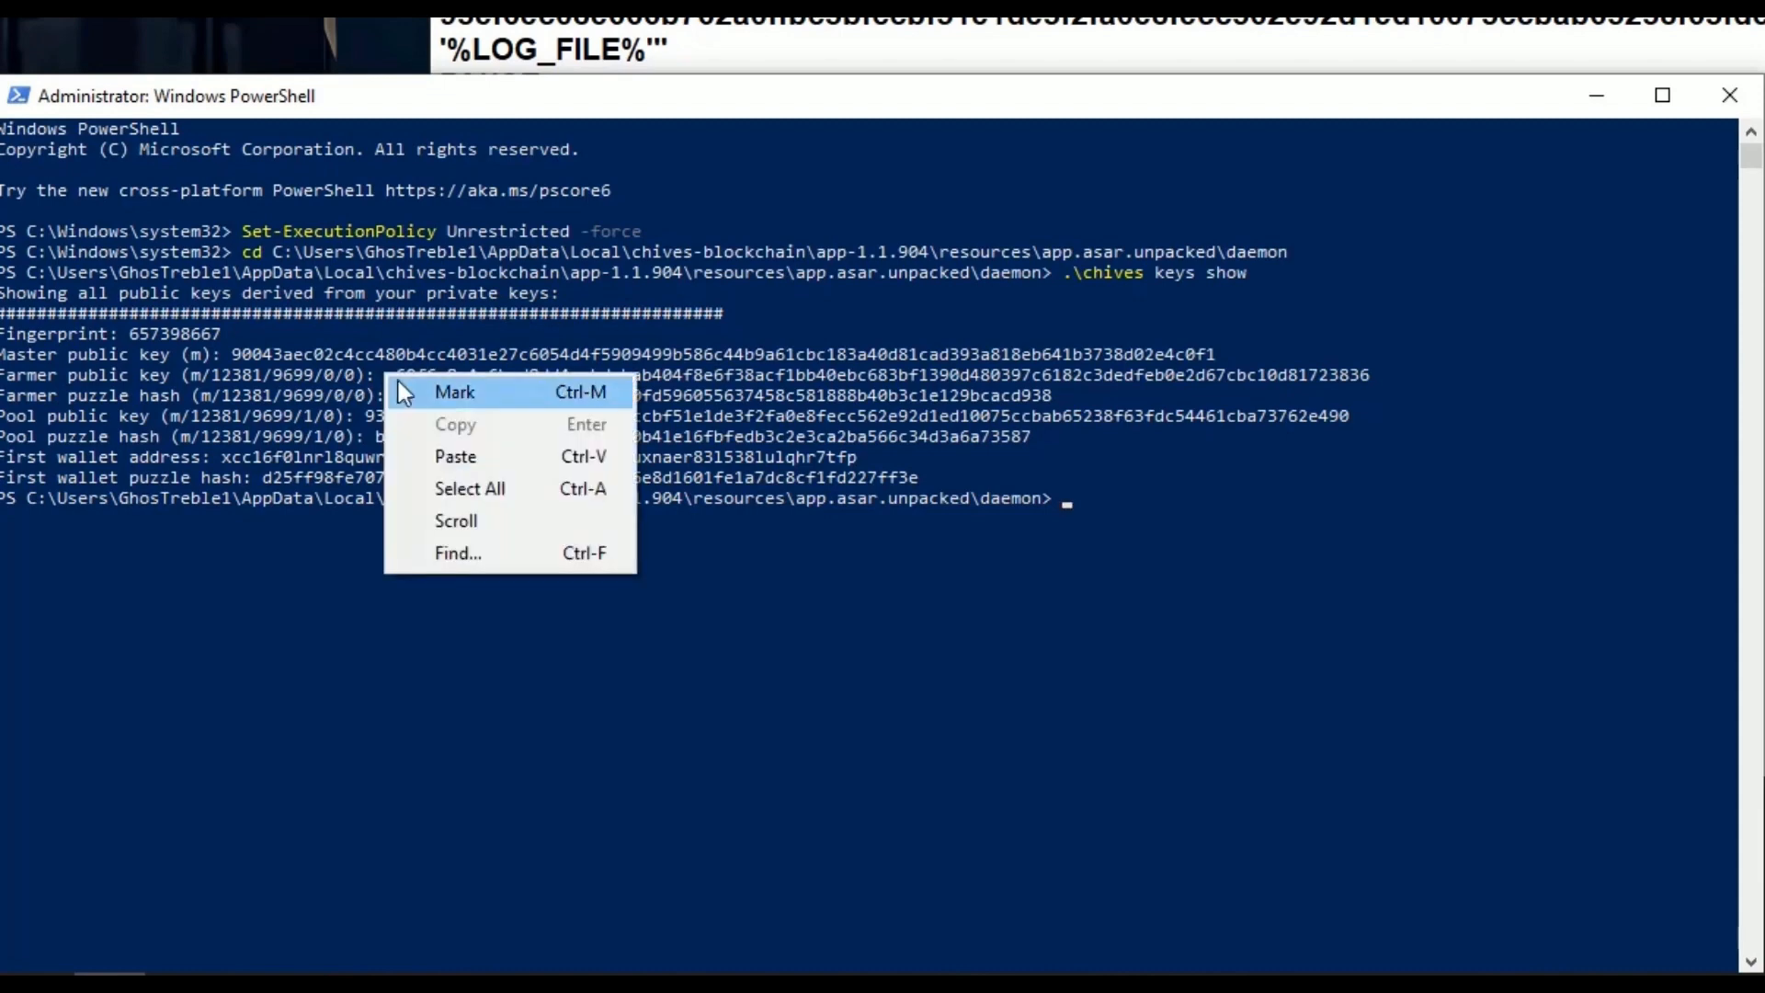
left_click(455, 392)
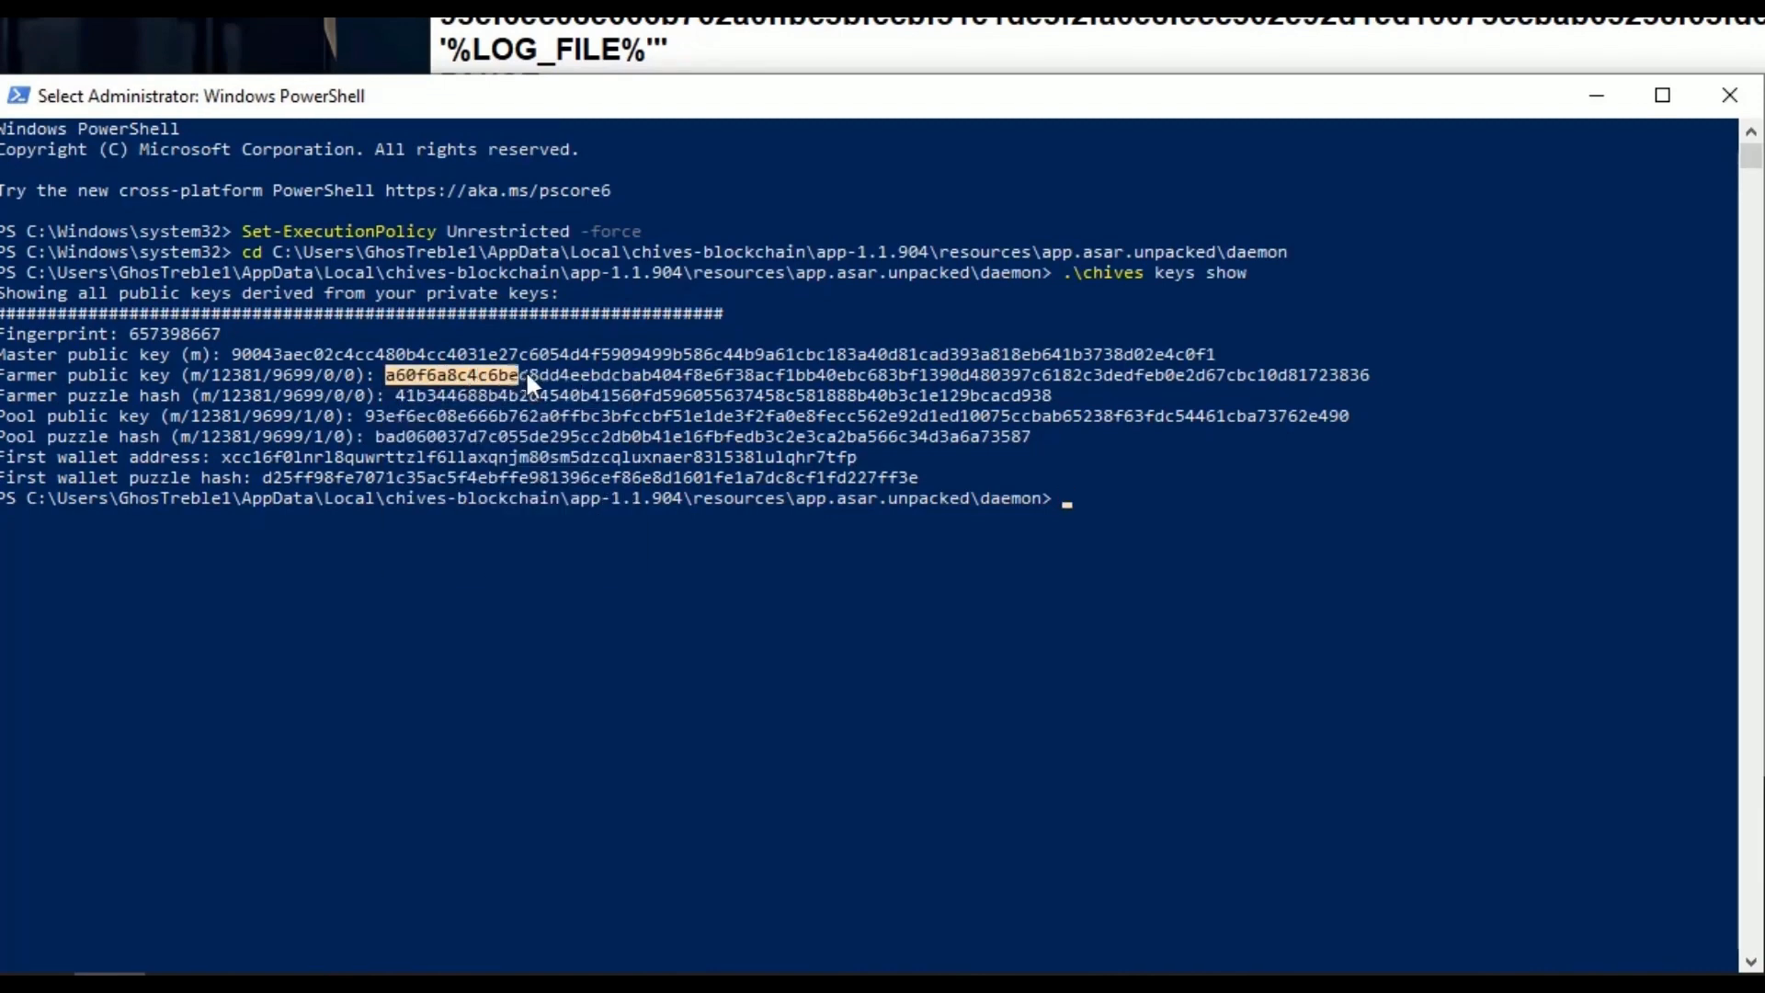
key("ctrl+c")
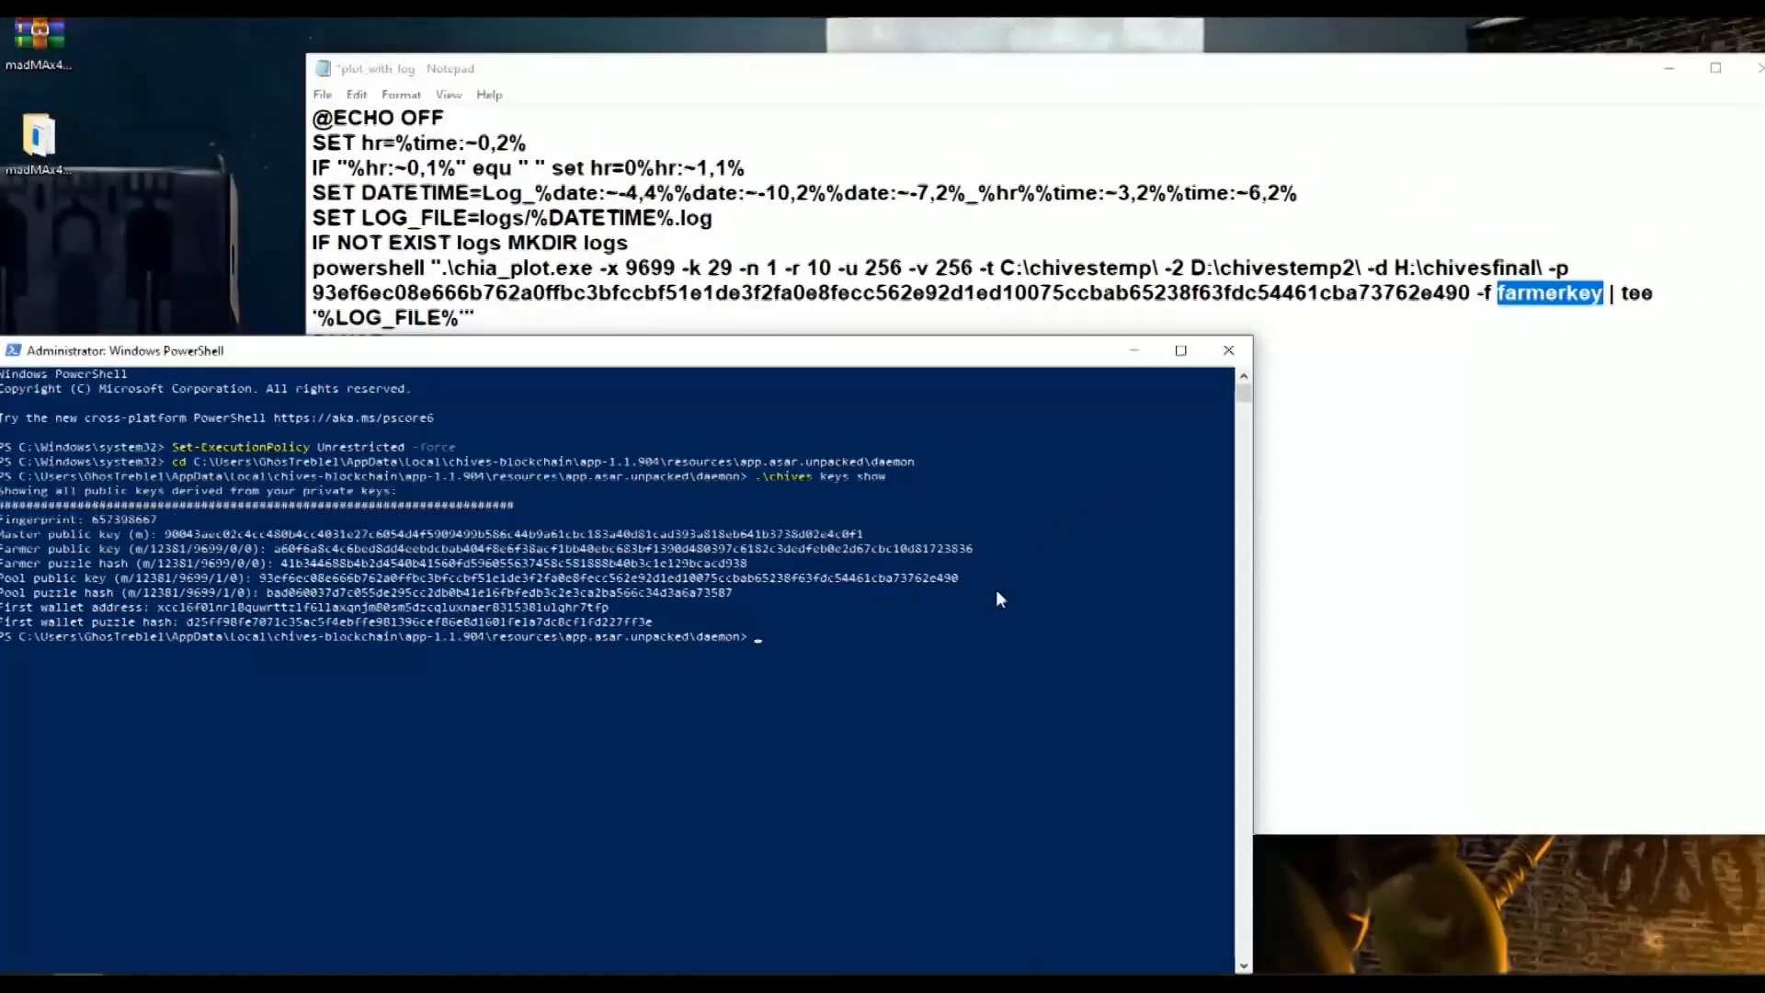
right_click(1367, 371)
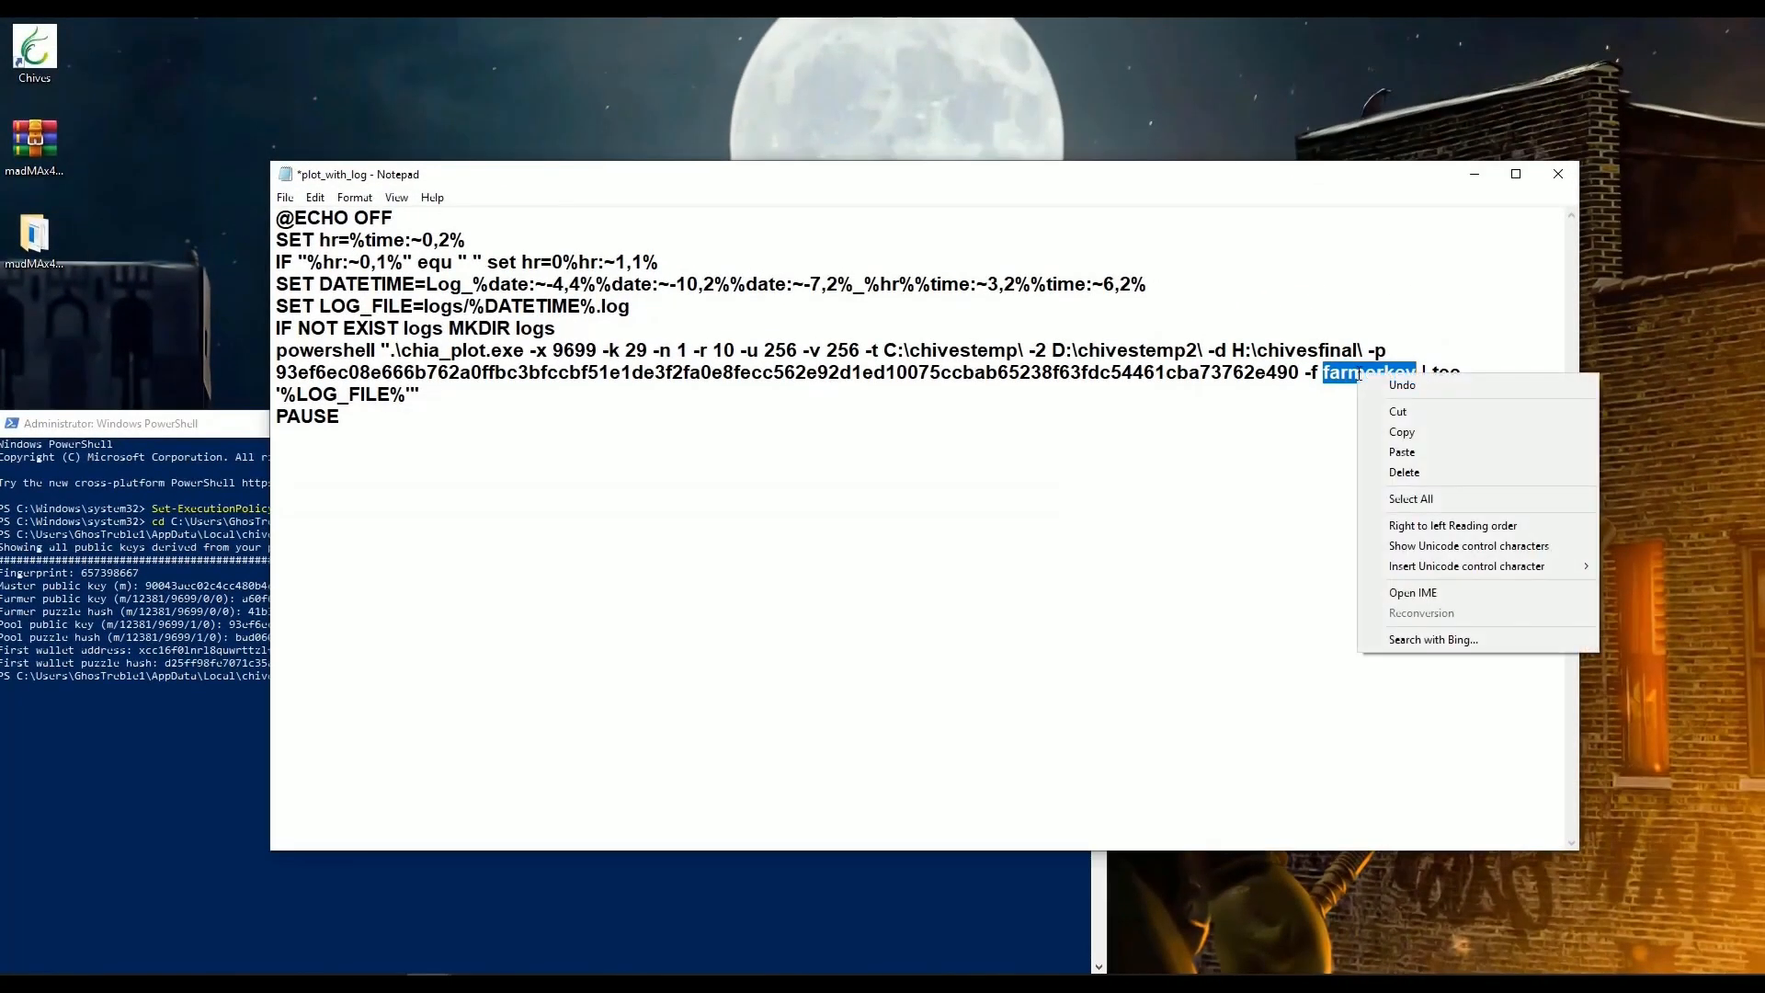
left_click(1401, 452)
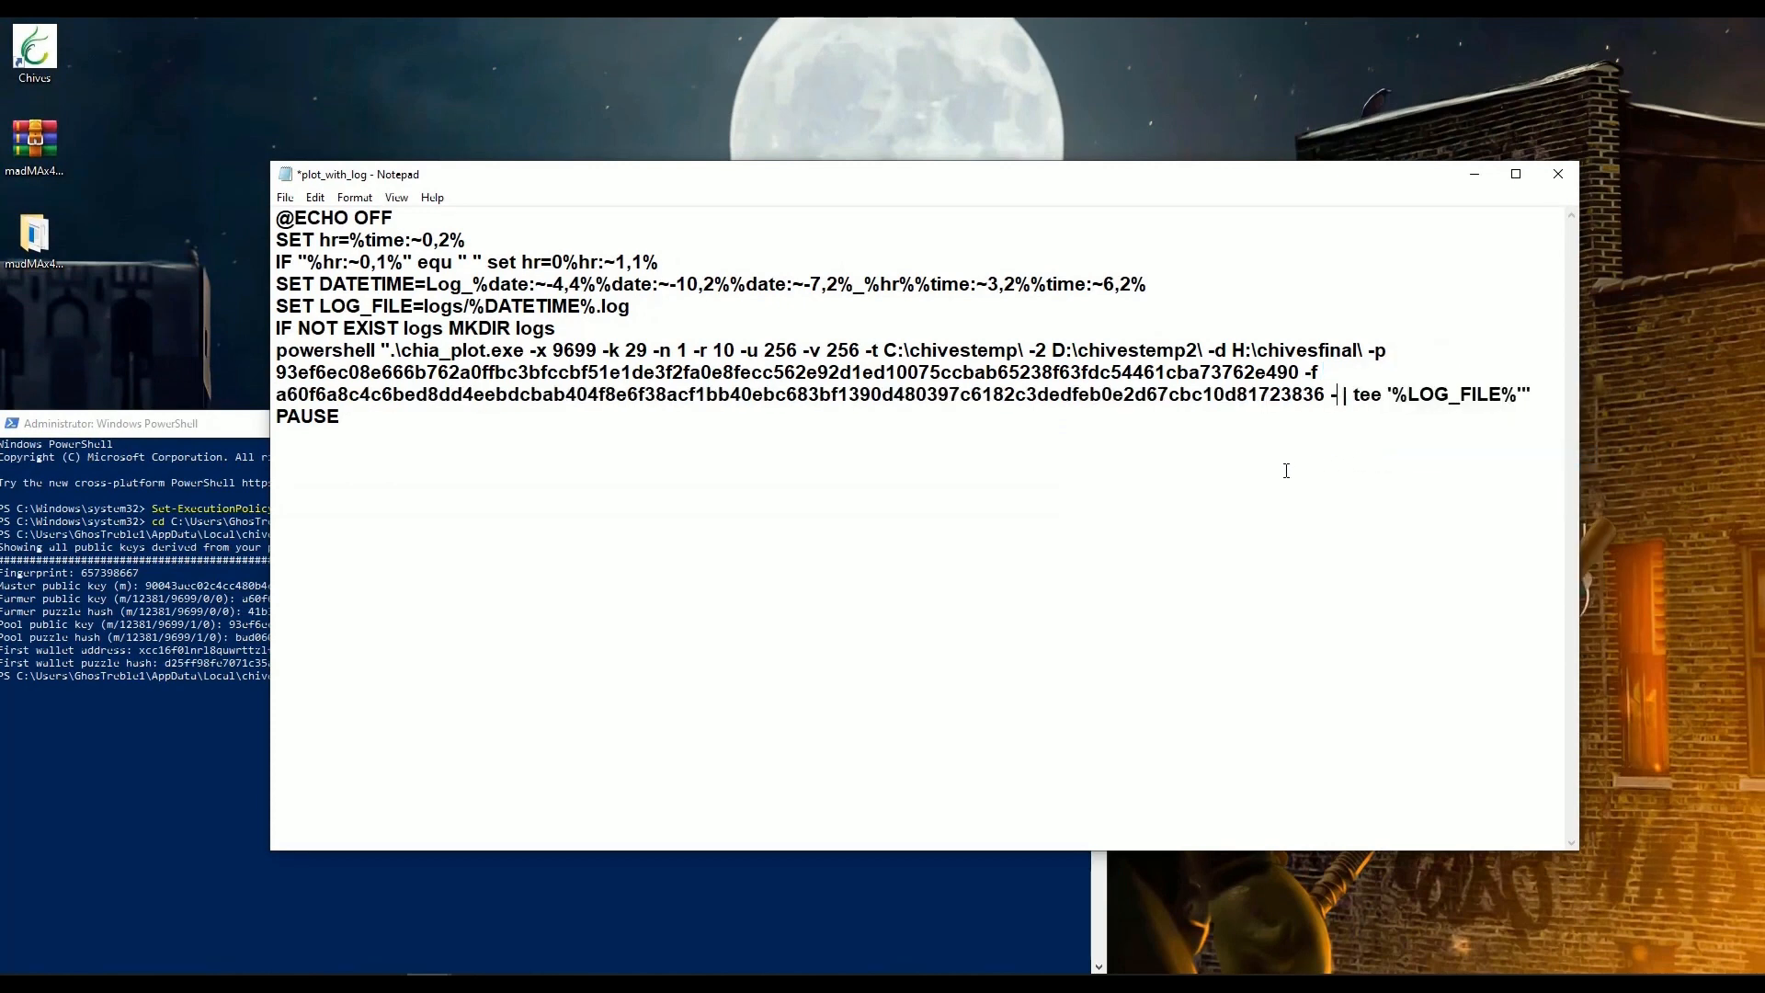
End the plot command with -K 2 -G true and save plot_with_log.cmd.
type("K")
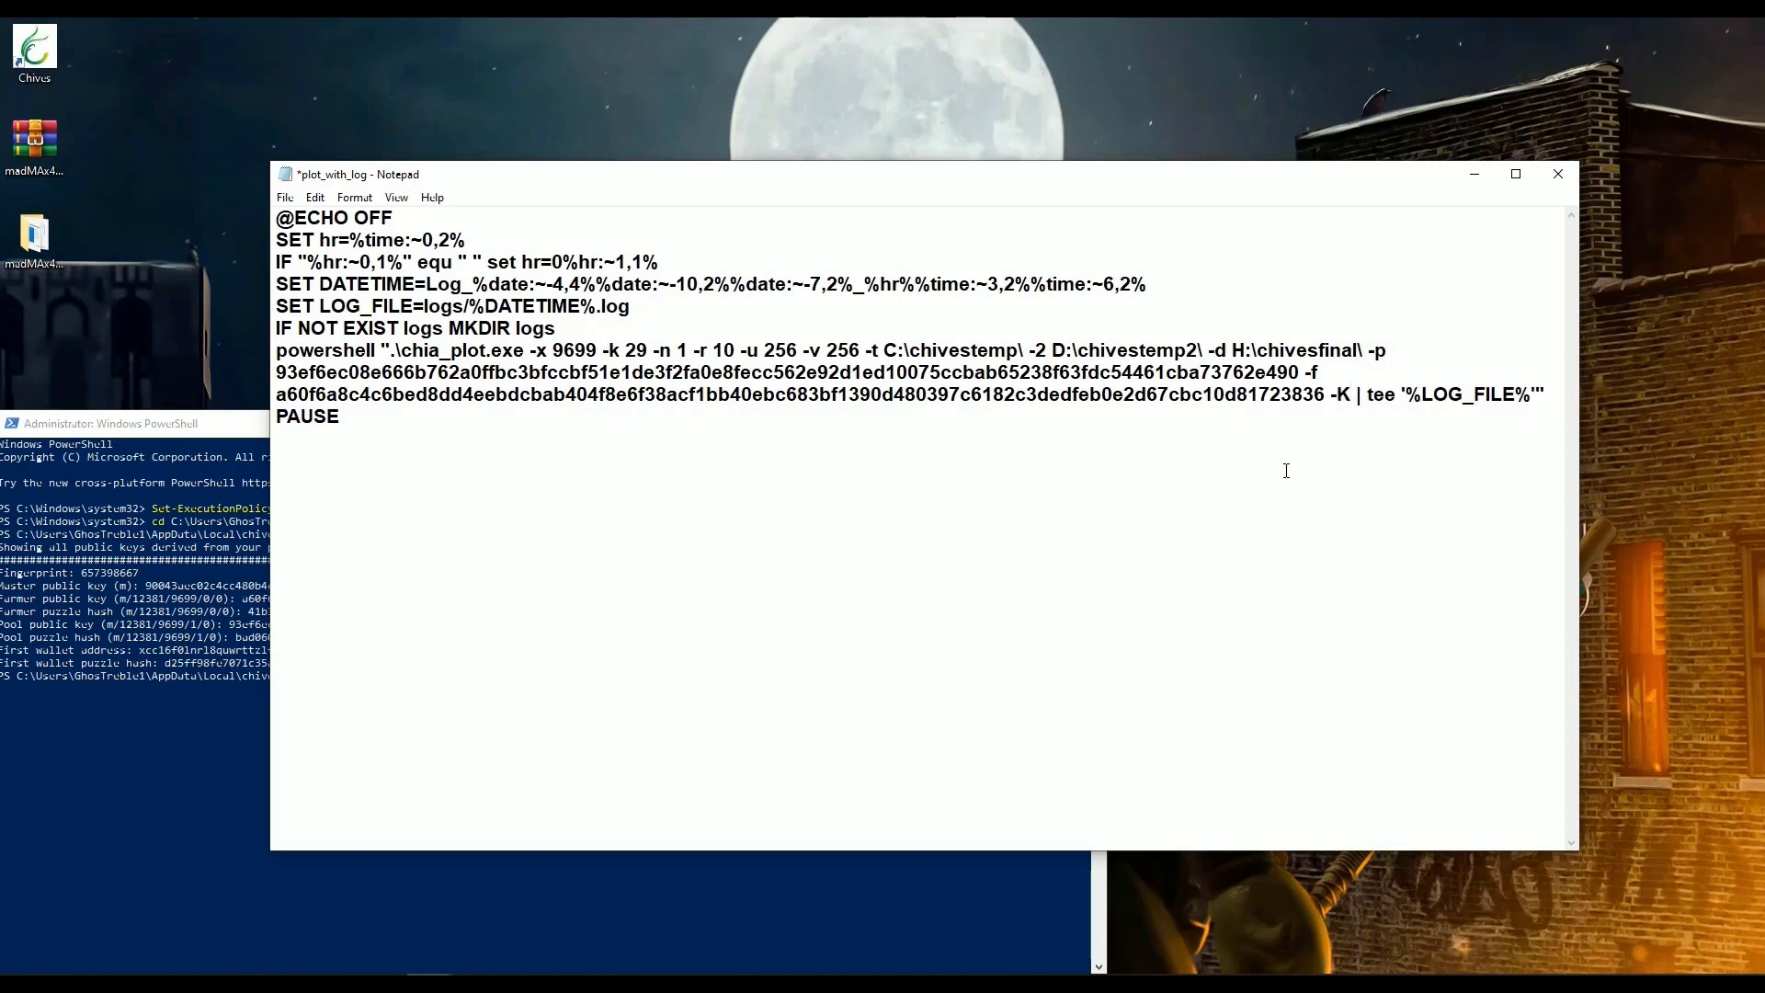
type("2 -")
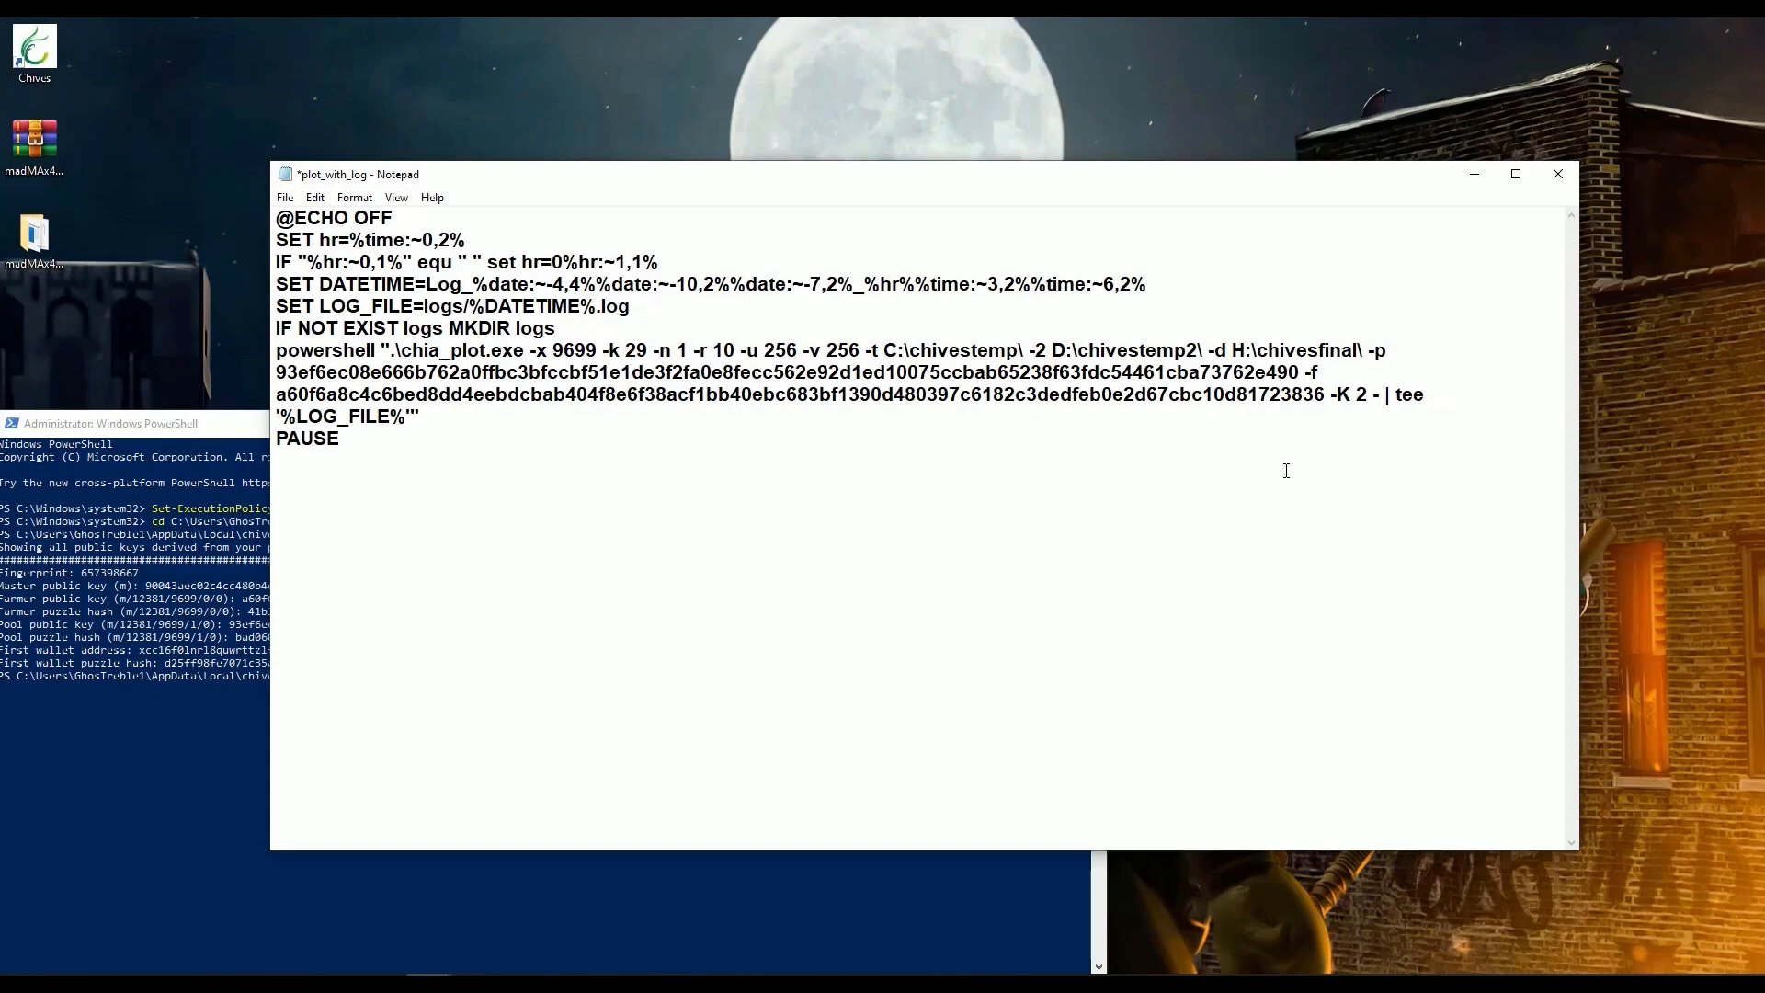
type("G")
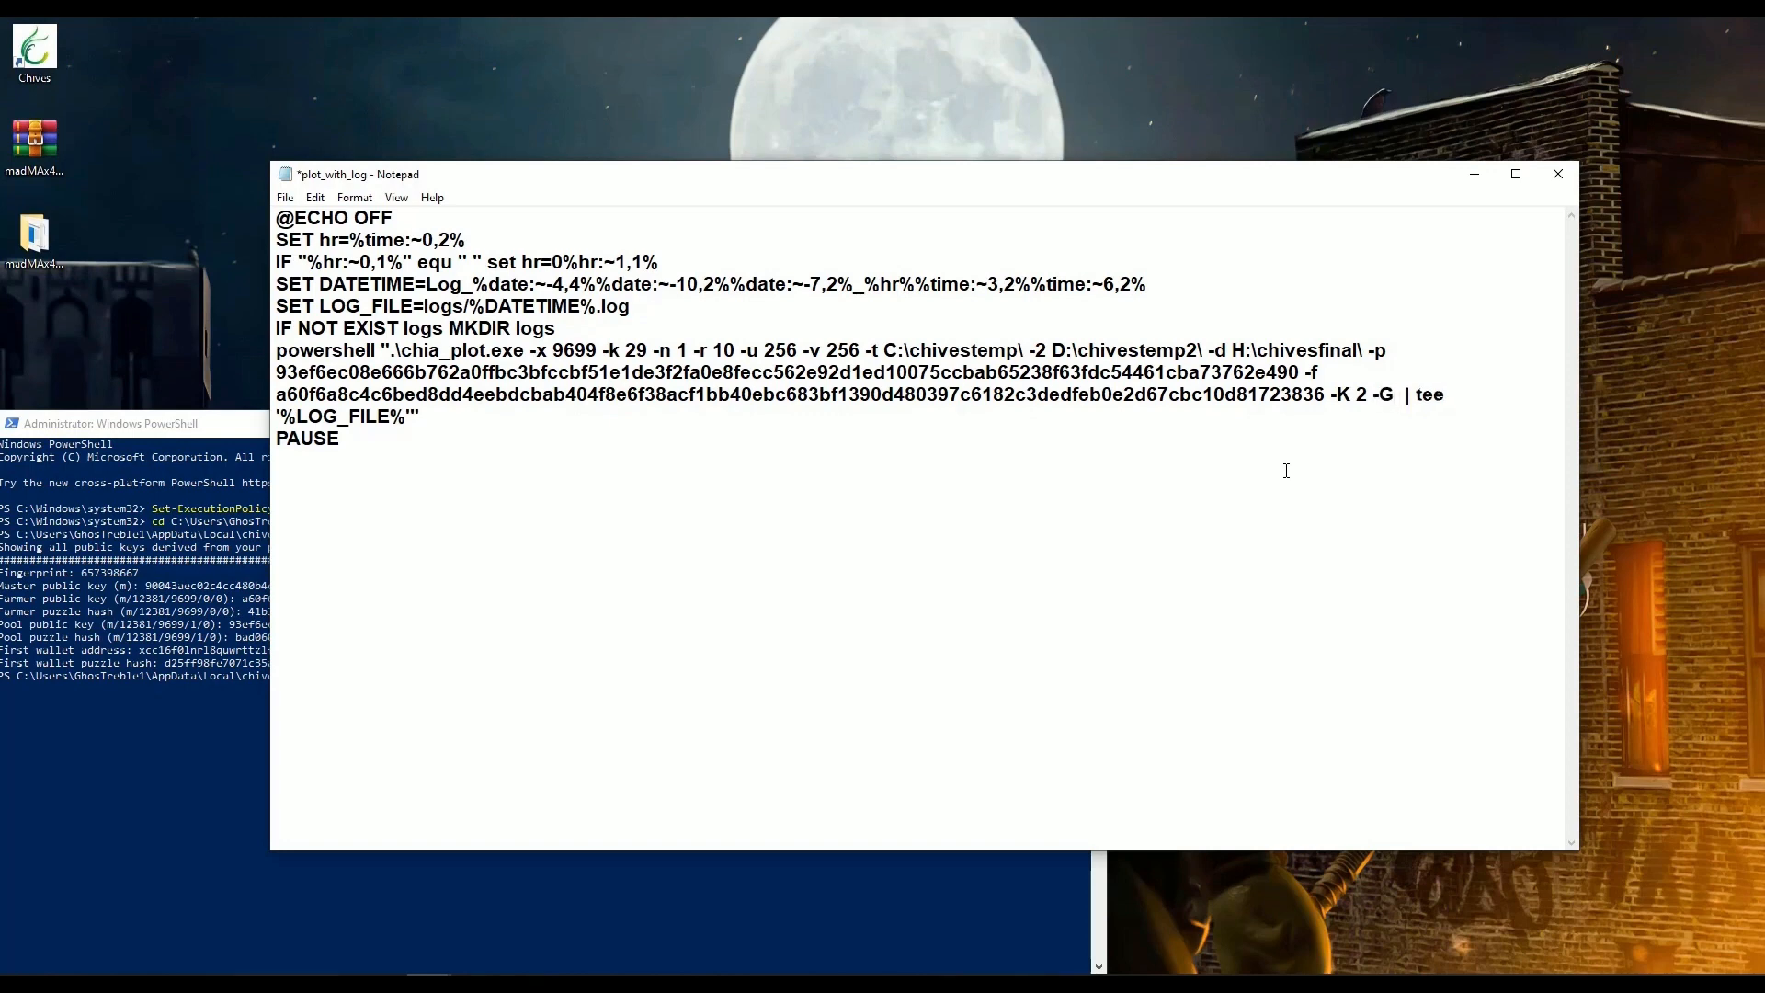
type("true")
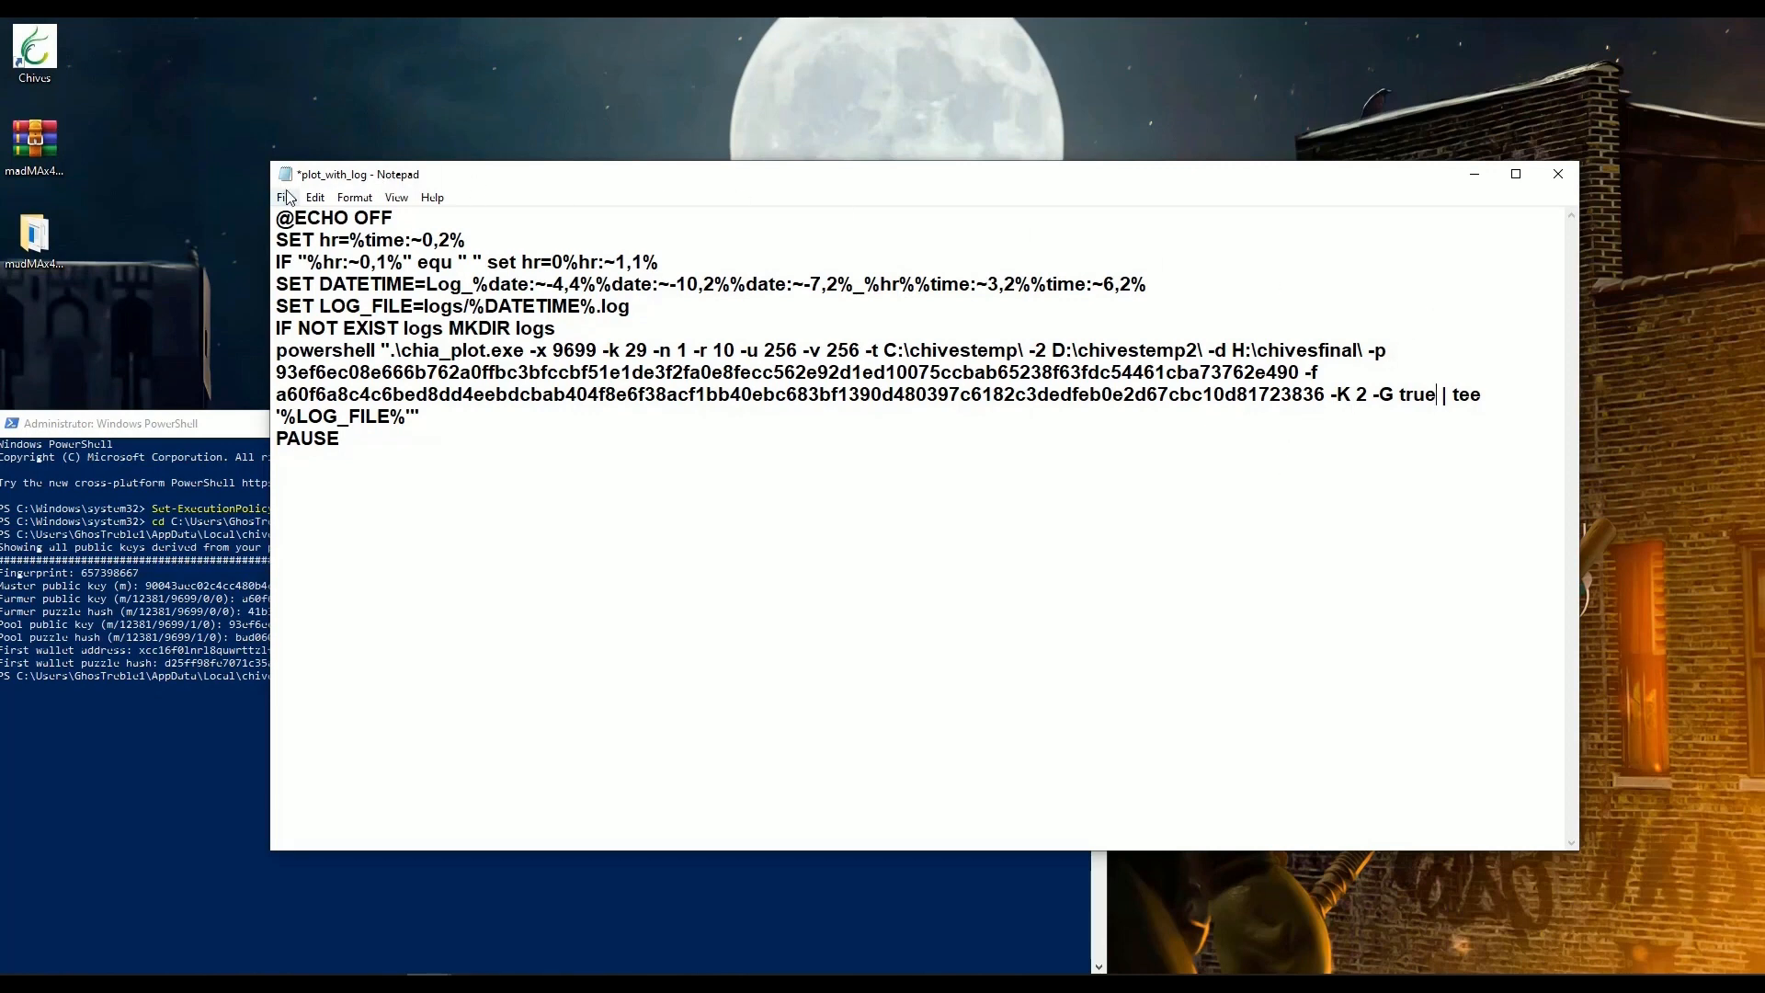
left_click(284, 197)
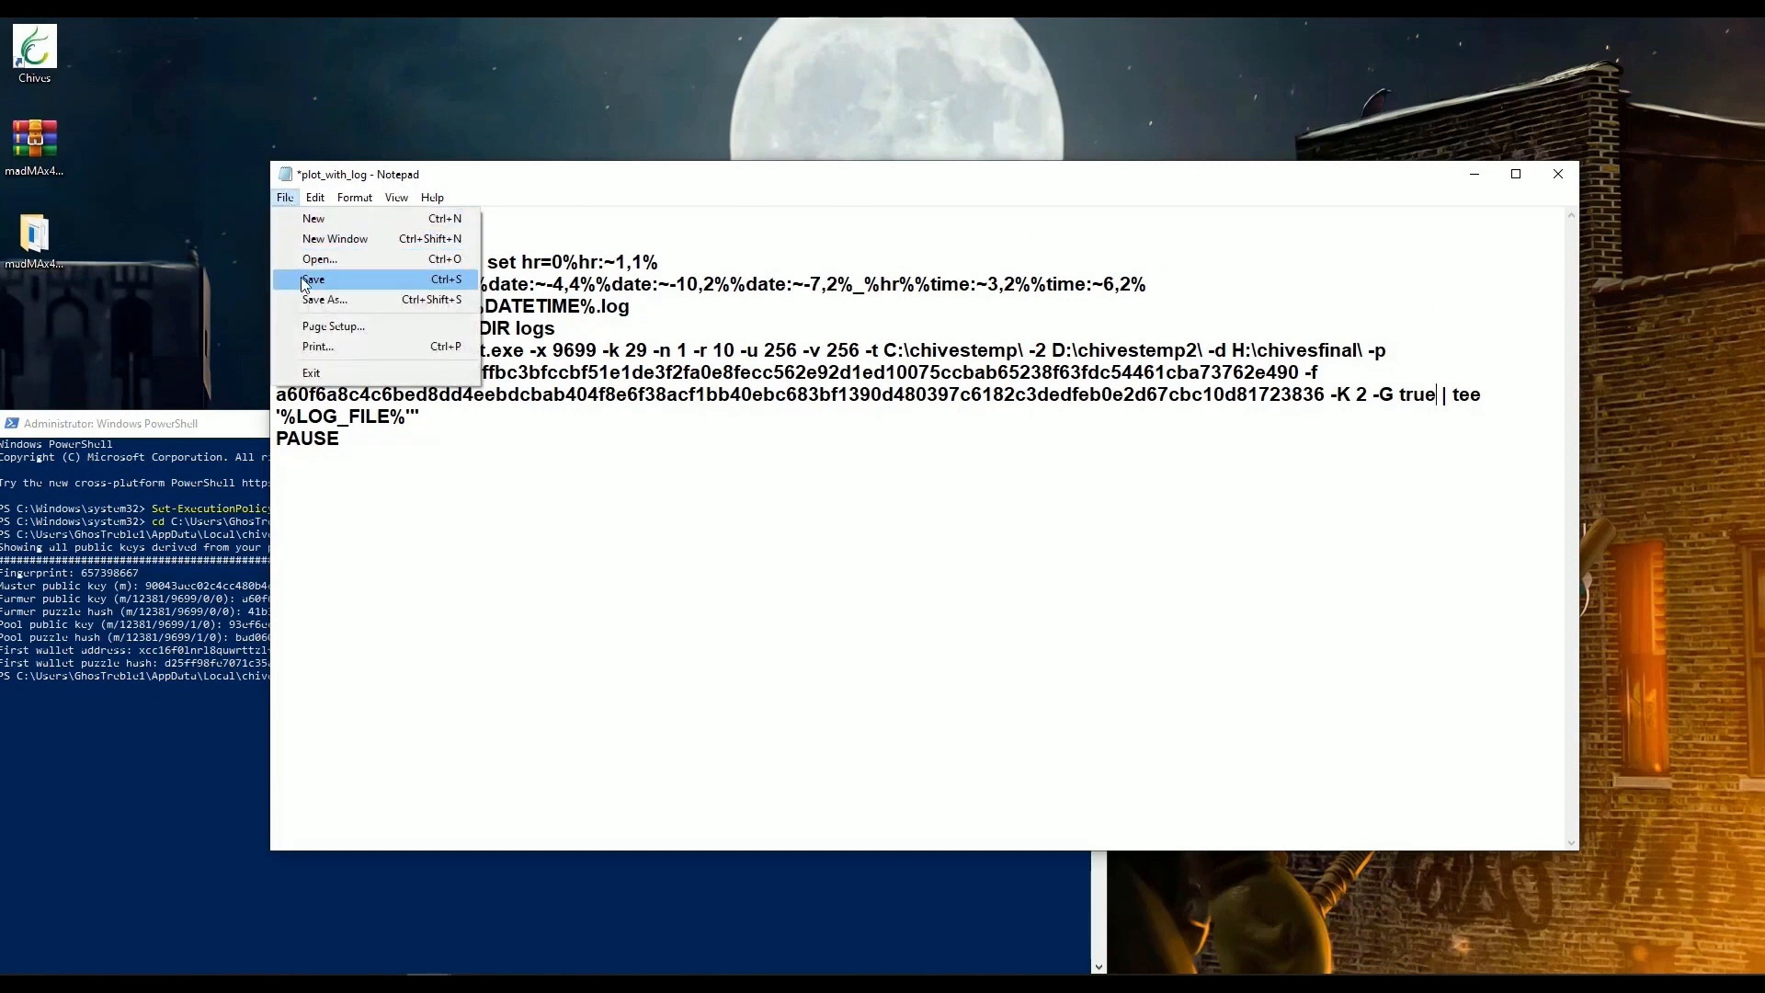
left_click(313, 278)
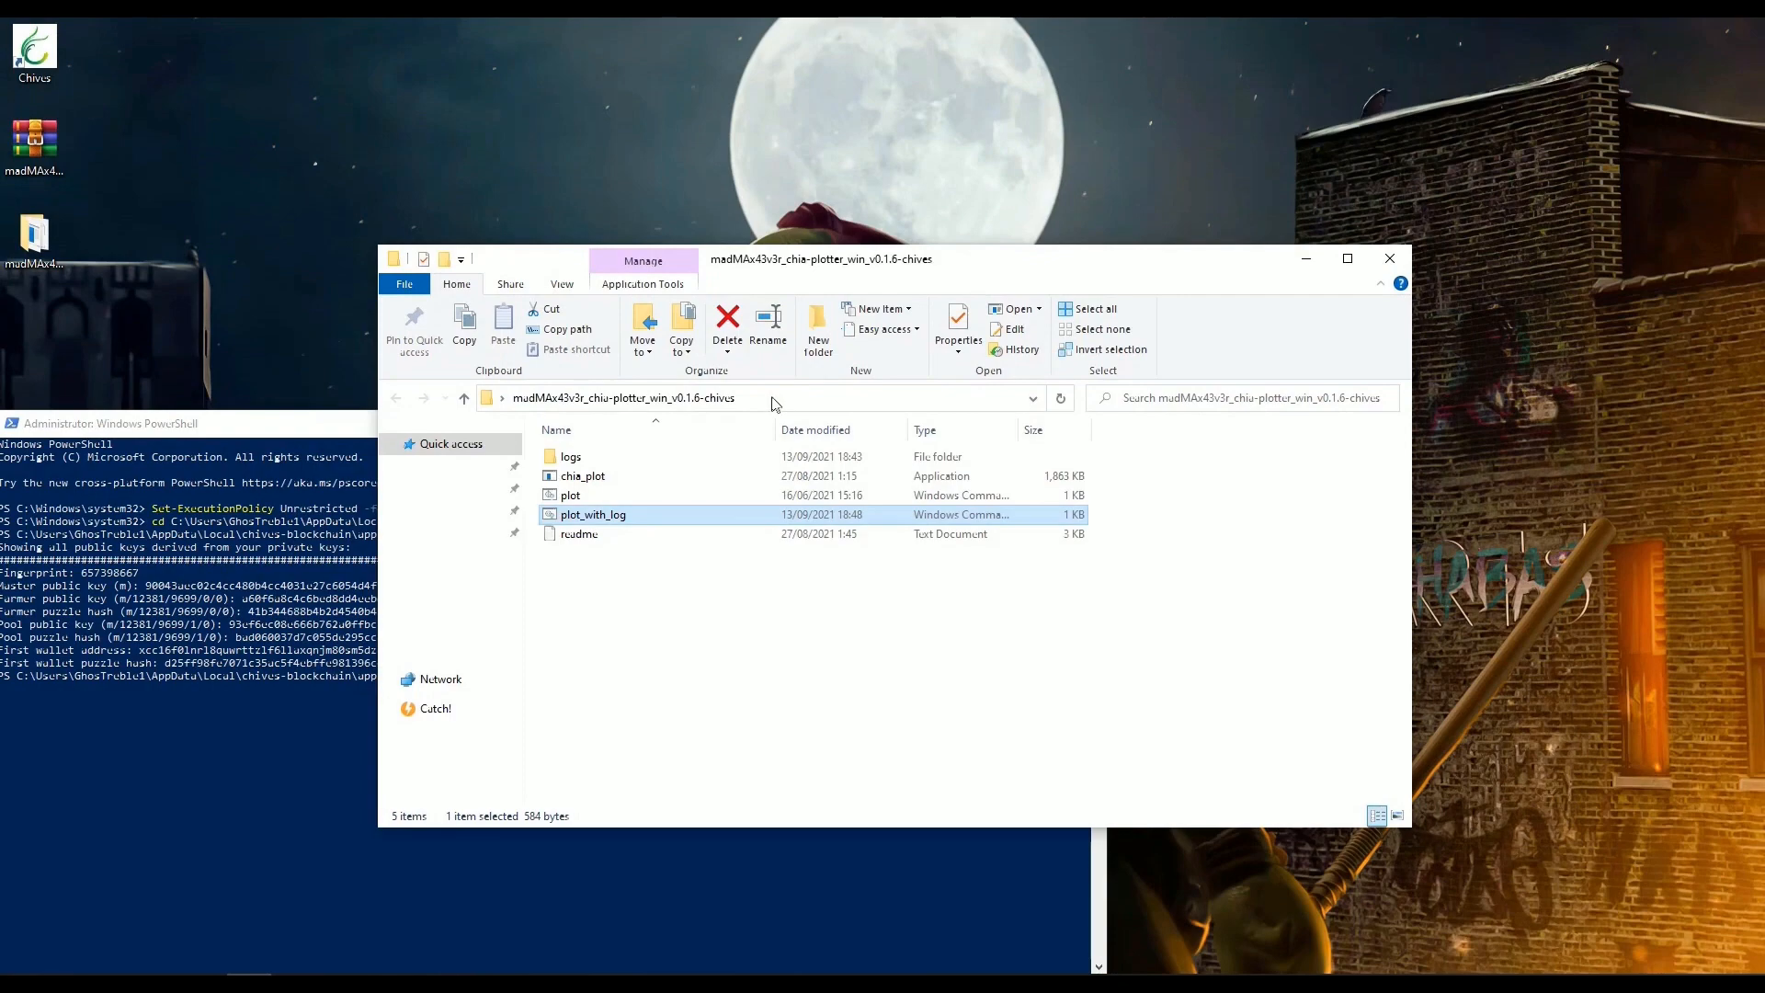
Clear the console, change to the madMAx43v3r_chia-plotter_win_v0.1.6-chives folder, and run .\plot_with_log.
left_click(771, 397)
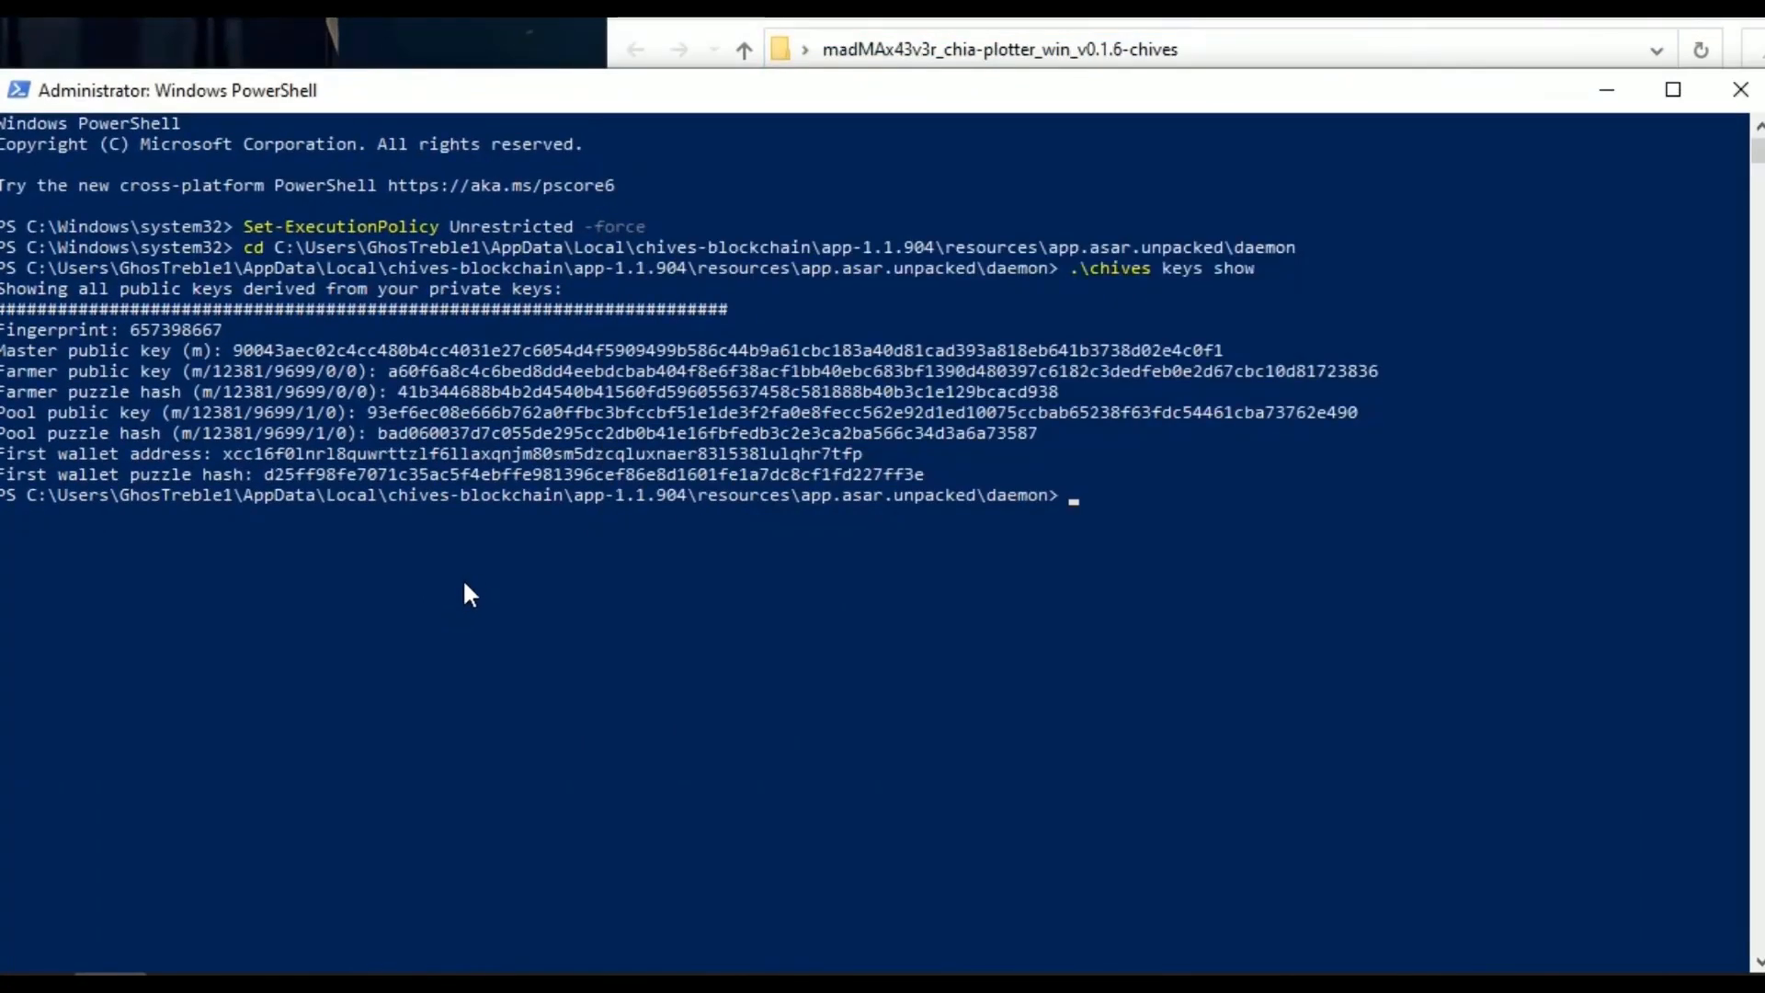
type("clear")
type("cd")
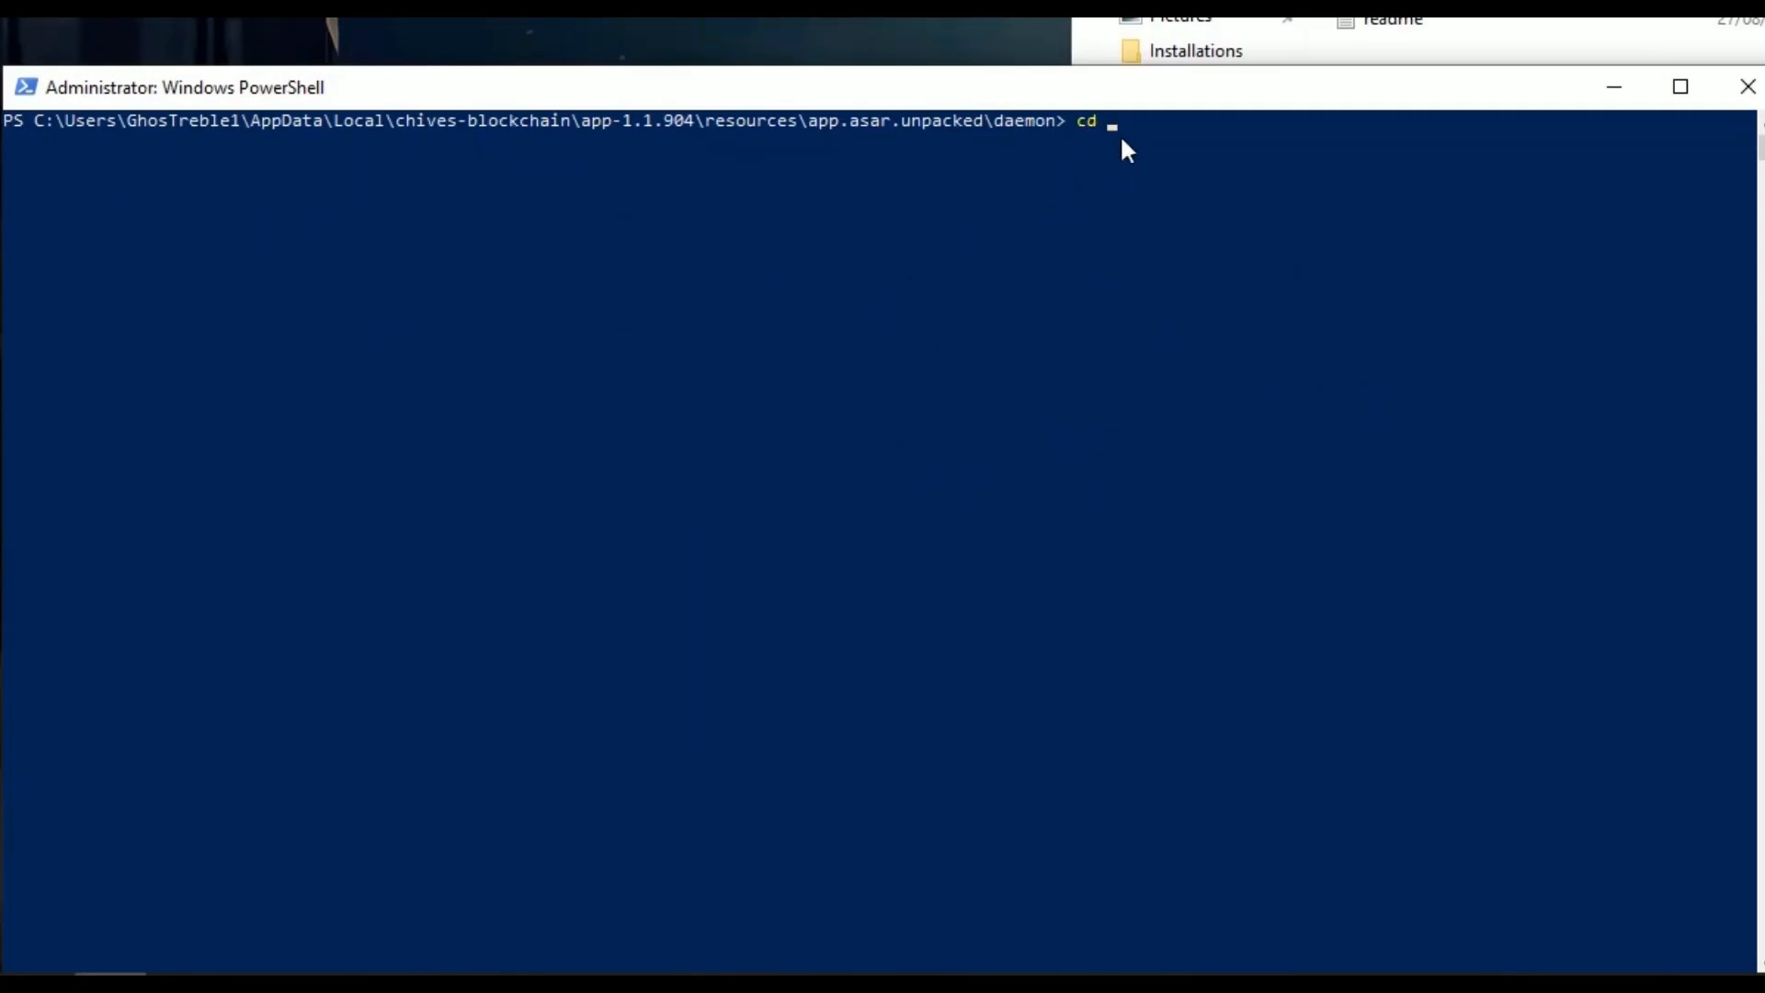
type("C:\\Users\\GhosTreble1\\Desktop\\madMAx43v3r_chia-plotter_win_v0.1.6-chives")
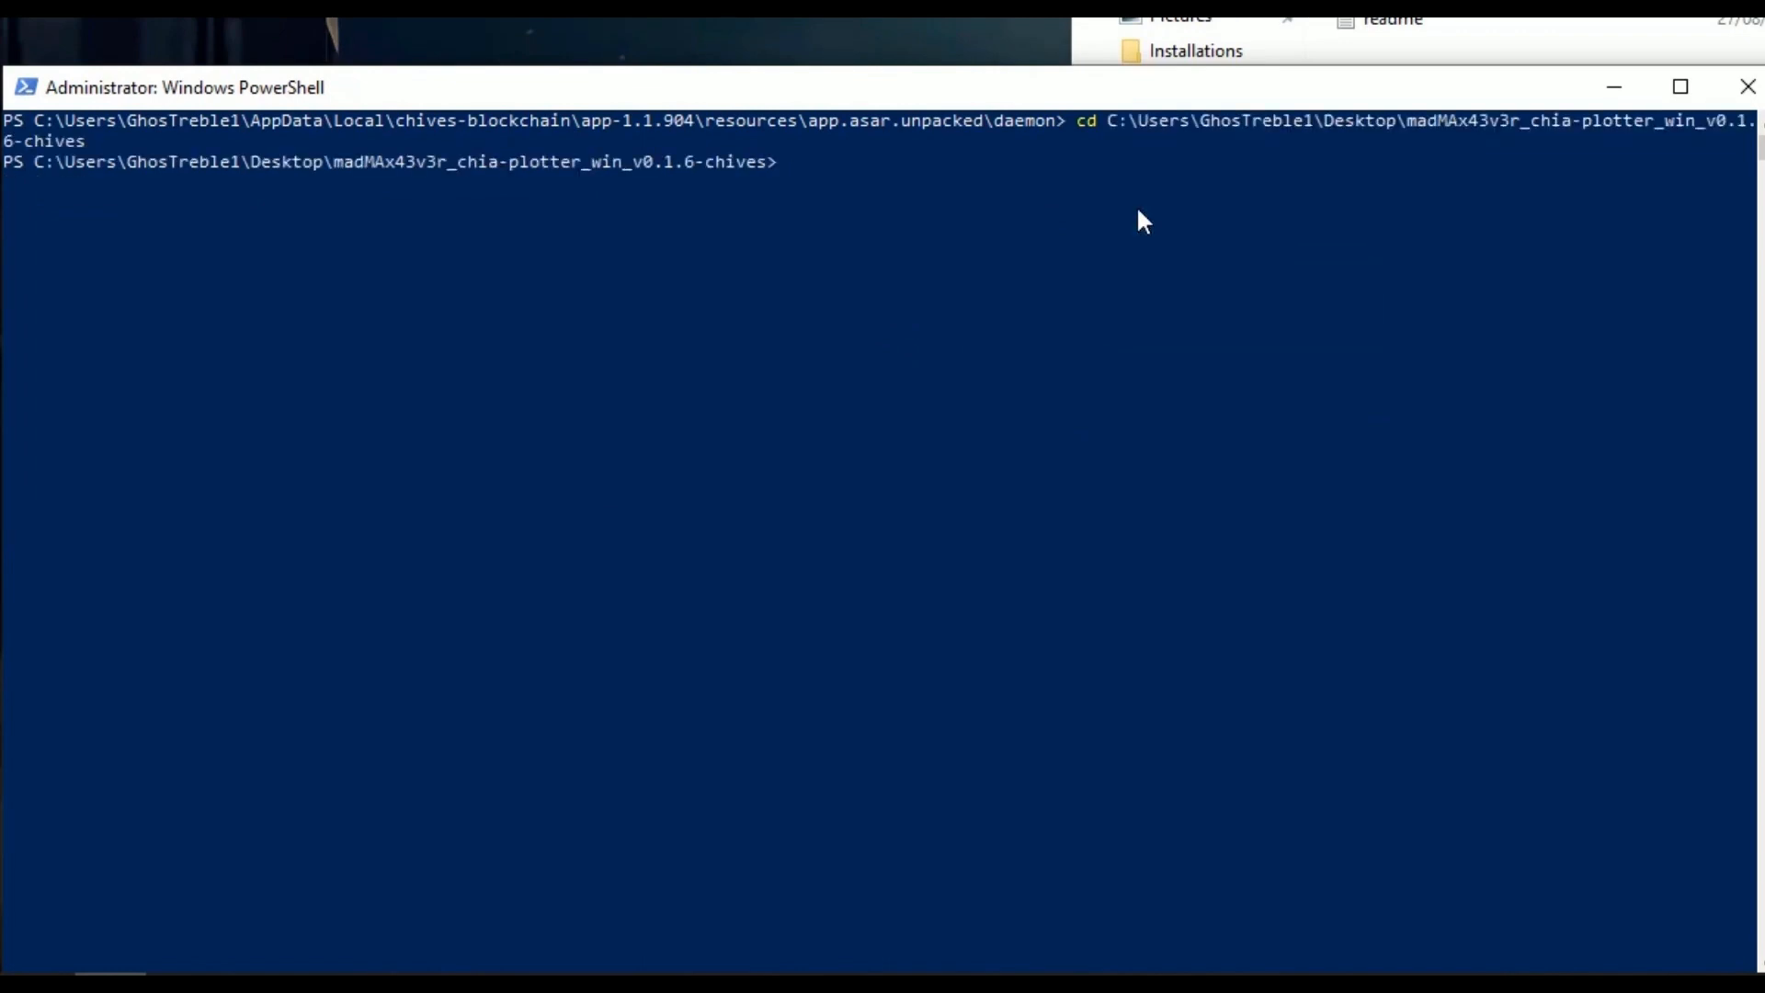
type(".\\pl")
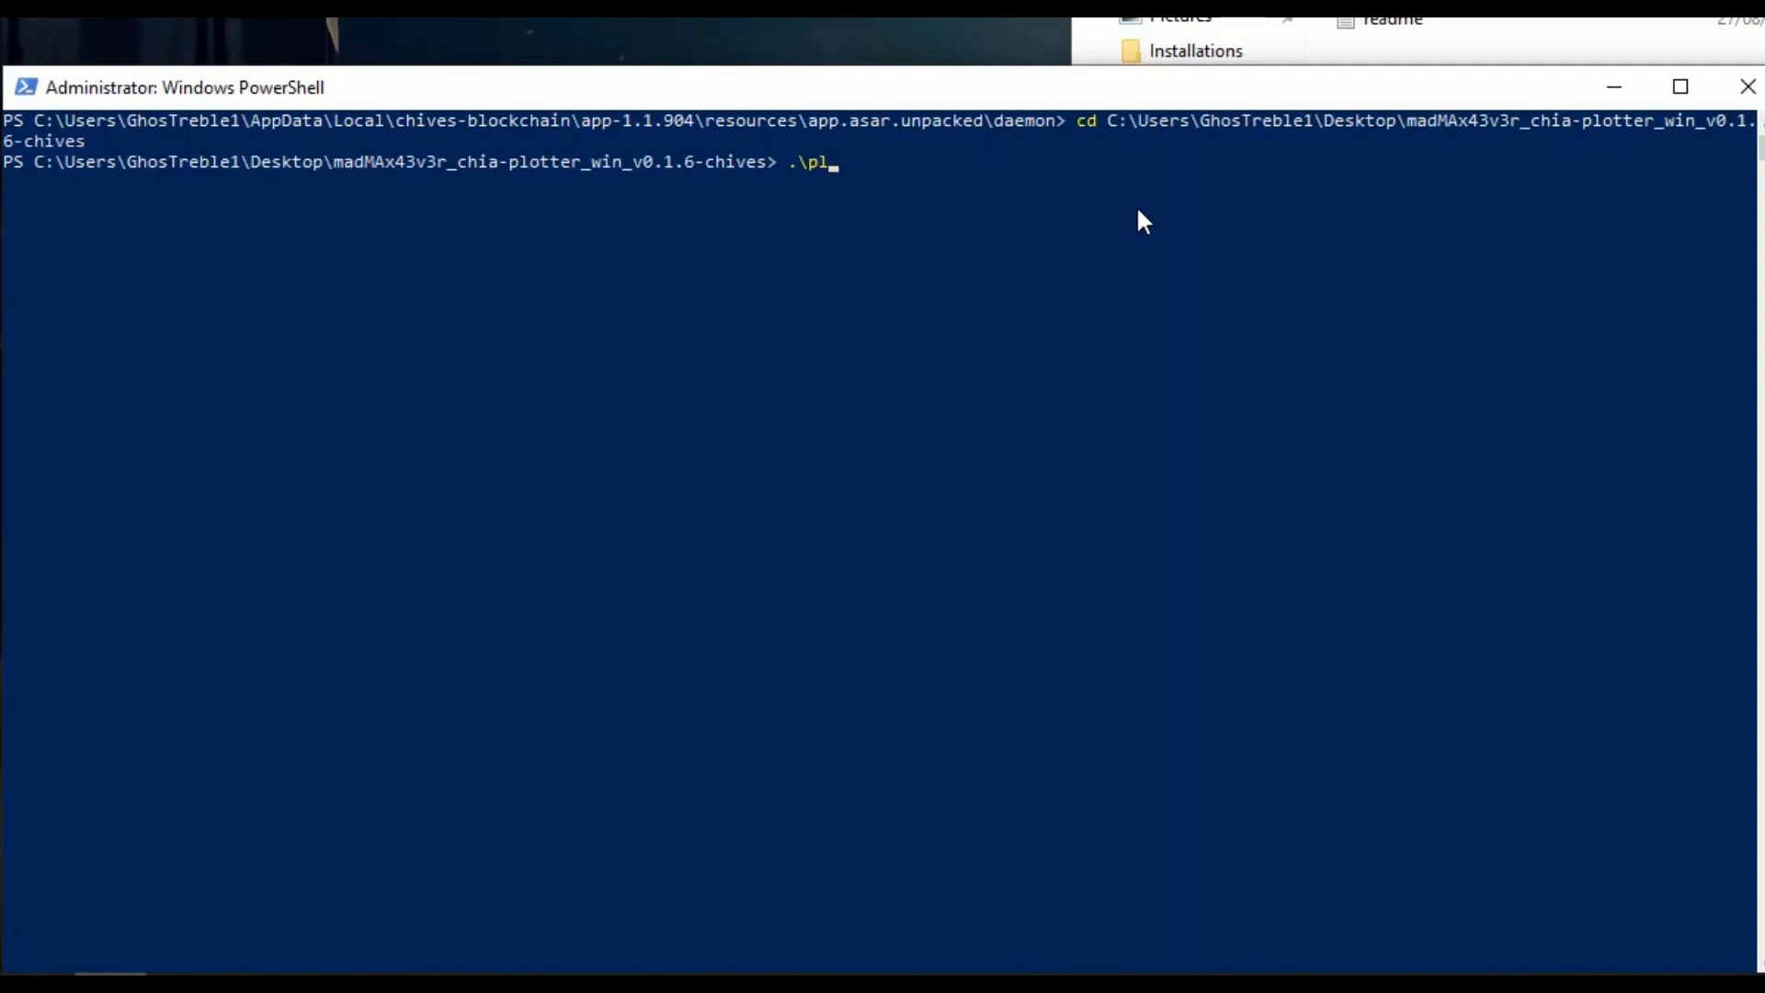
type("ot")
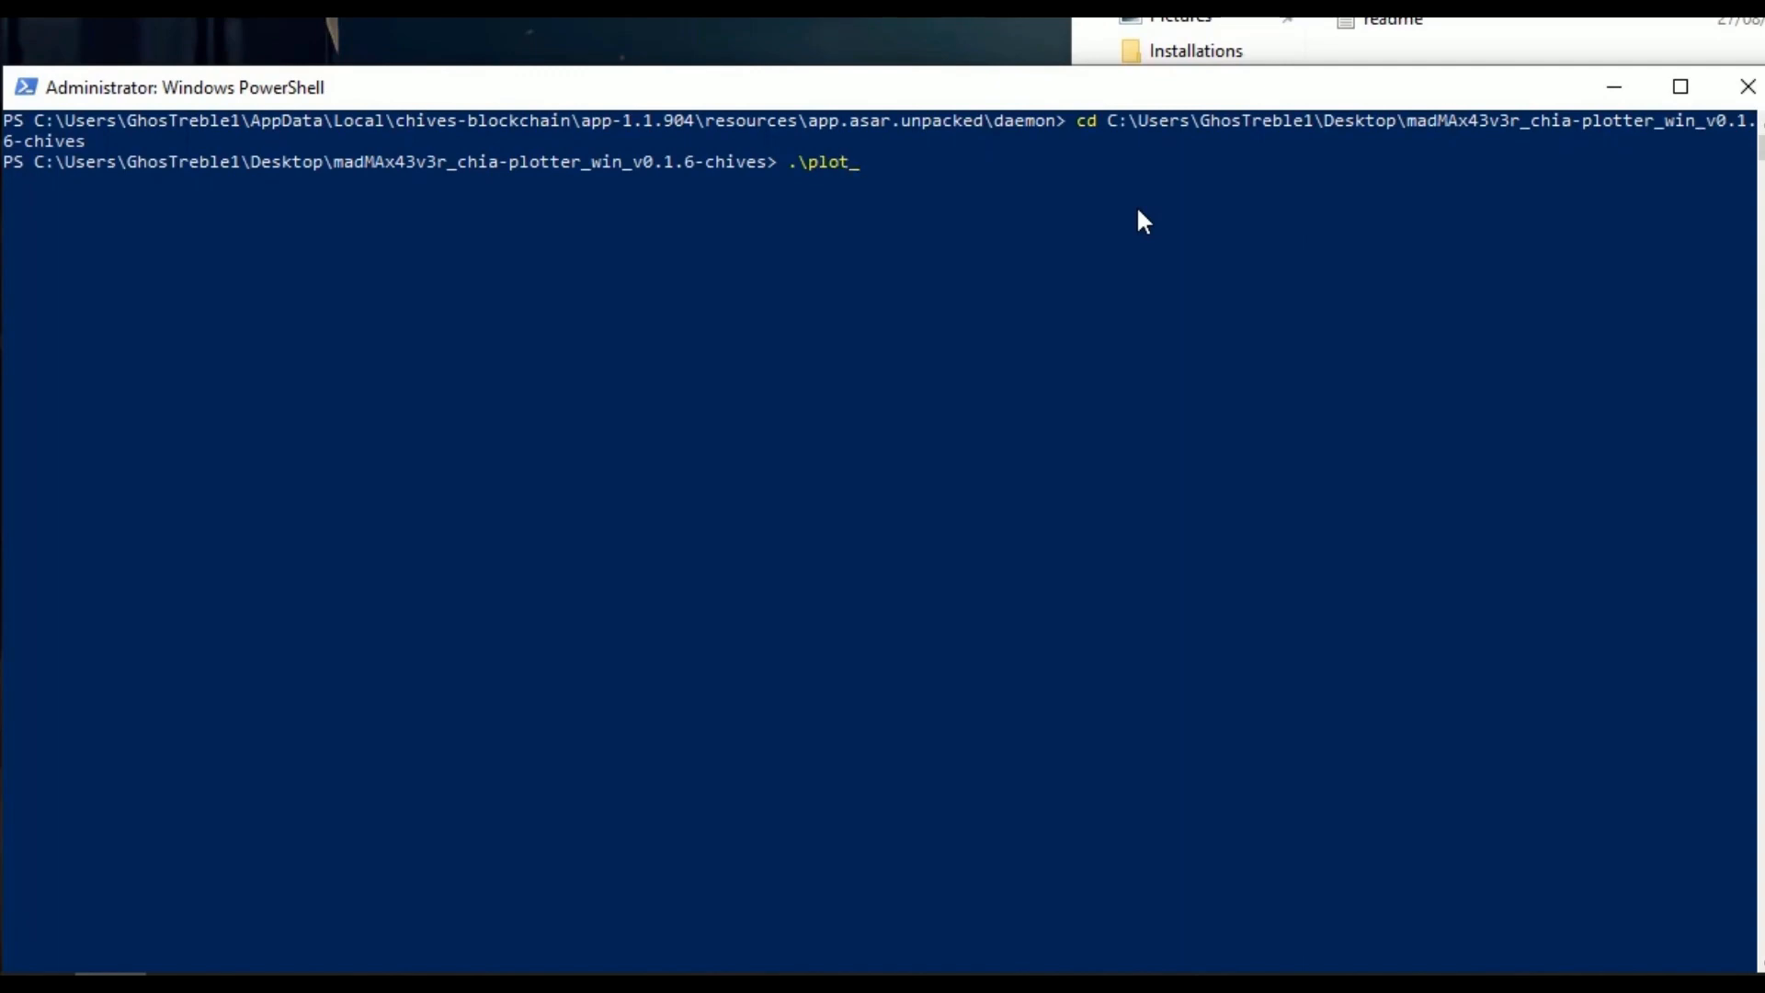
type("with_log")
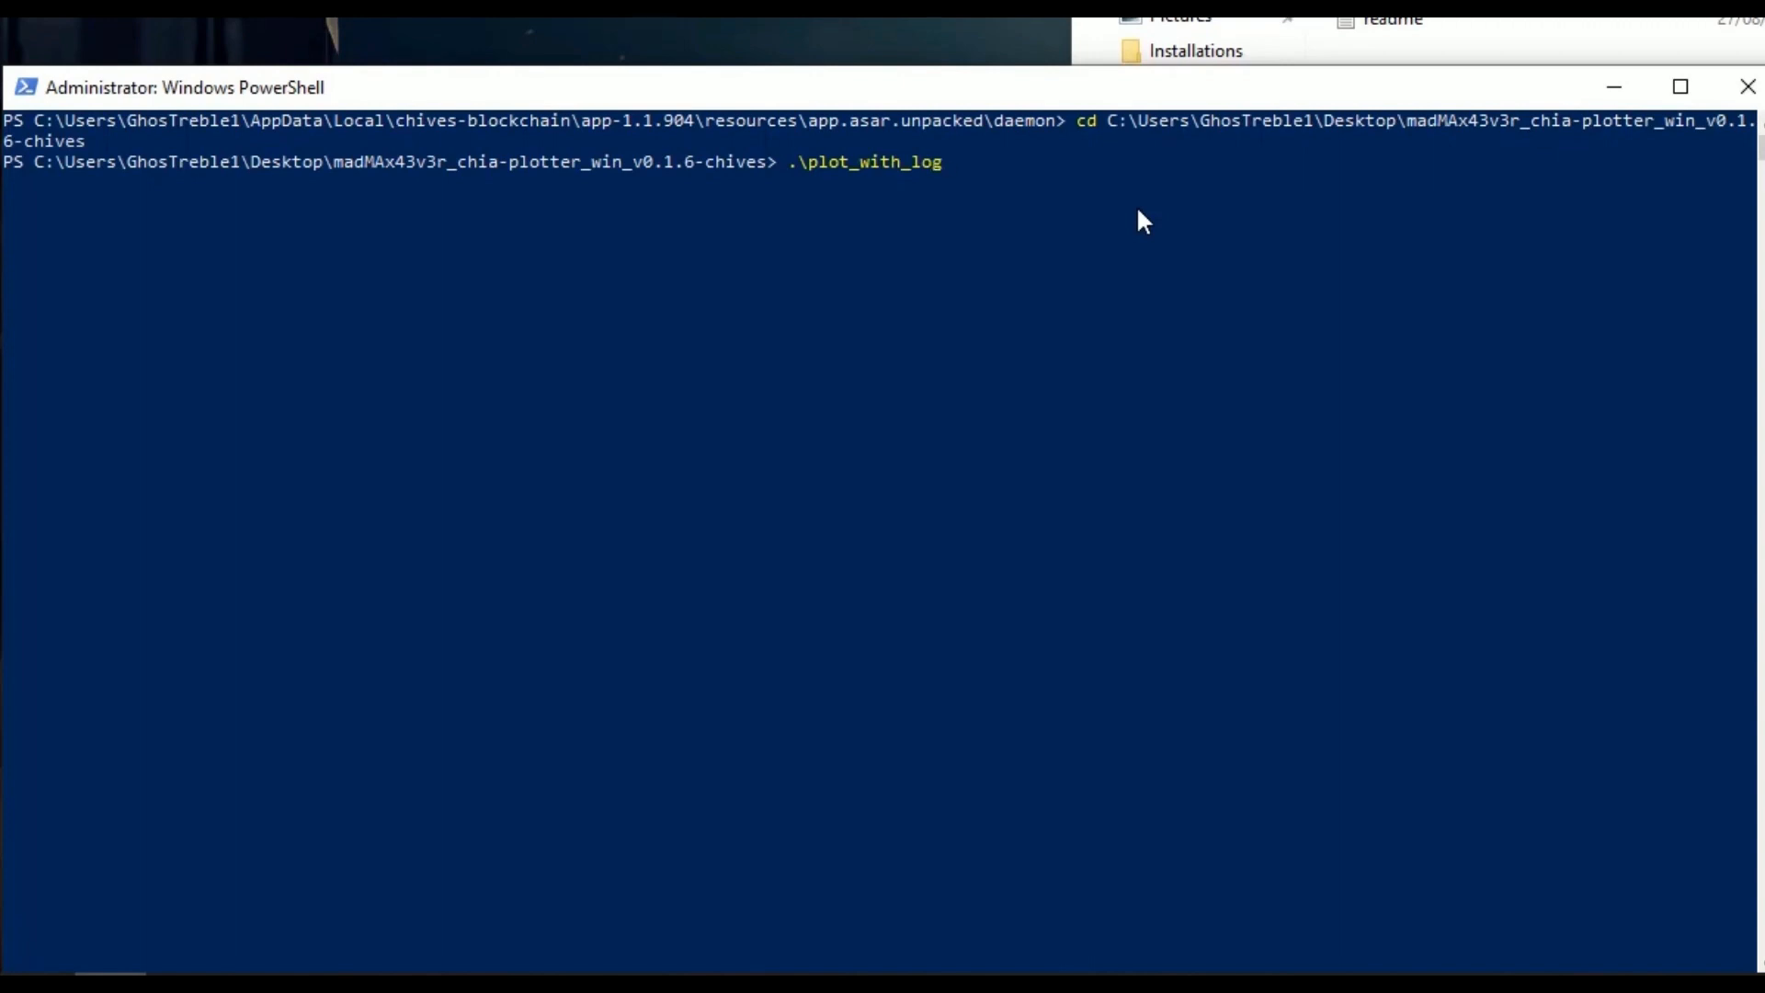
key("enter")
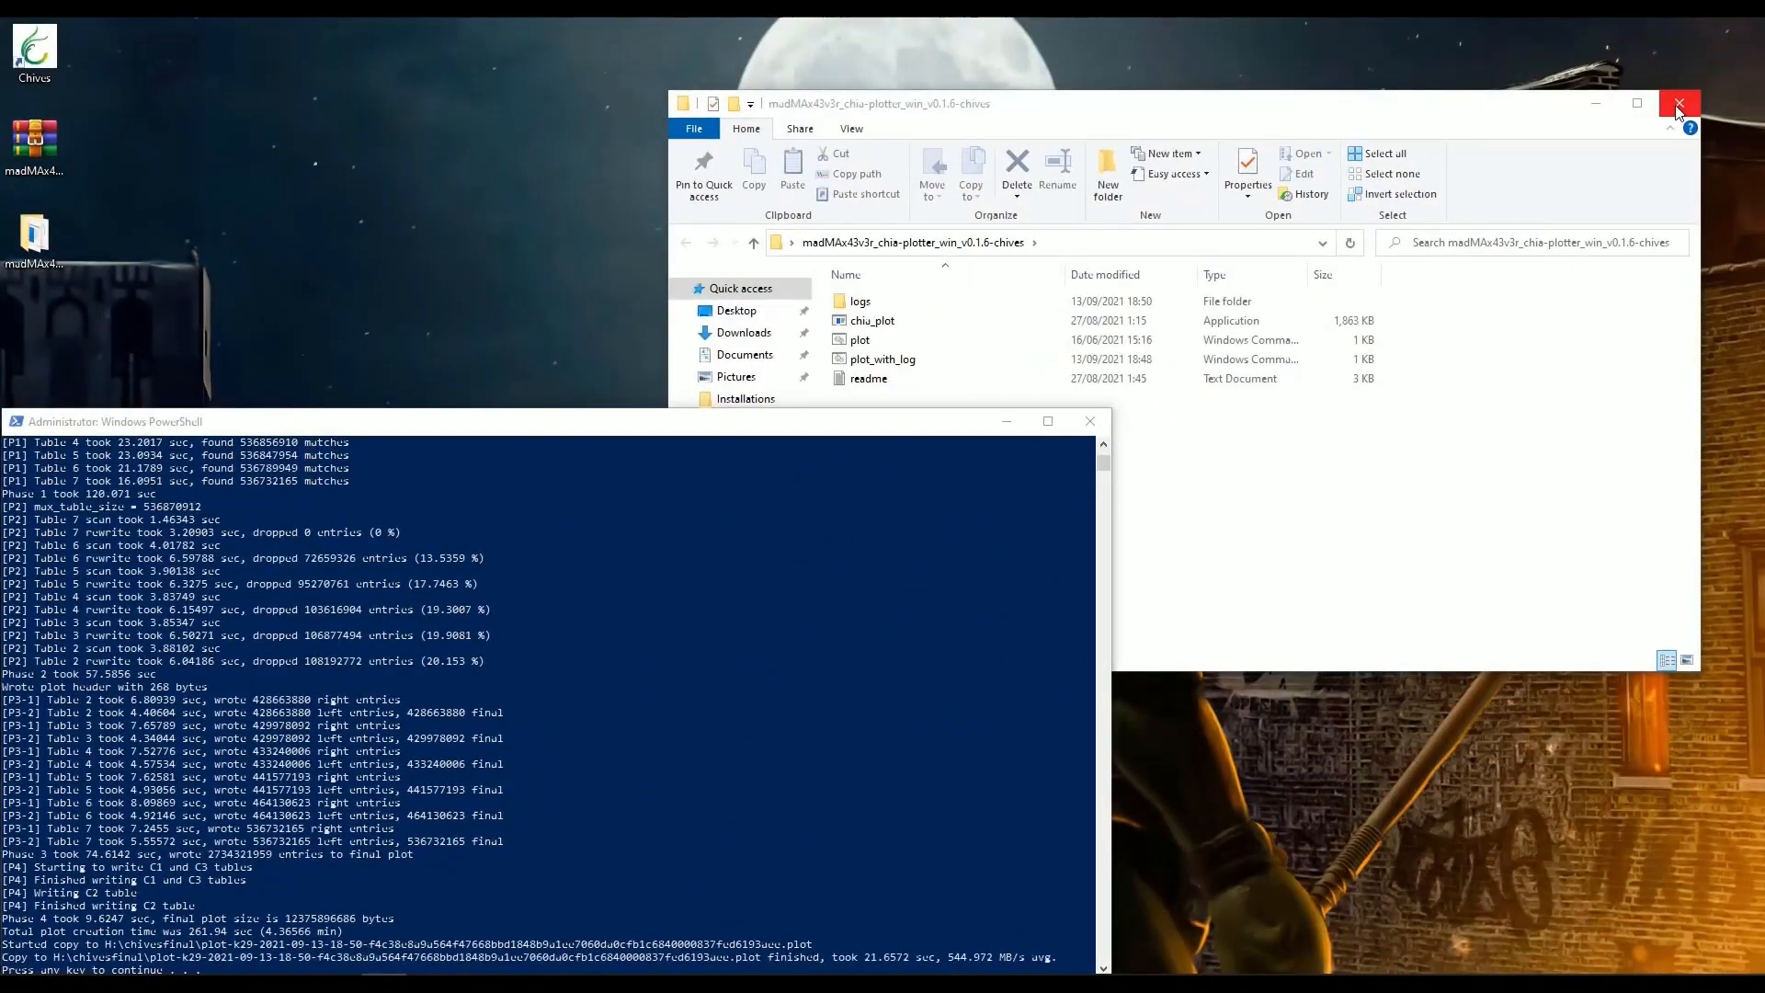
Close the plotter folder window and the finished plotting console.
left_click(1678, 102)
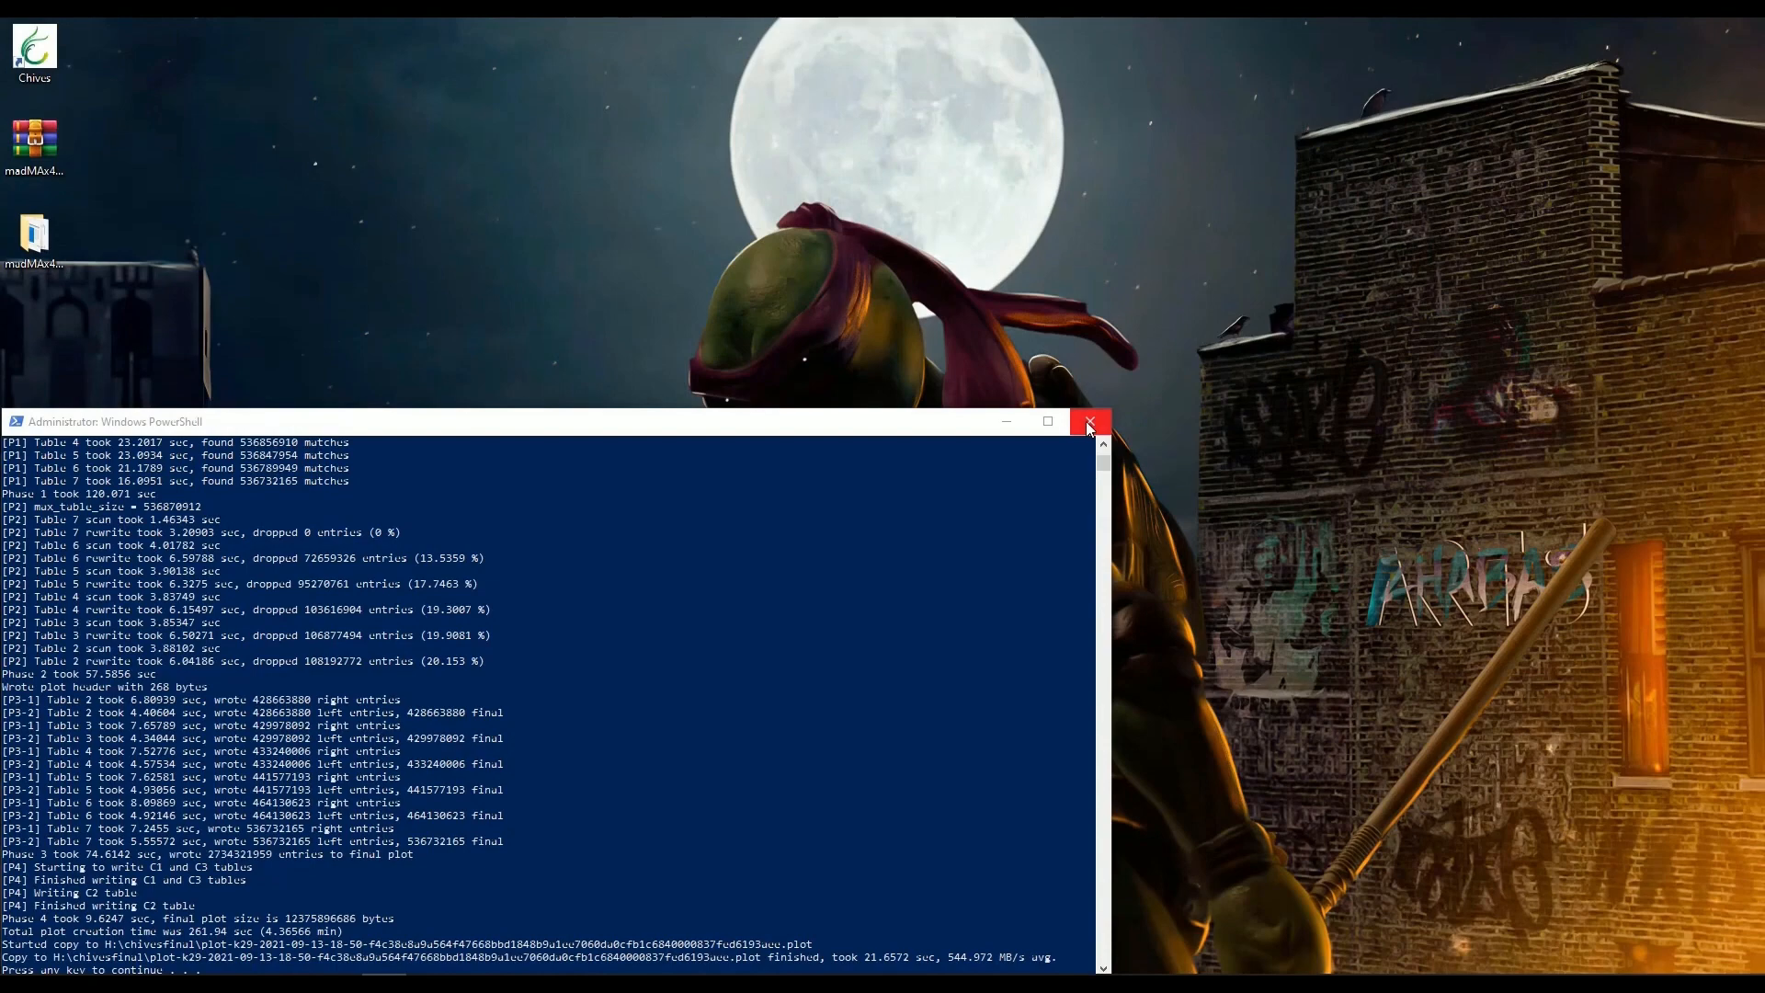
left_click(1089, 422)
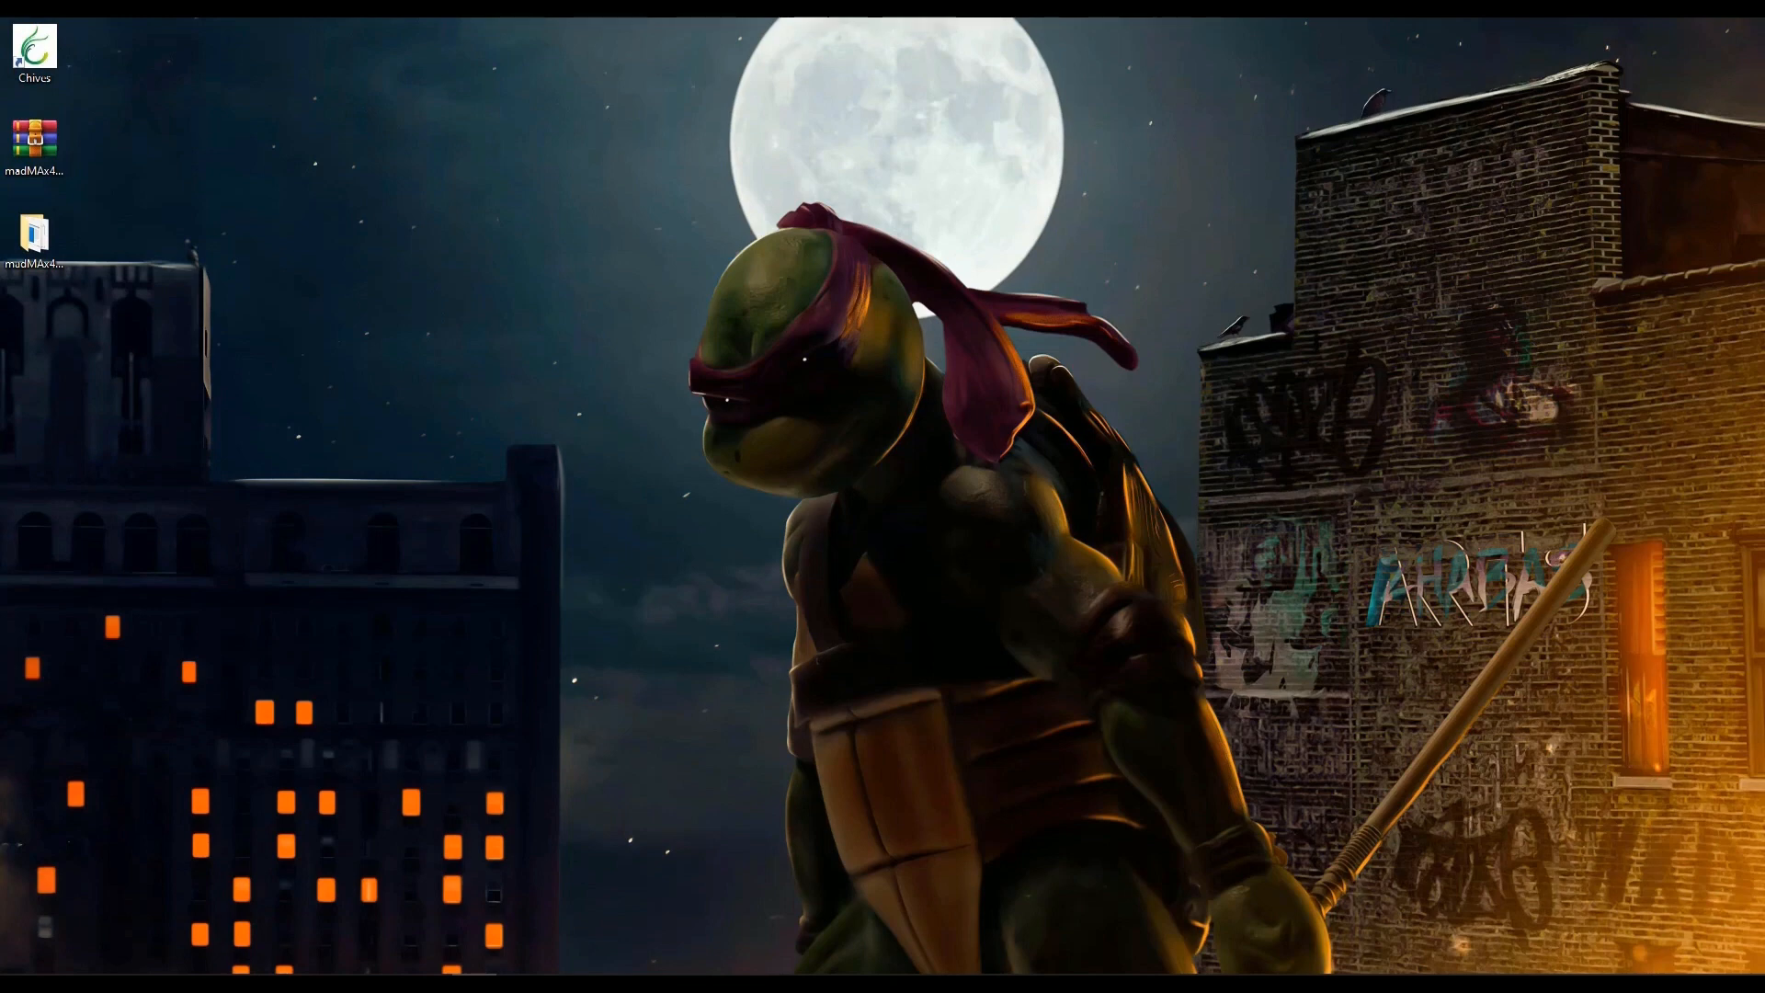
Launch Chives Blockchain and begin adding an existing plot directory from the Plots page.
double_click(34, 45)
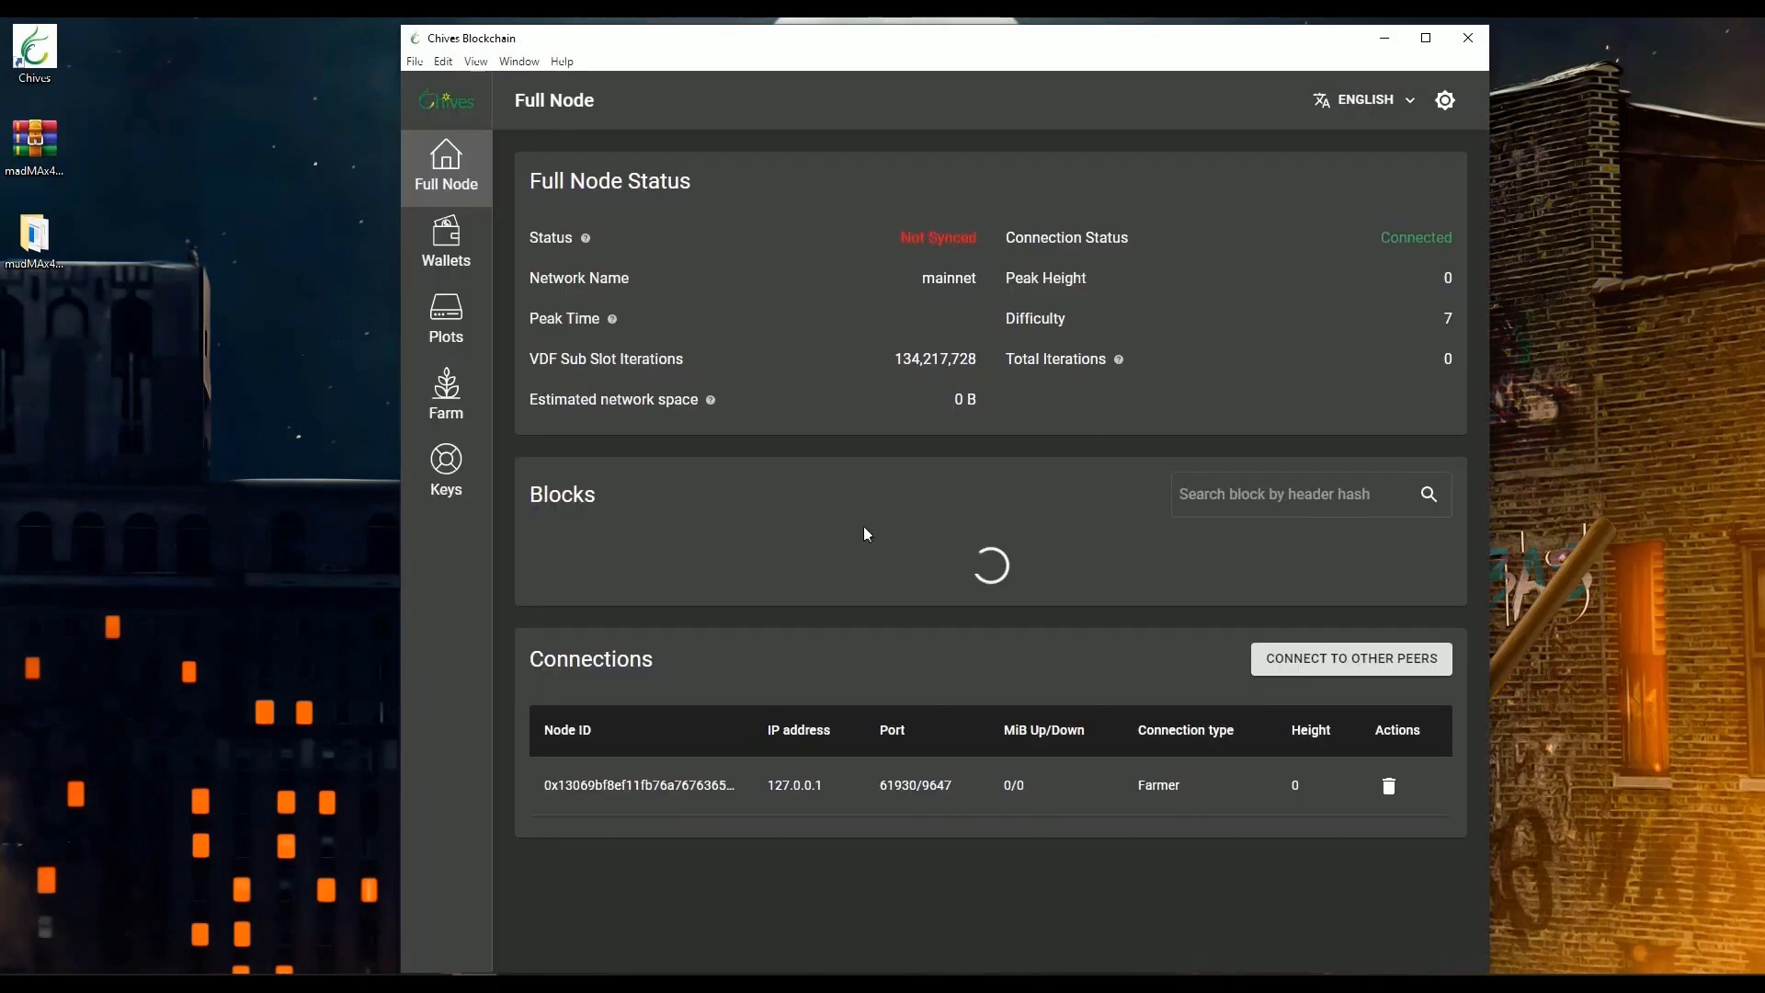
left_click(446, 319)
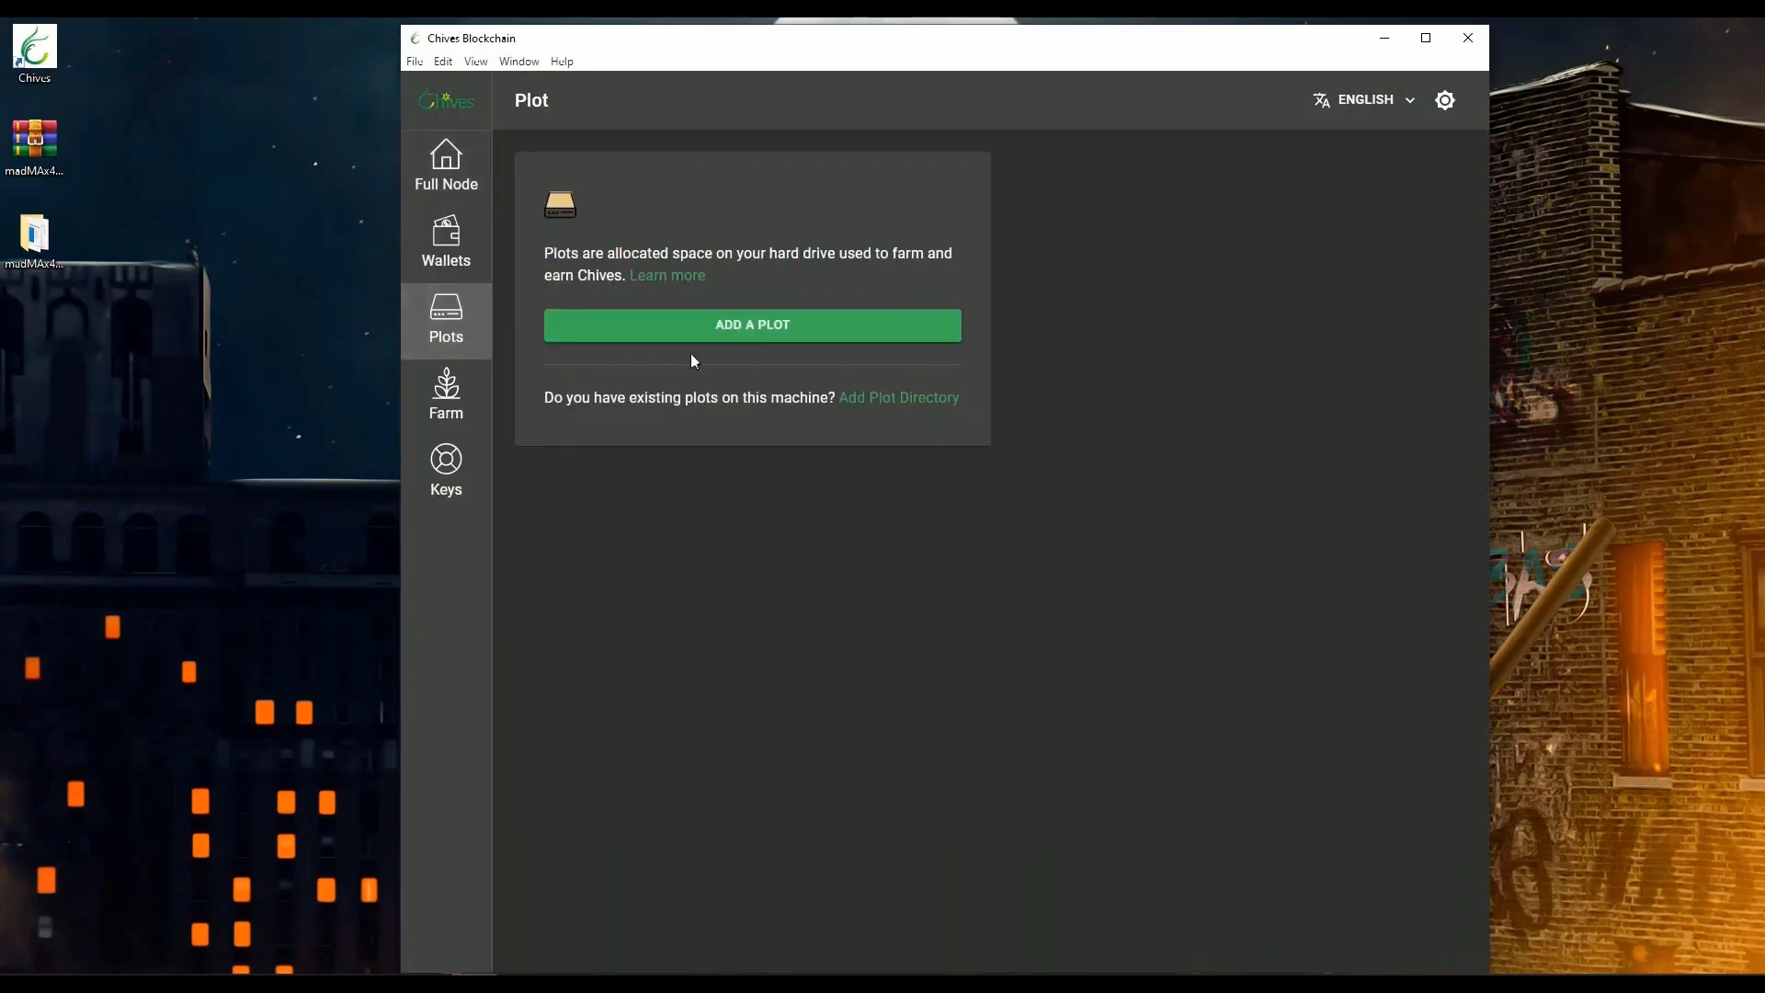
left_click(898, 397)
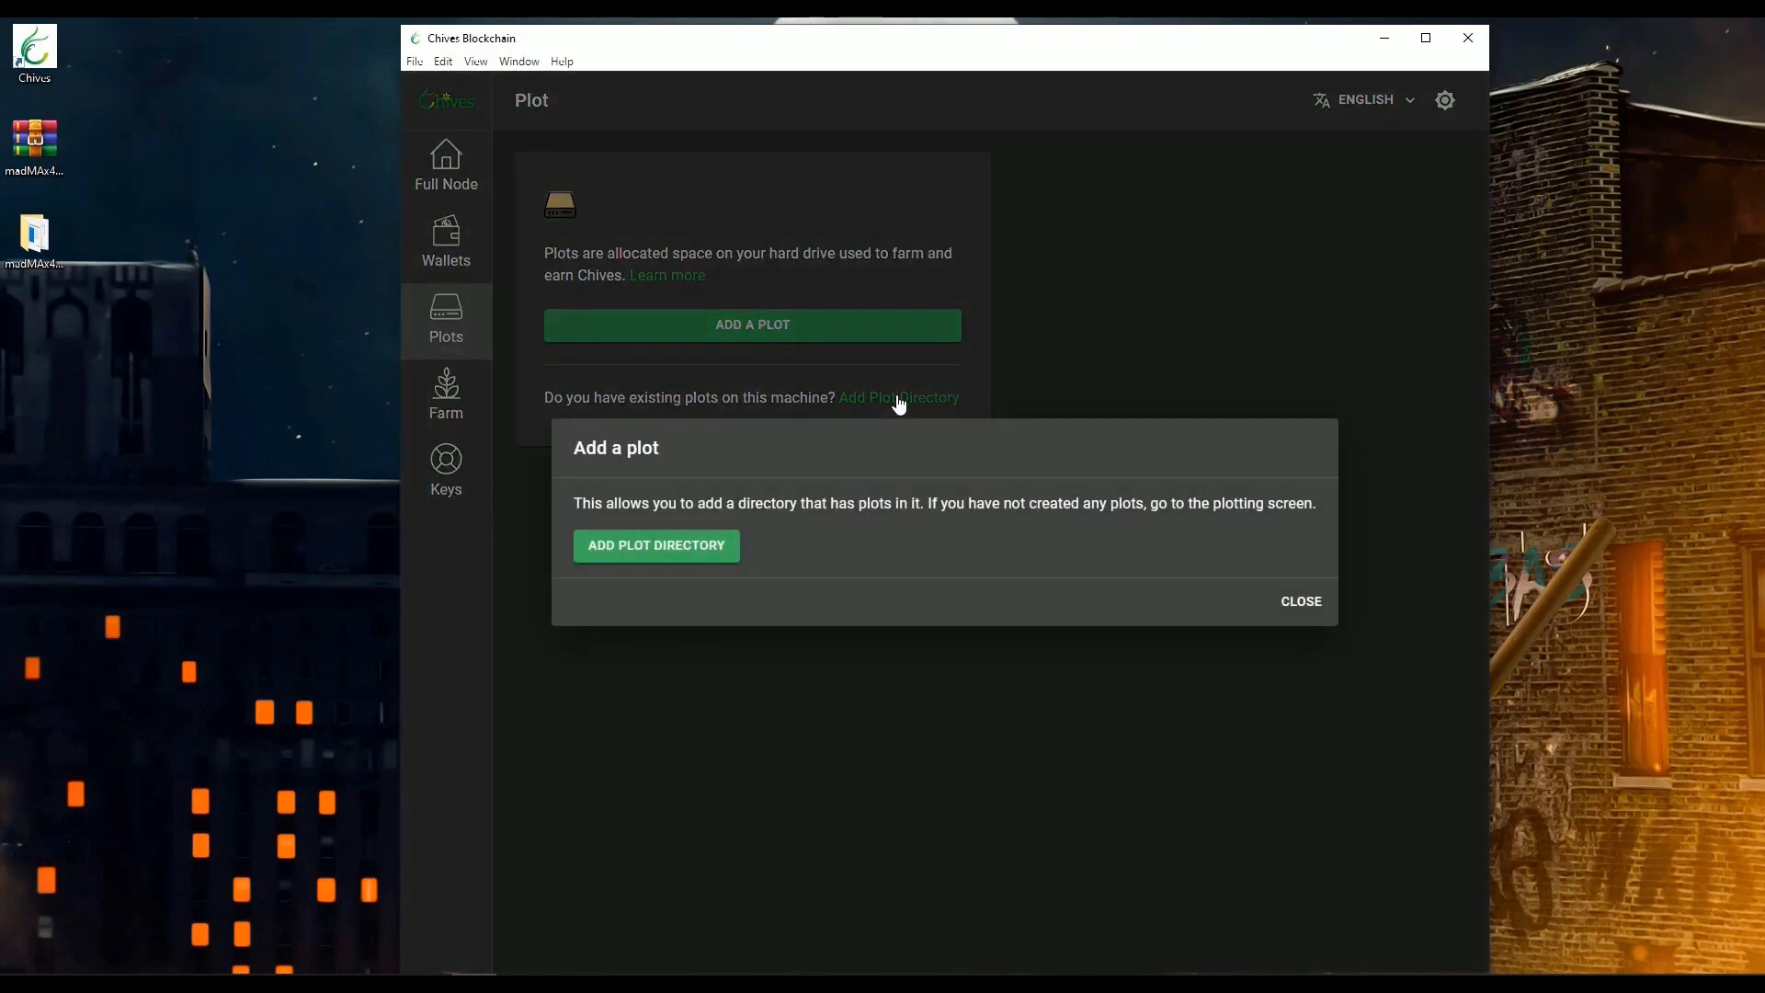
left_click(655, 545)
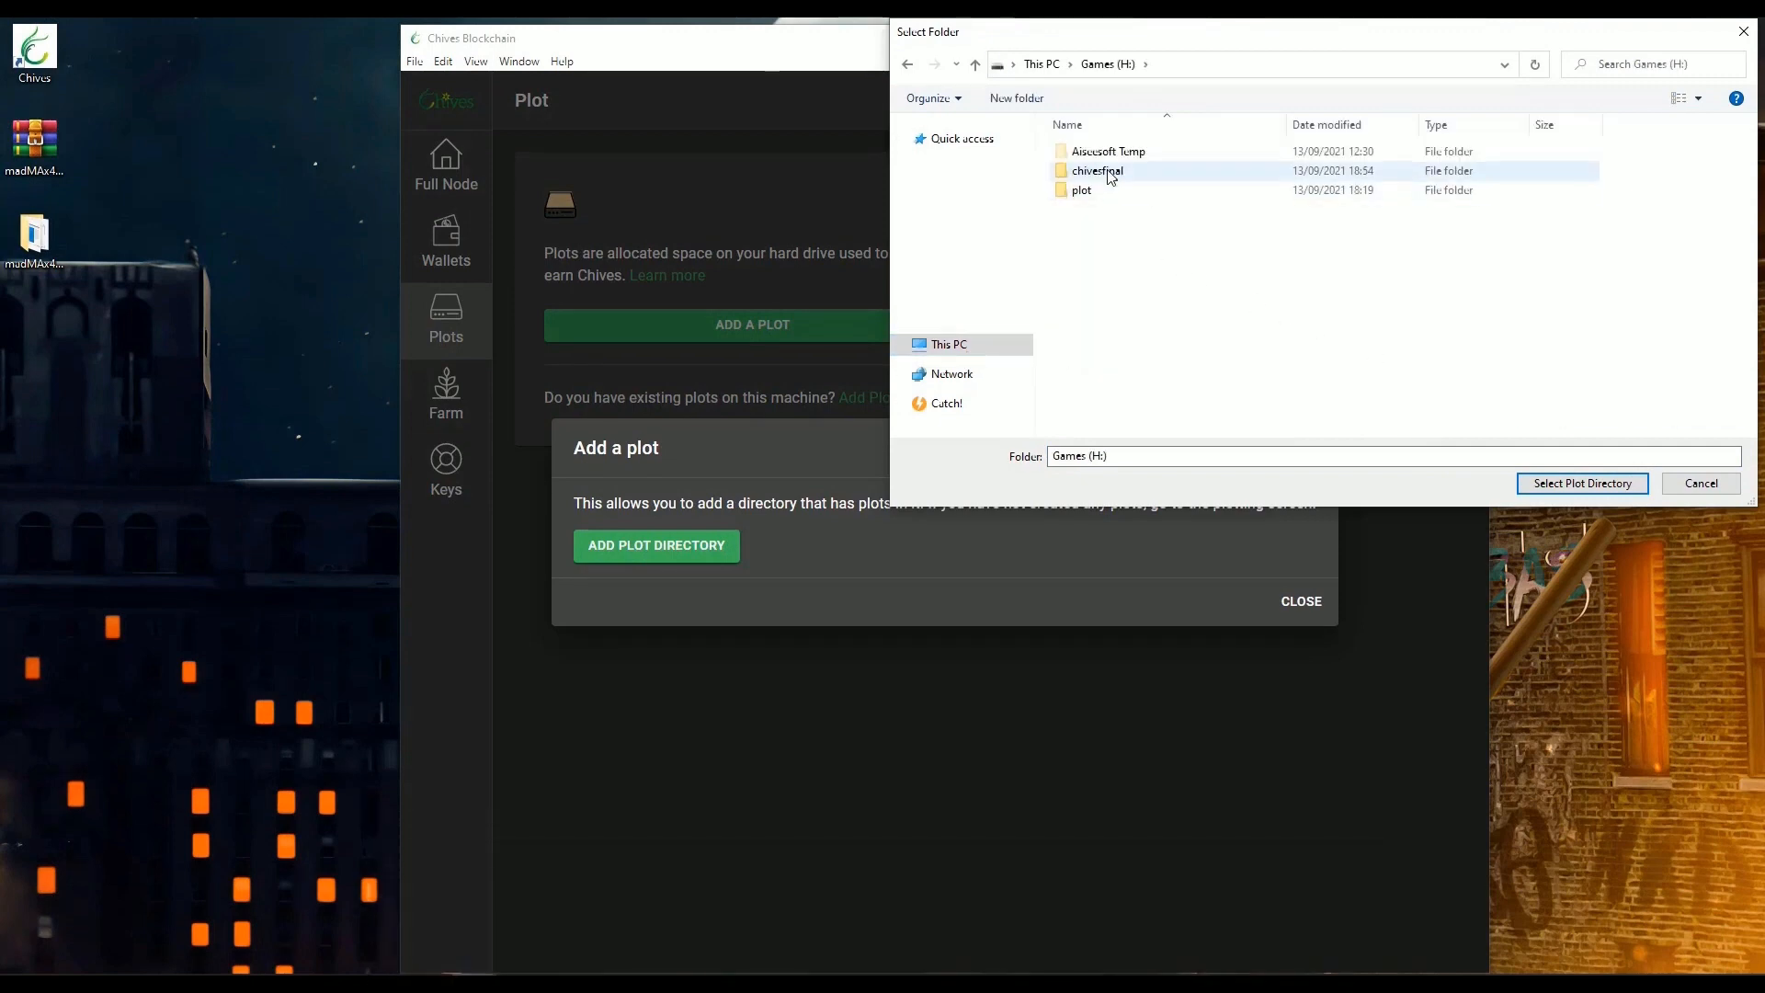
Select H:\chivesfinal as the plot directory, then view the Farm overview showing the k29 plot.
double_click(1097, 170)
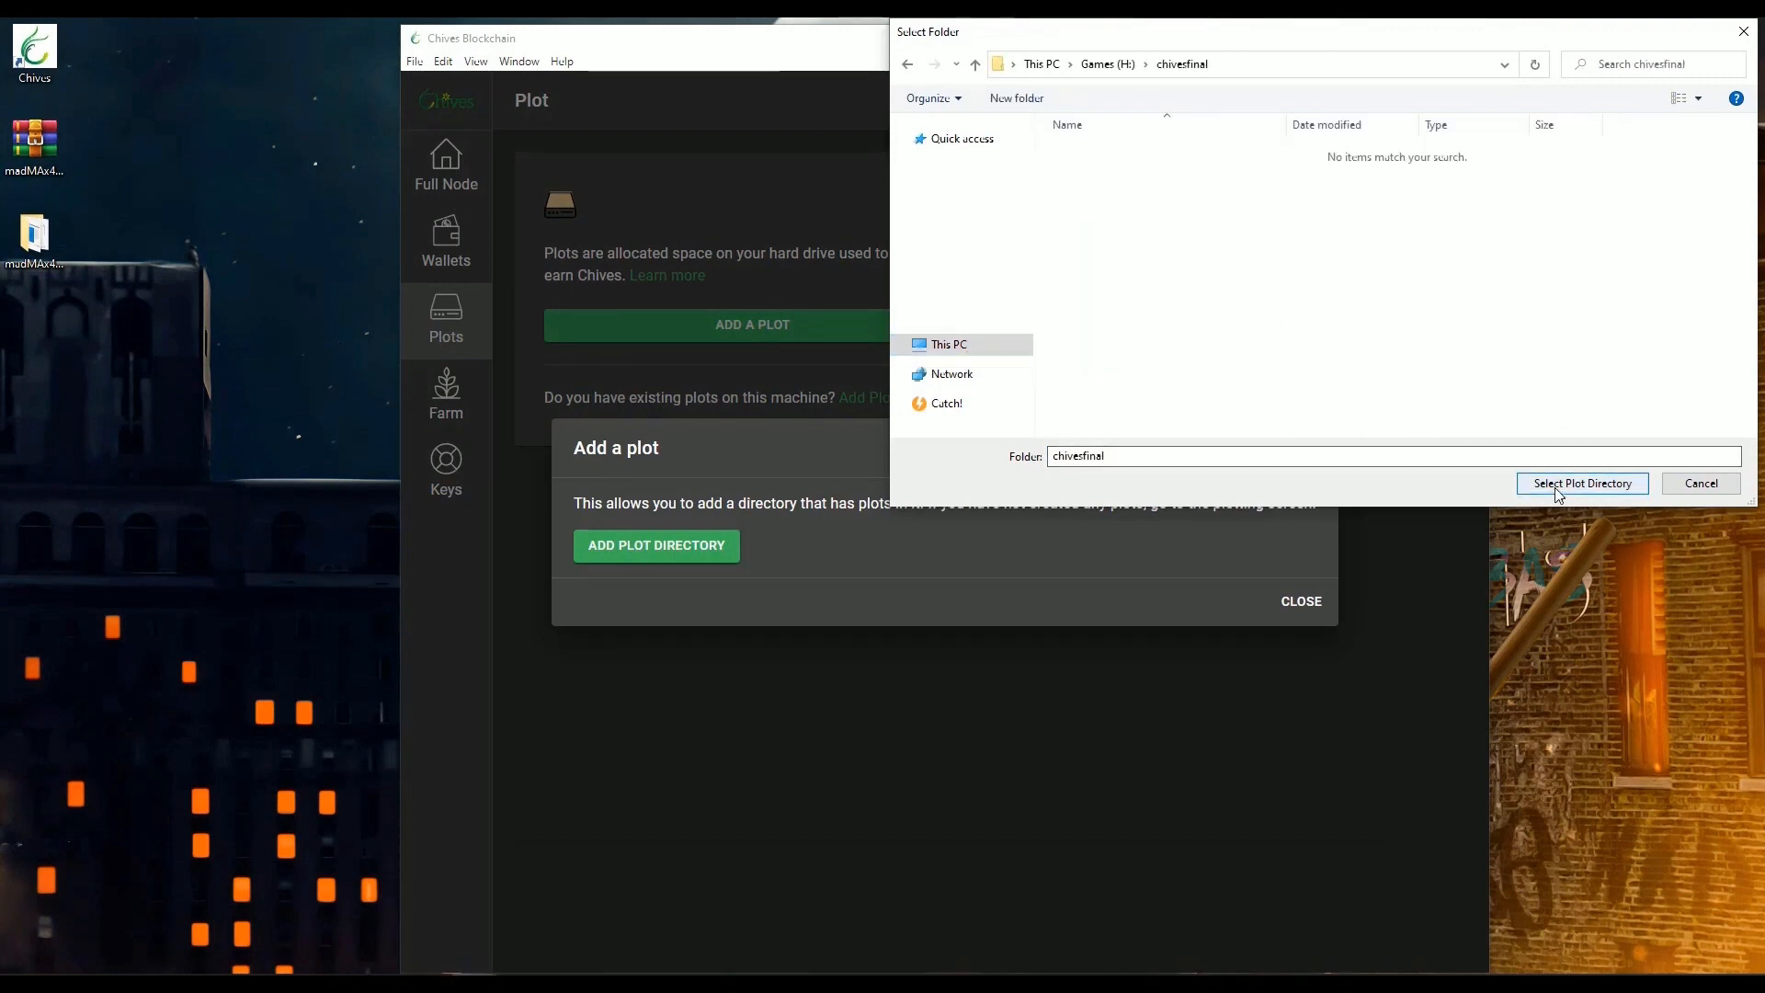
left_click(1580, 482)
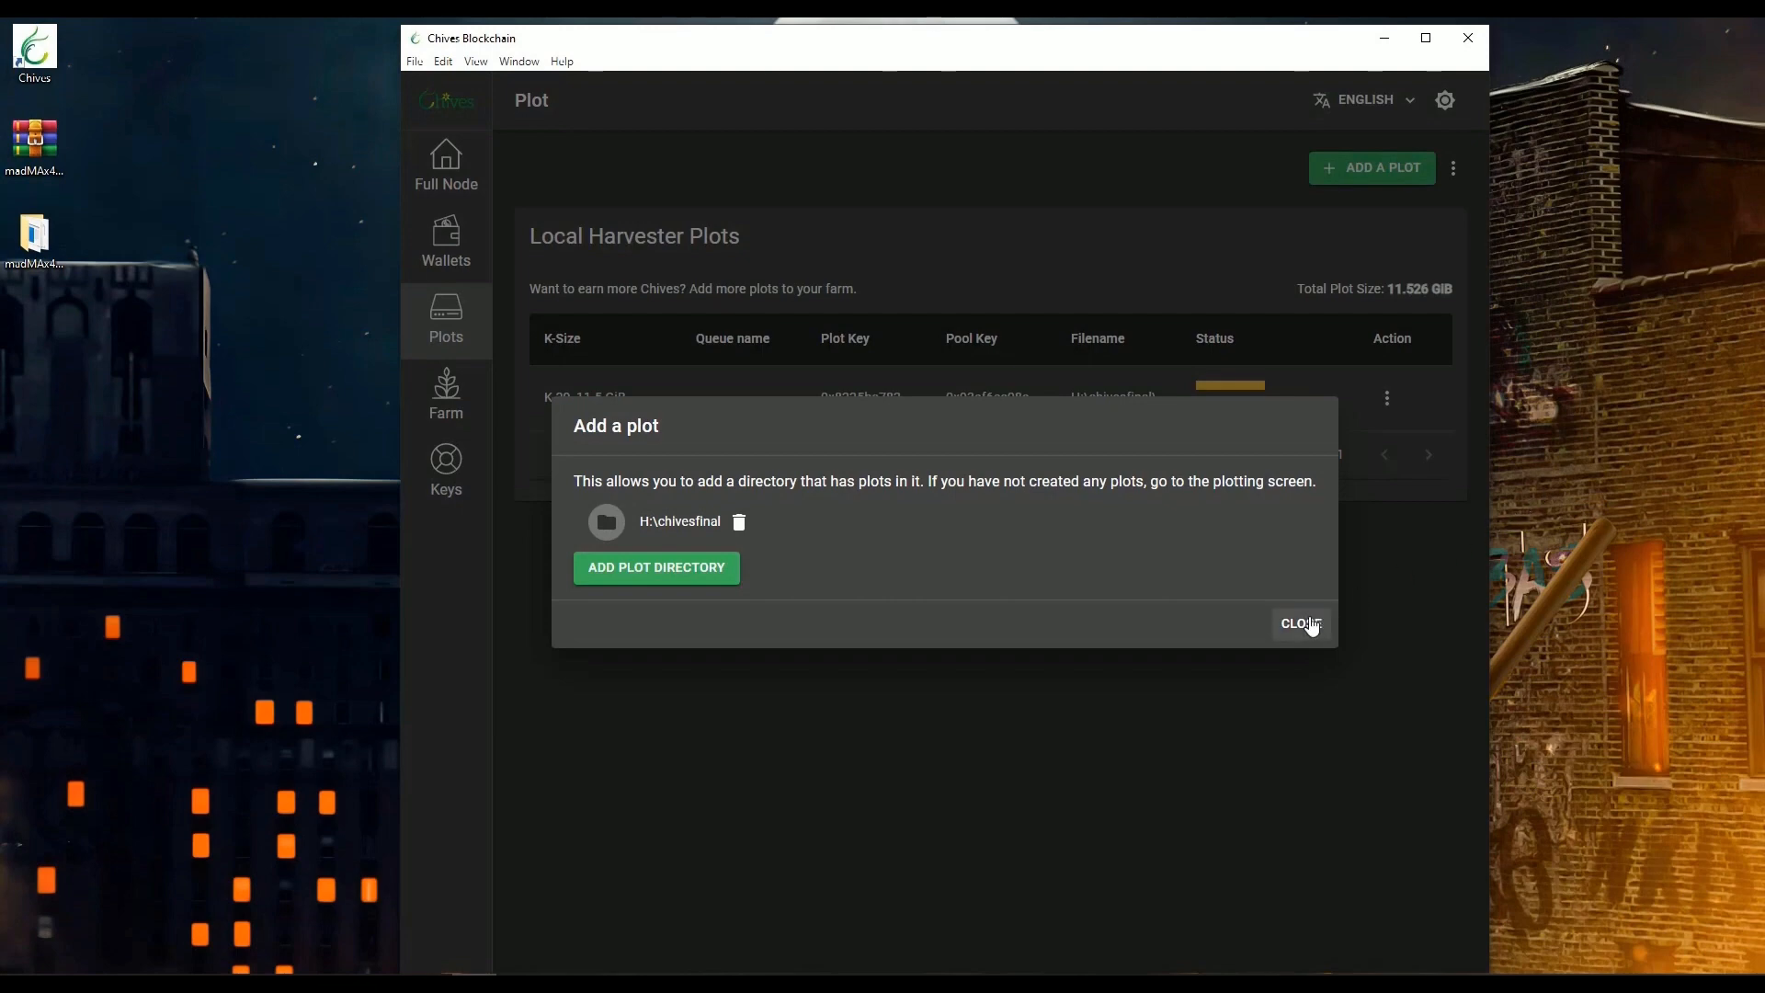
left_click(1300, 623)
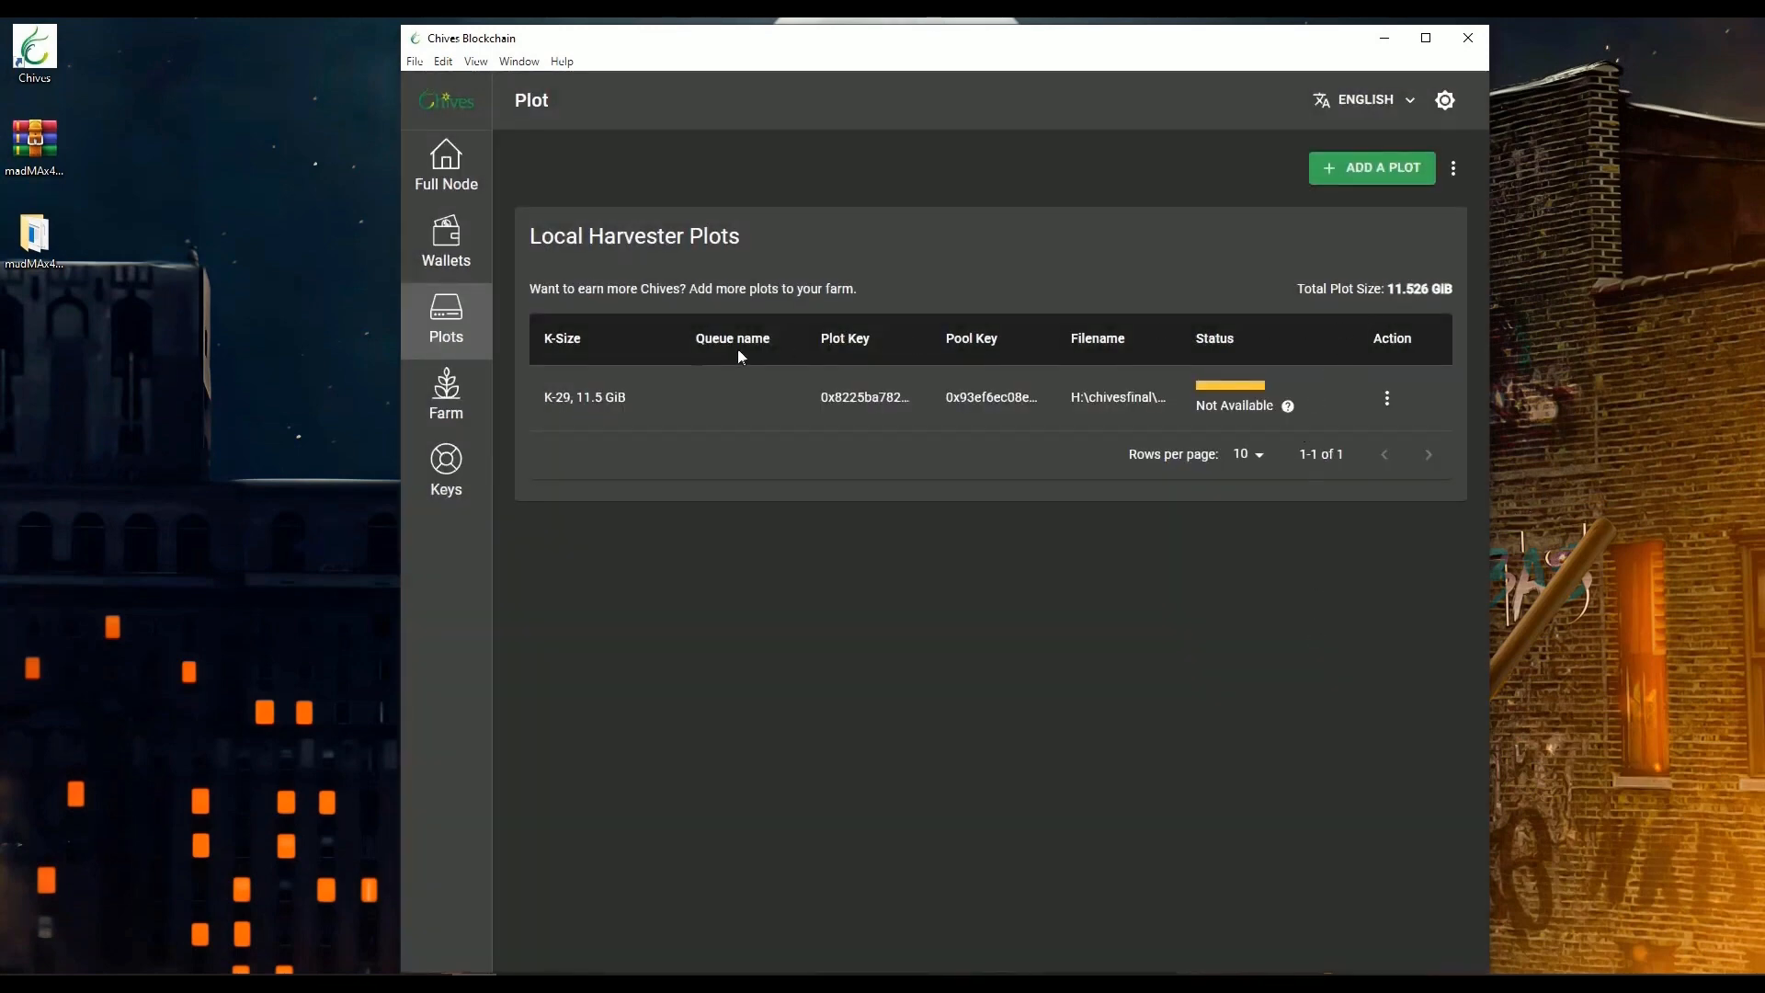
left_click(446, 394)
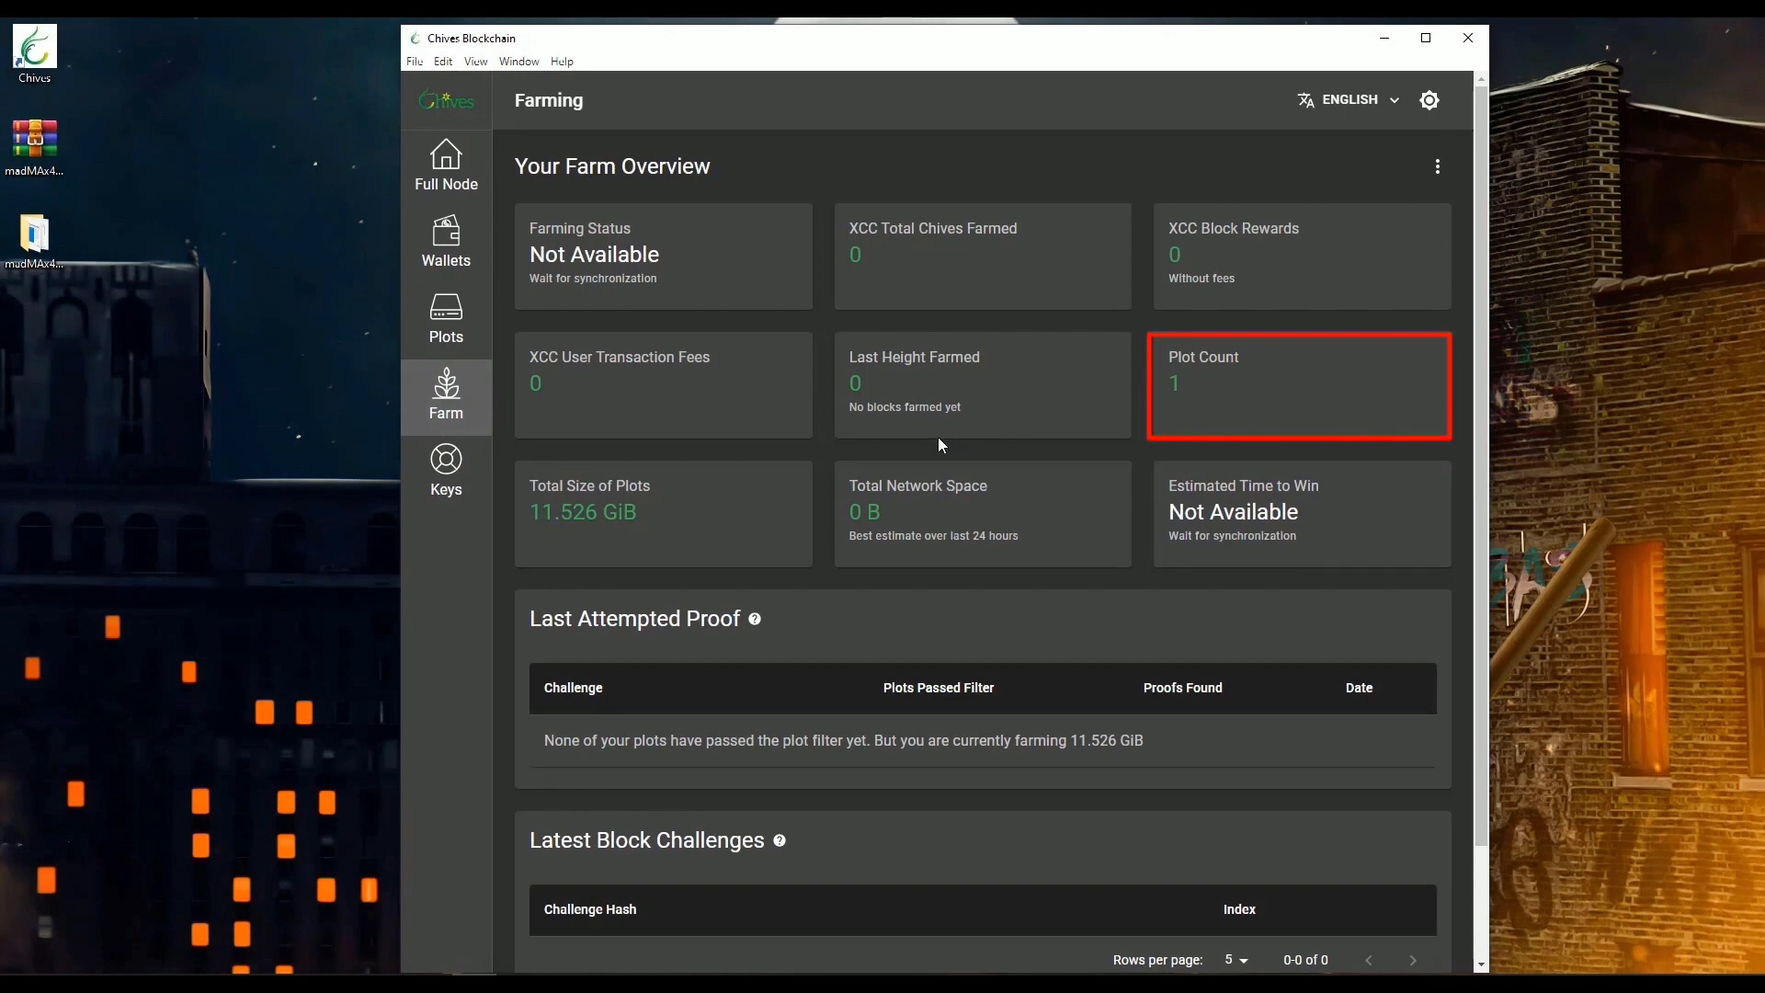
mouse_move(1074, 461)
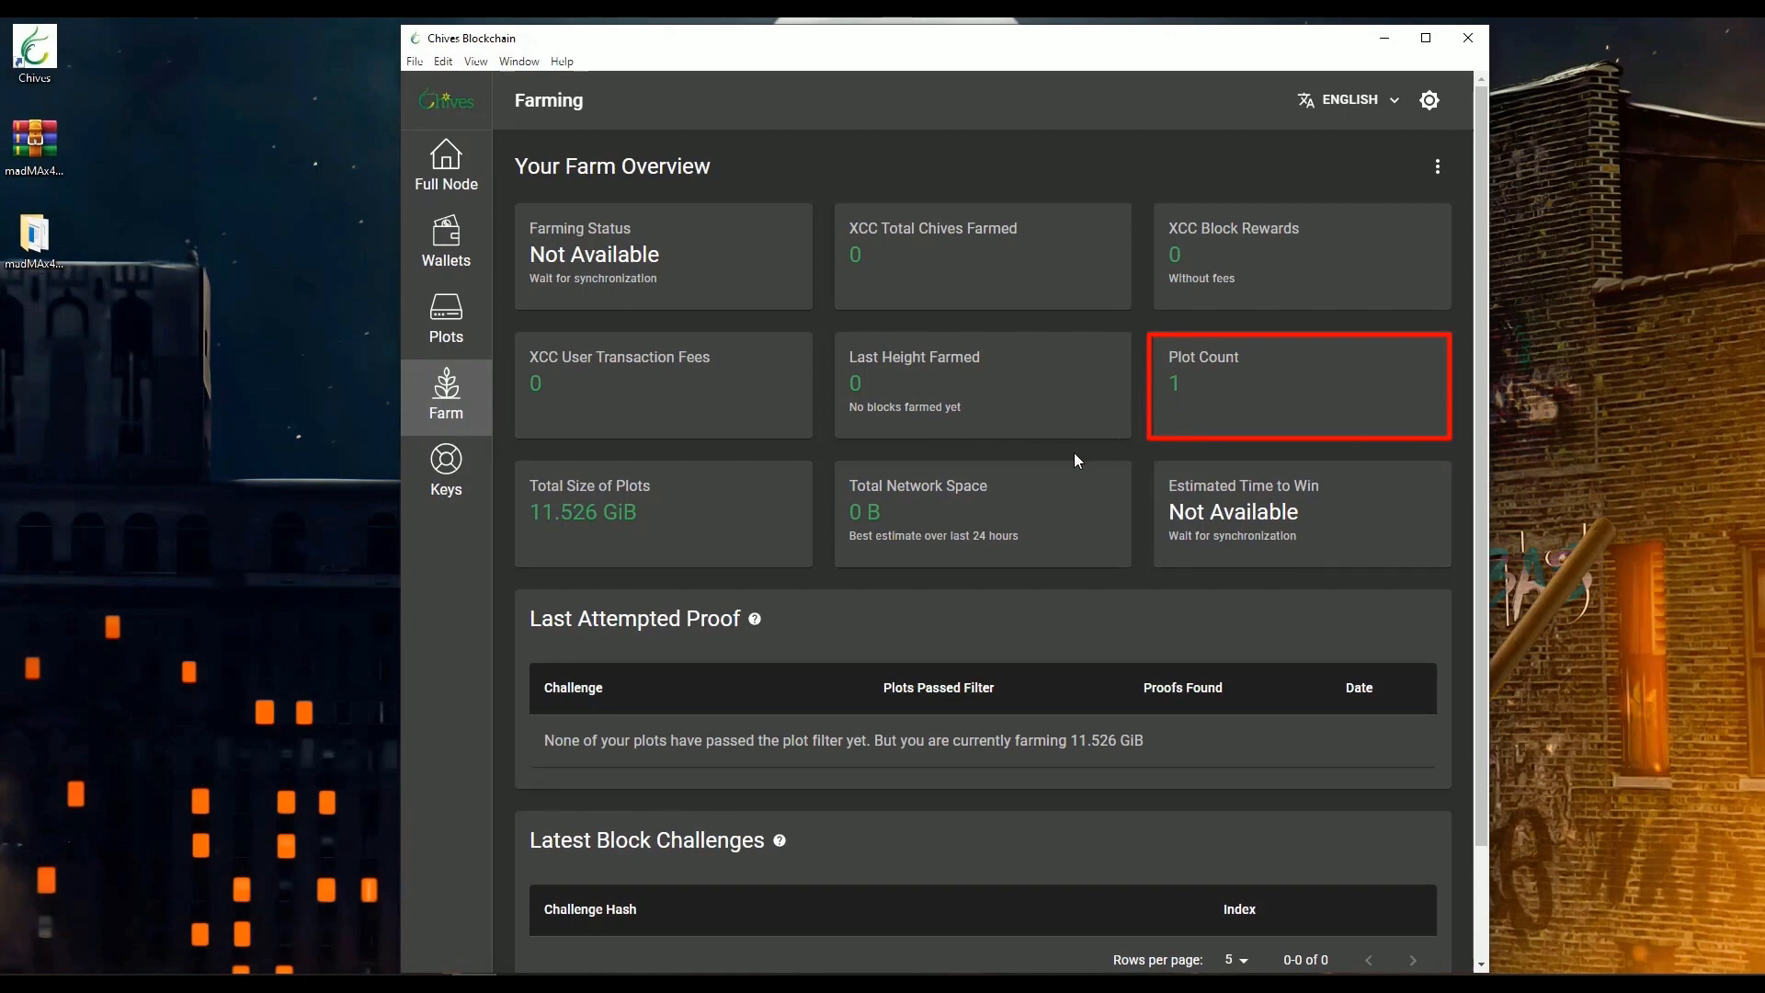
mouse_move(1056, 462)
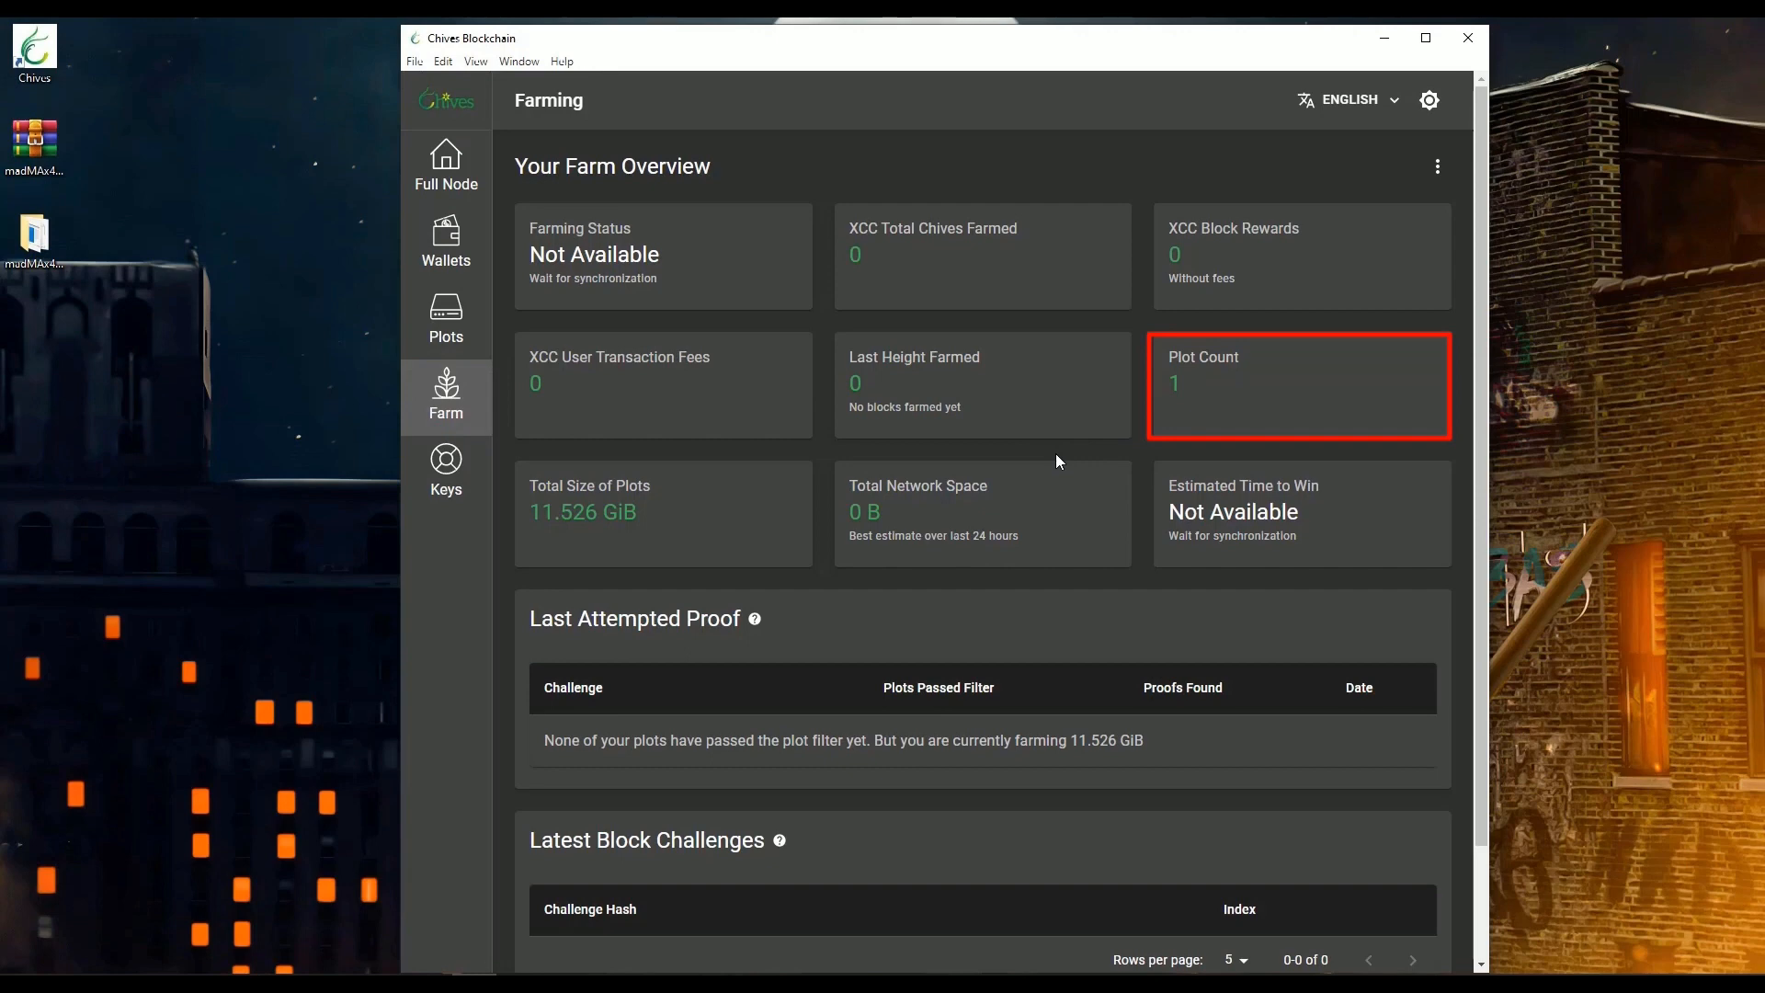